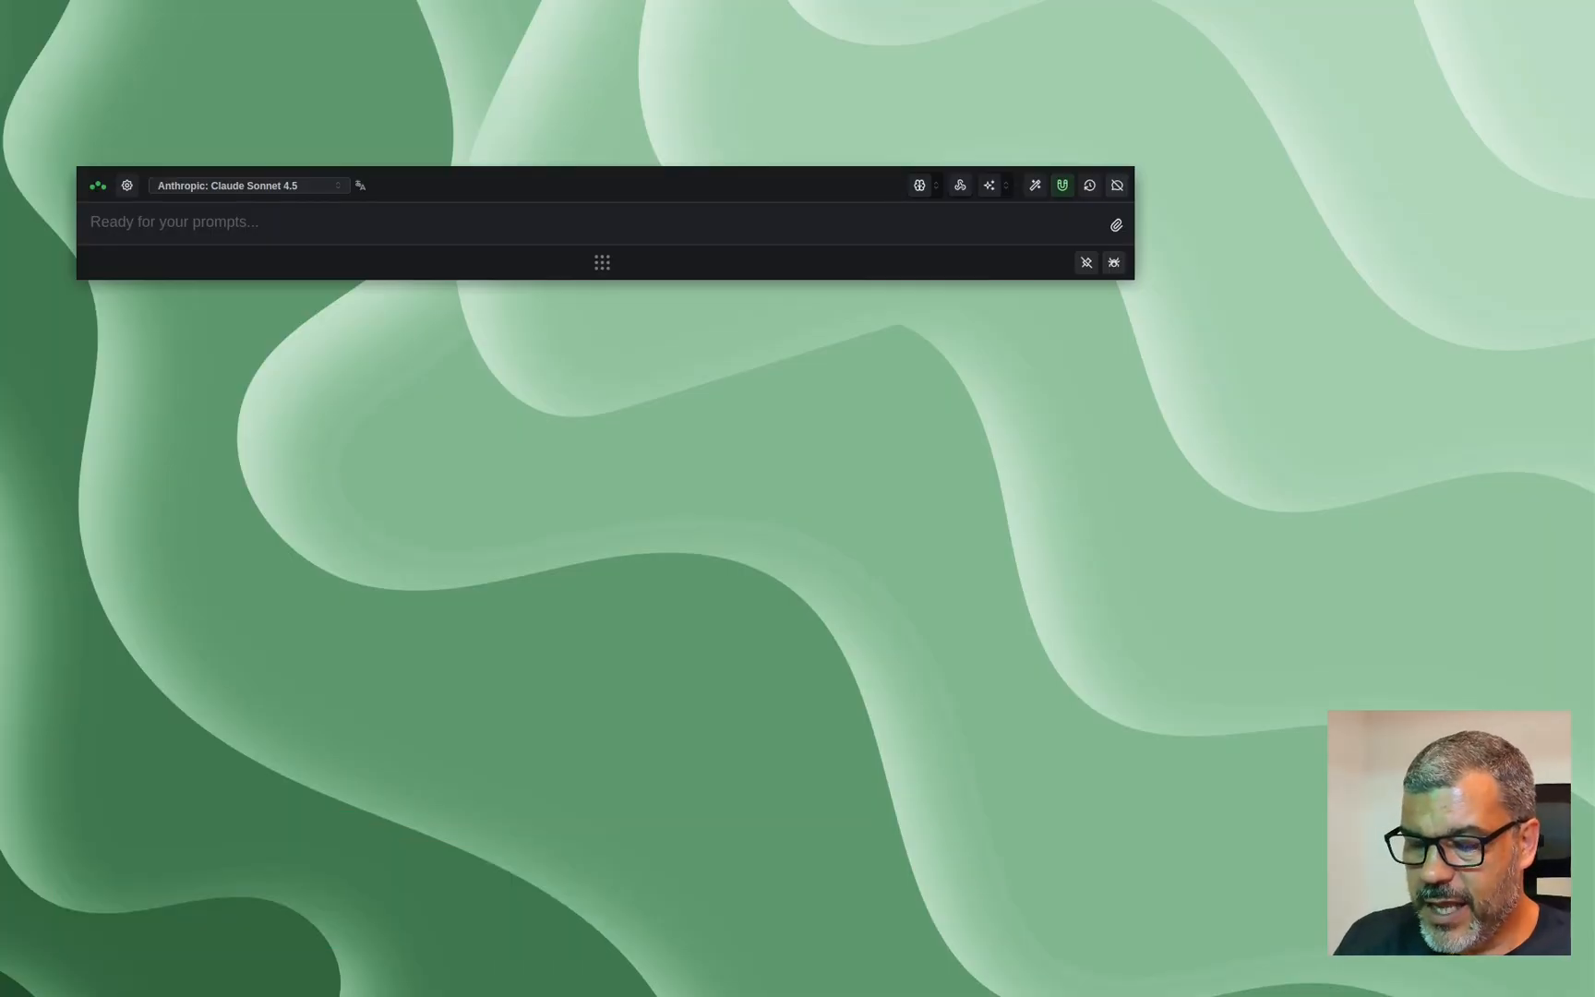
# Bring up Triplo AI and submit the short 'Write about productivity tips' request.
pyautogui.press('ctrl+shift+p')
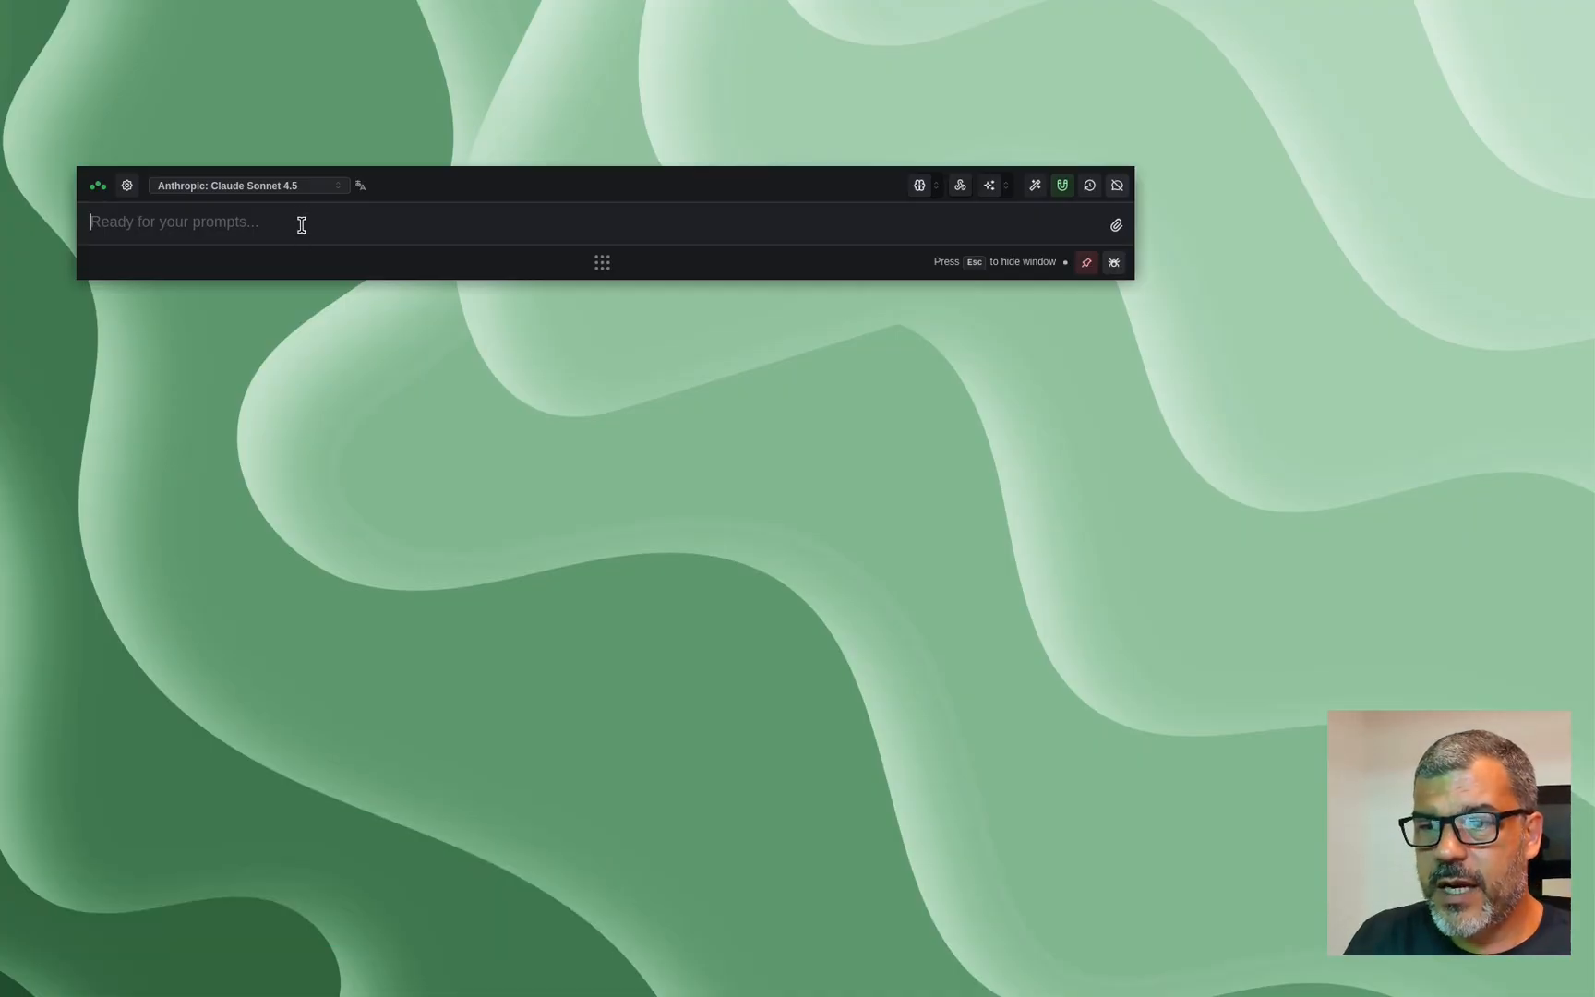
pyautogui.press('ctrl+v')
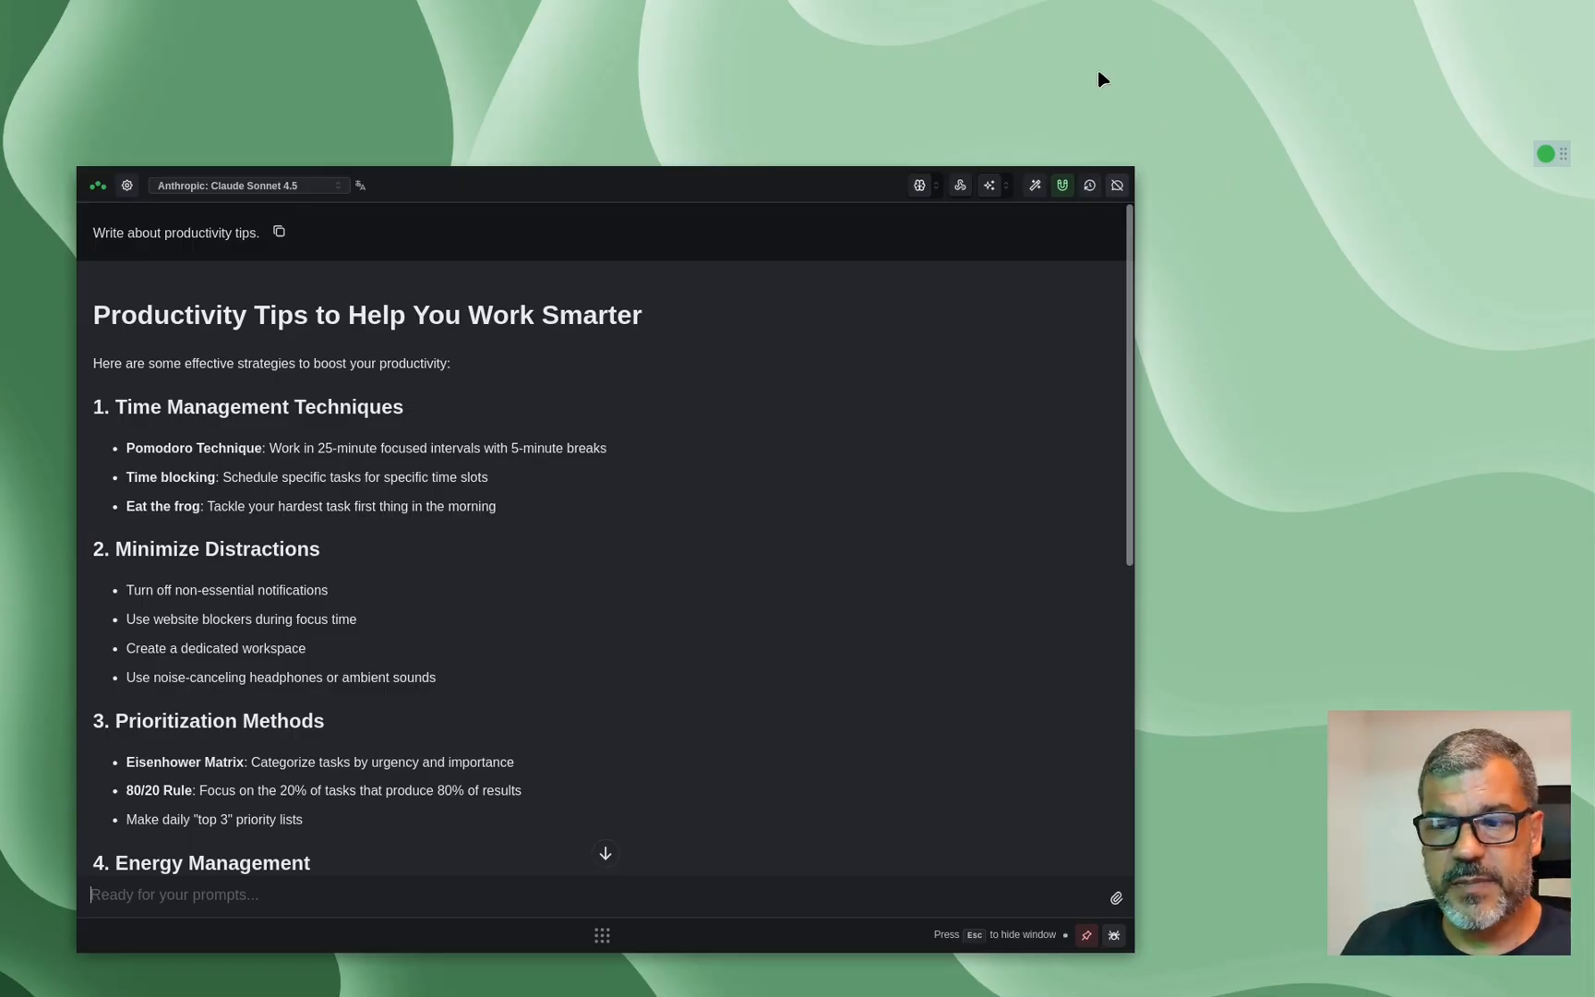
pyautogui.scroll(-3)
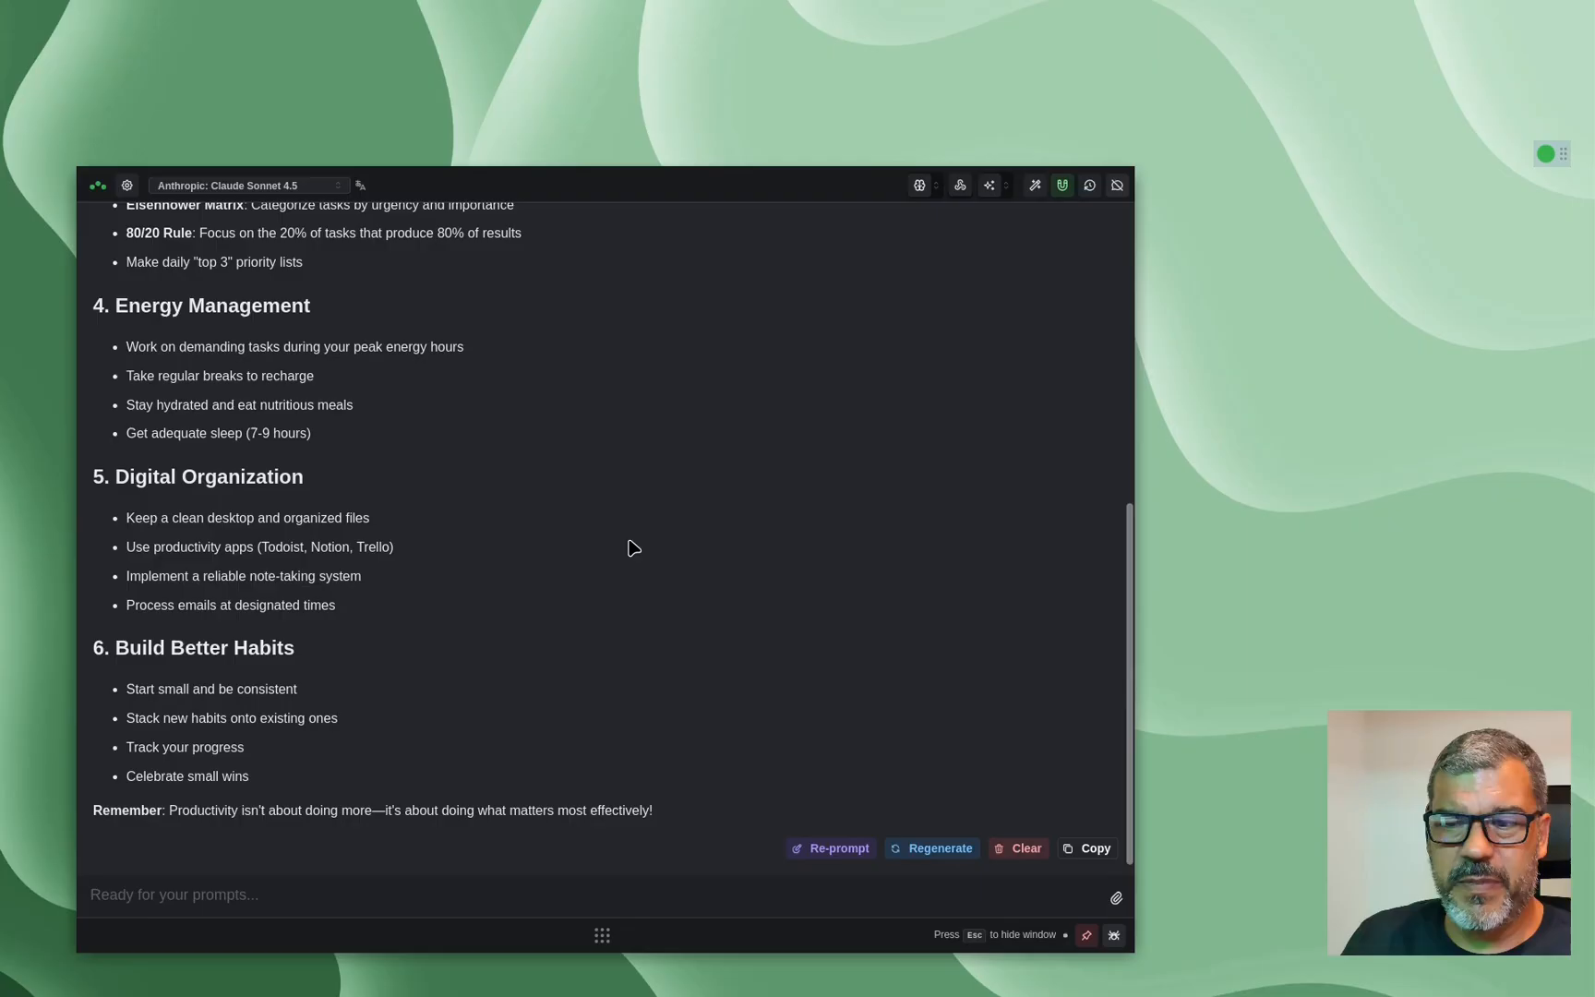
pyautogui.moveTo(1025, 848)
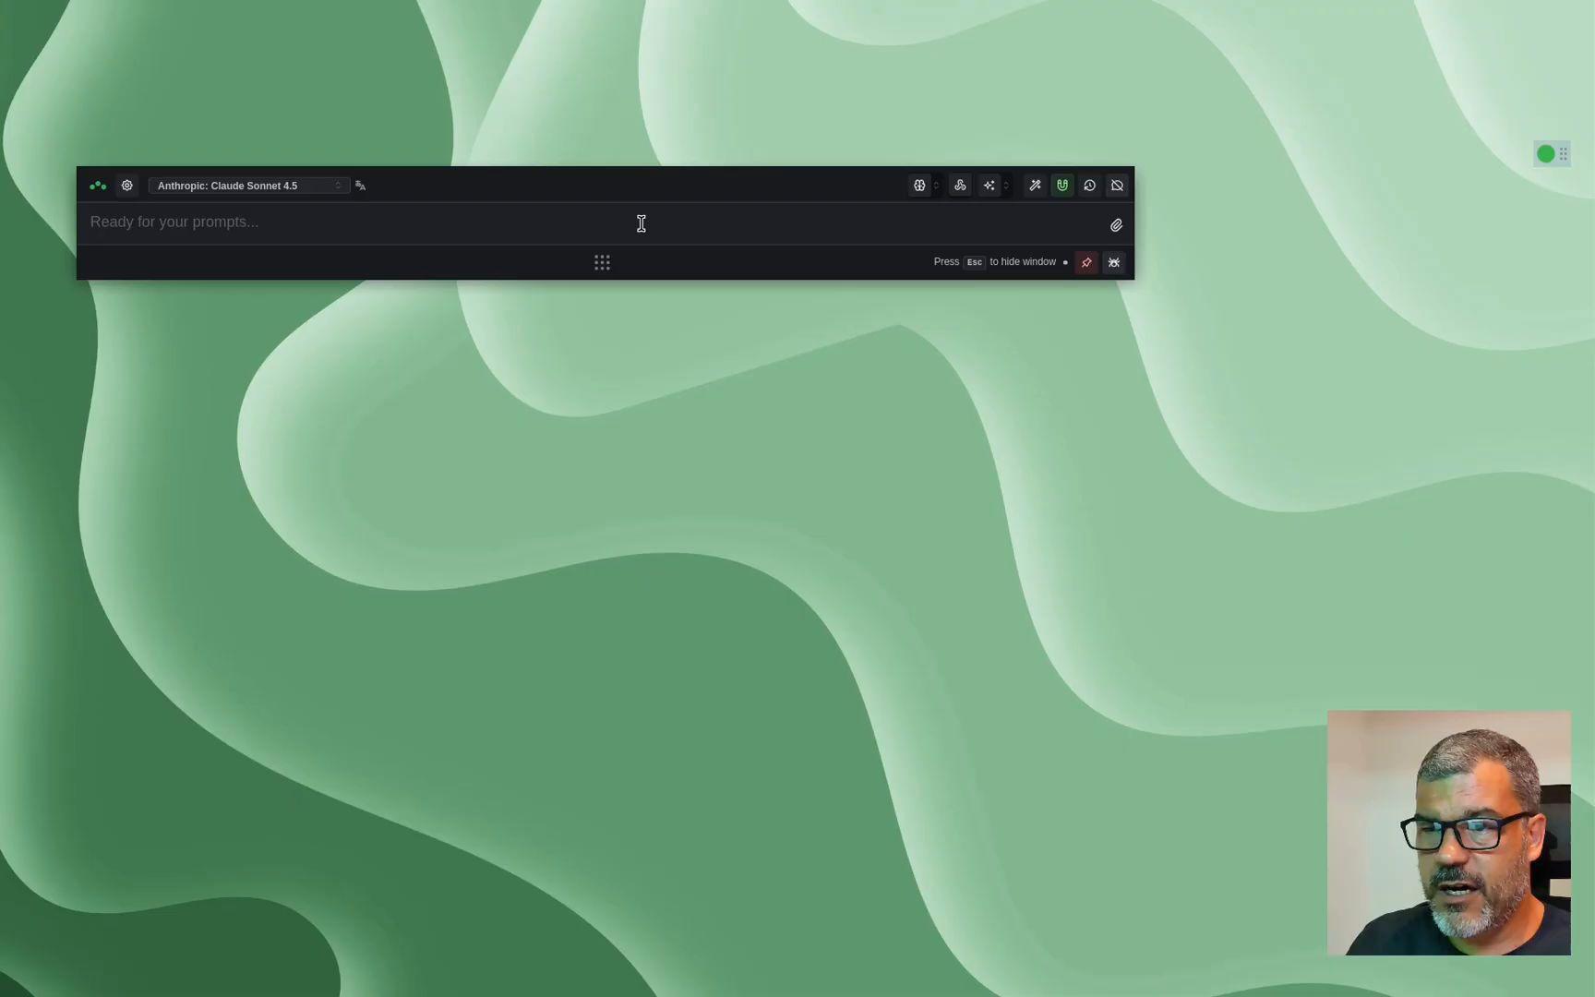
# Run the Prompteer smart prompt on the request, then clear the response to reuse the expanded prompt.
pyautogui.write('promptee')
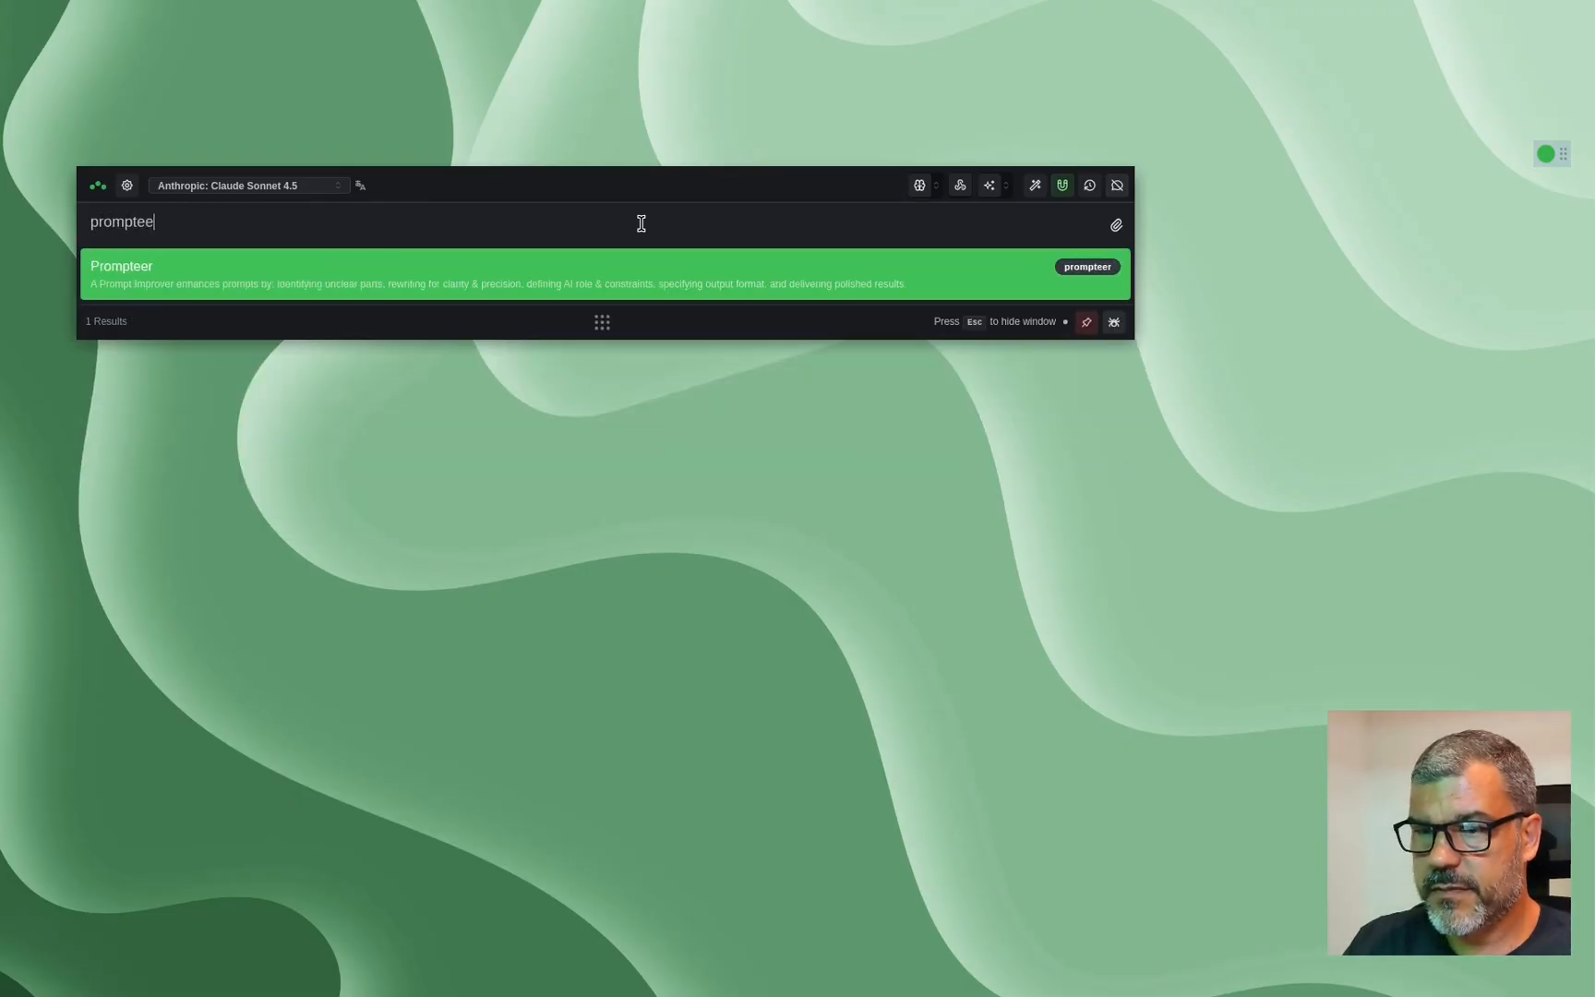
pyautogui.press('ctrl+v')
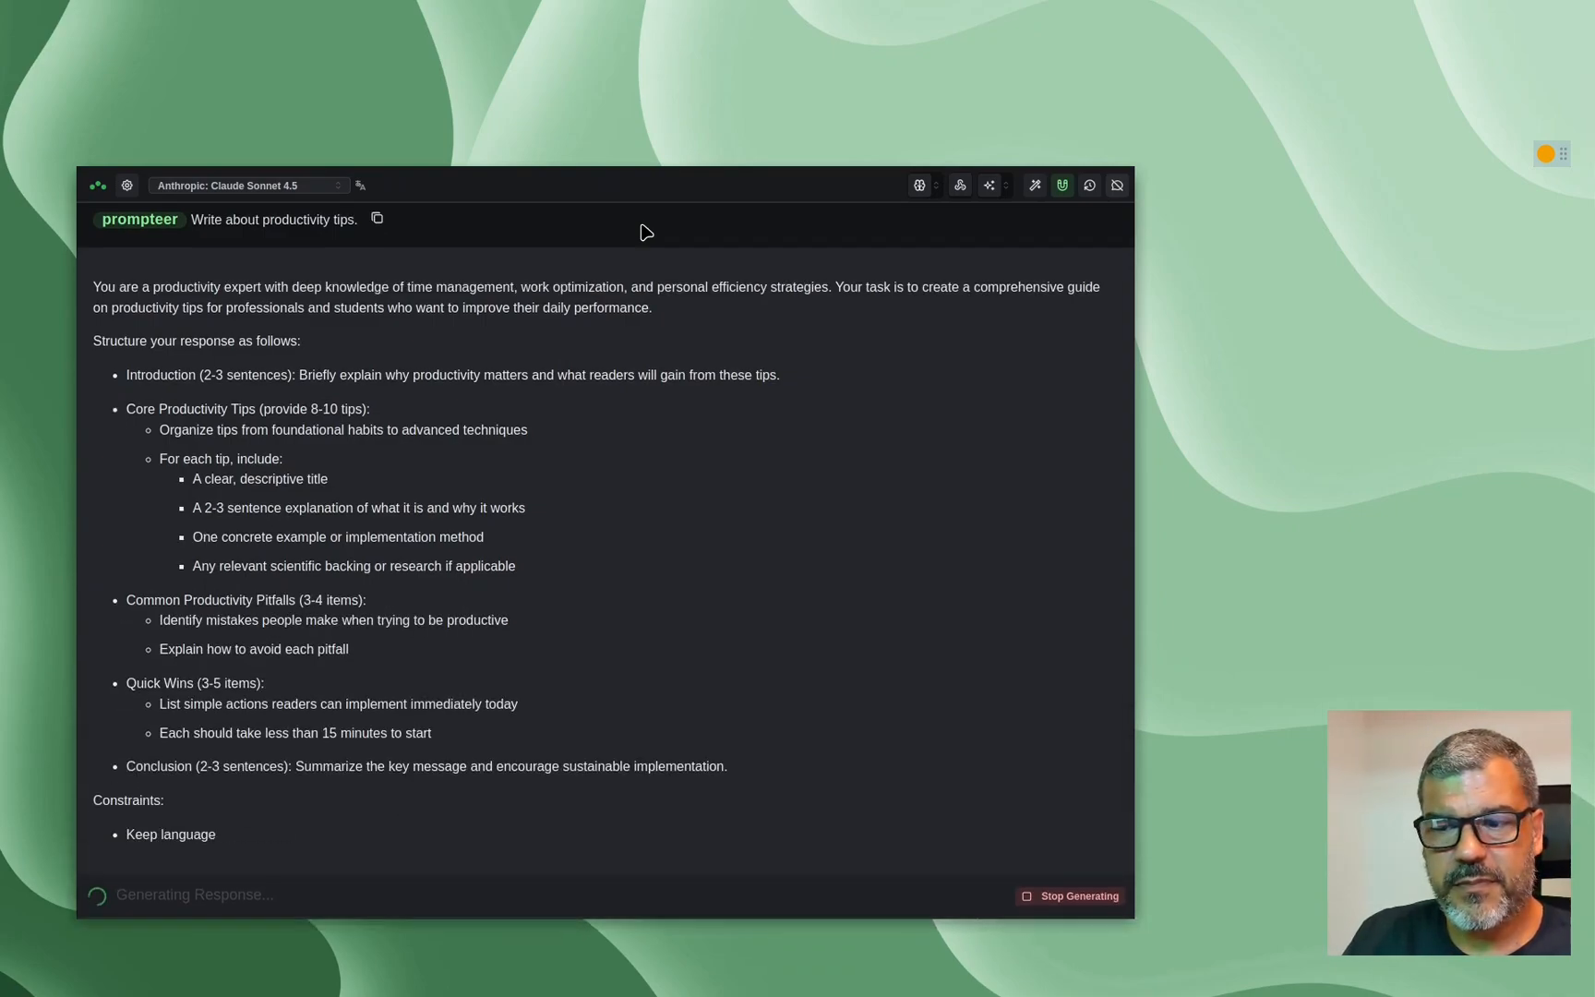
pyautogui.scroll(-3)
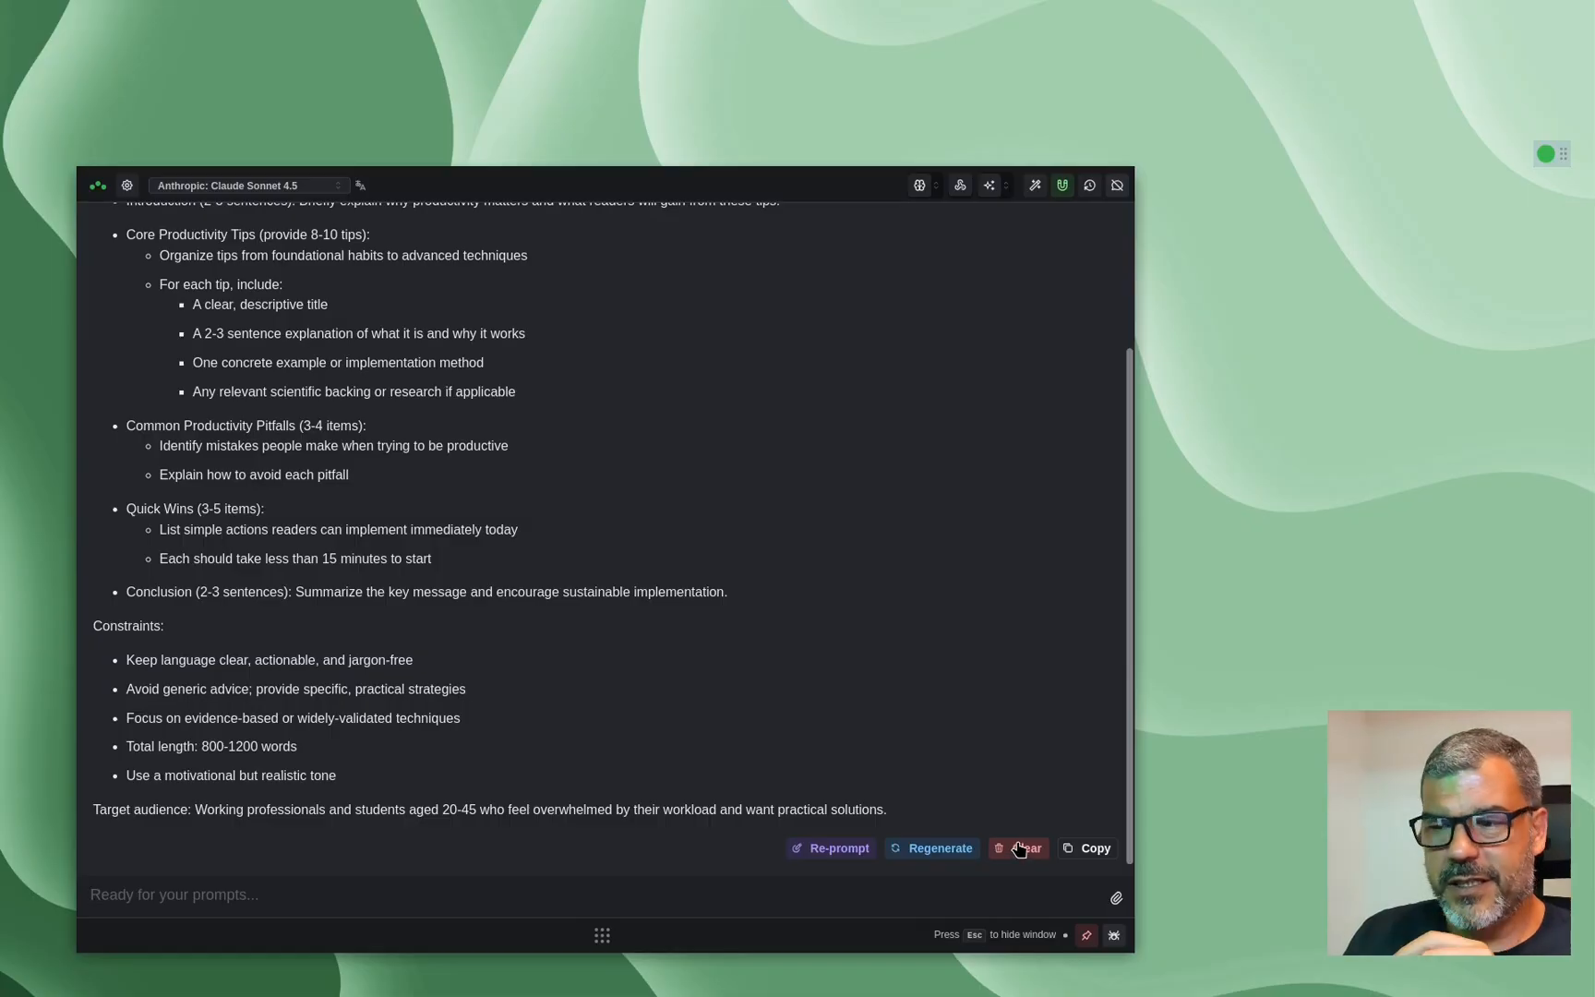
pyautogui.click(1093, 848)
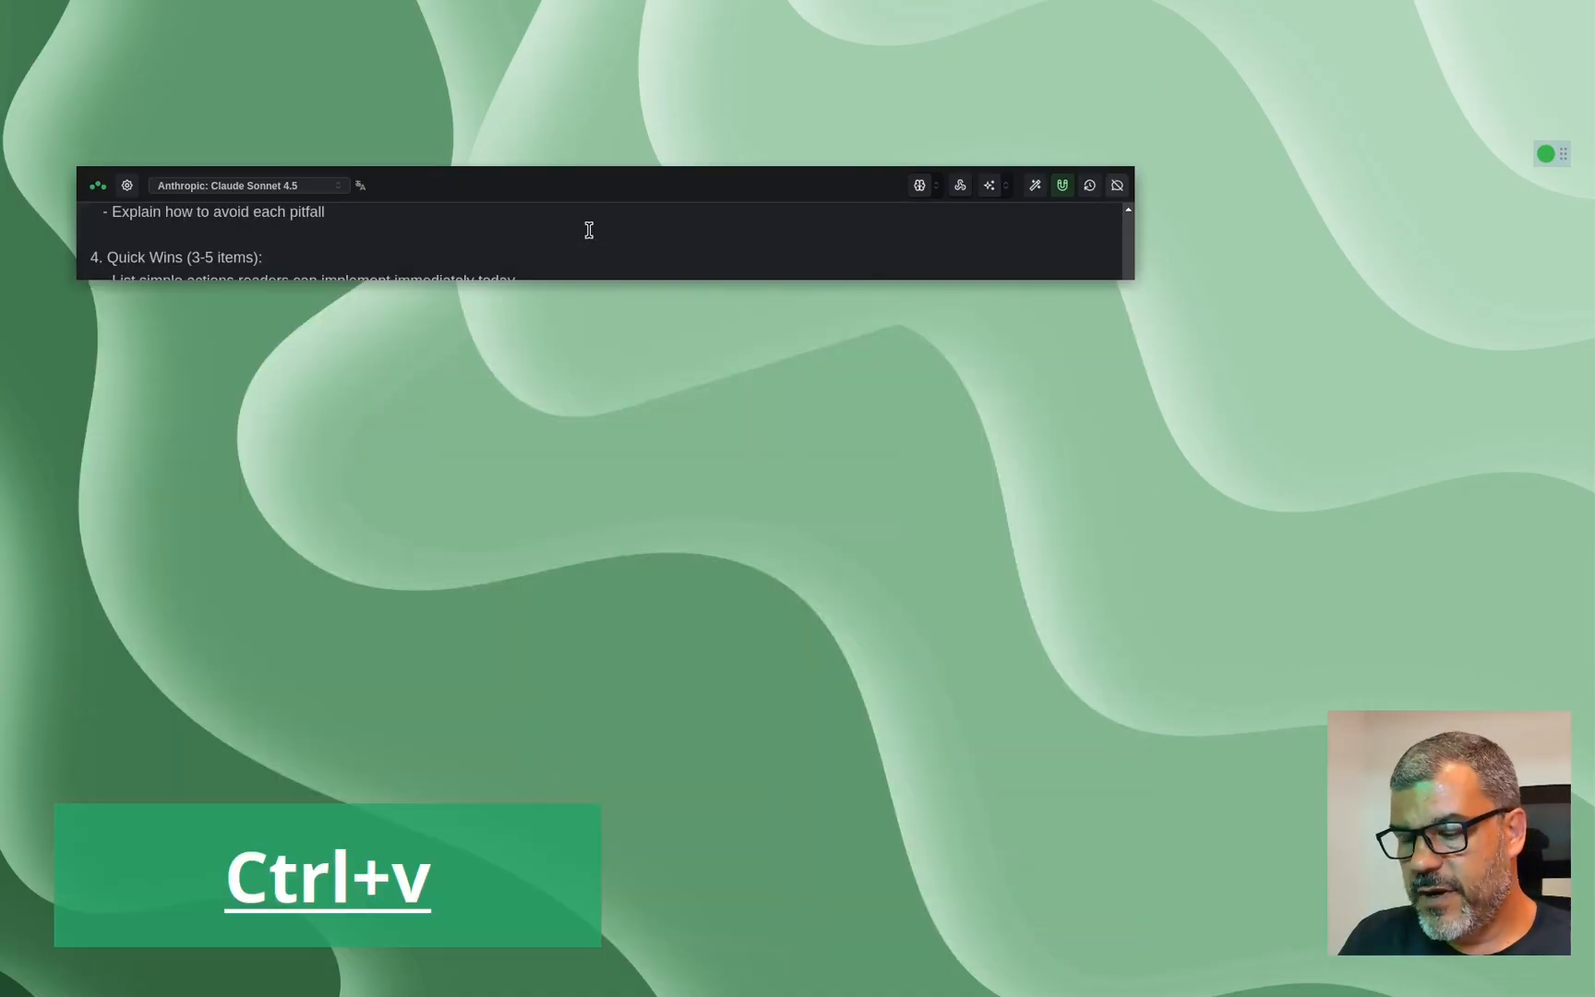
# Submit the expanded prompt and read through Claude Sonnet 4.5's ten-technique productivity guide.
pyautogui.press('ctrl+v')
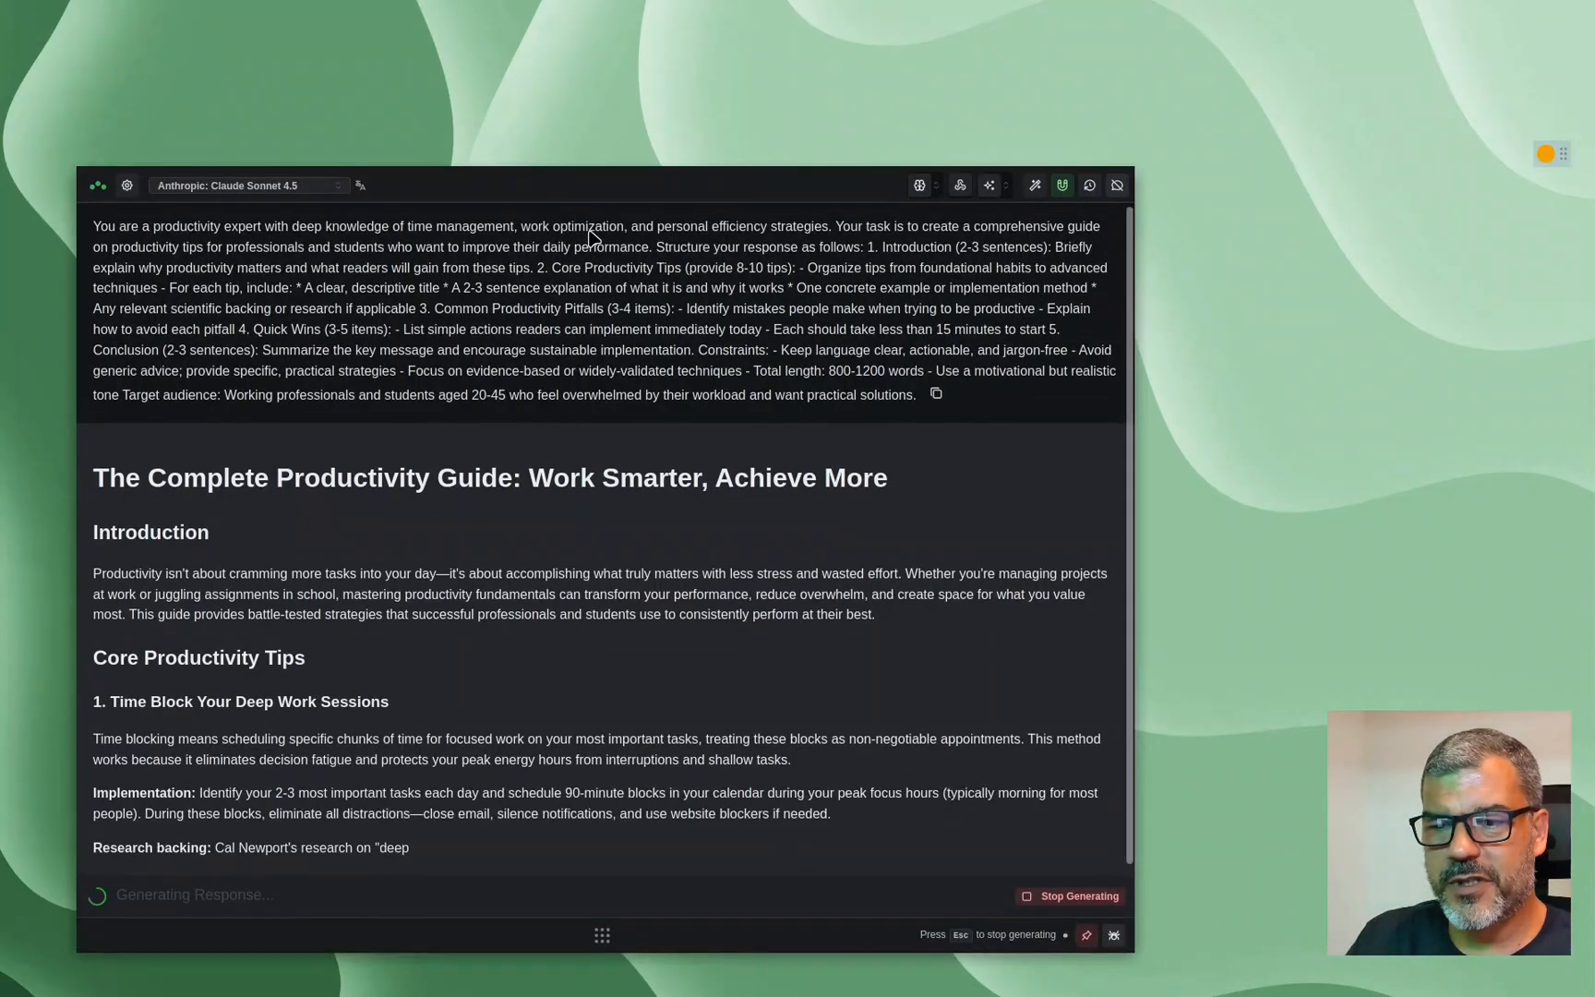
pyautogui.scroll(-3)
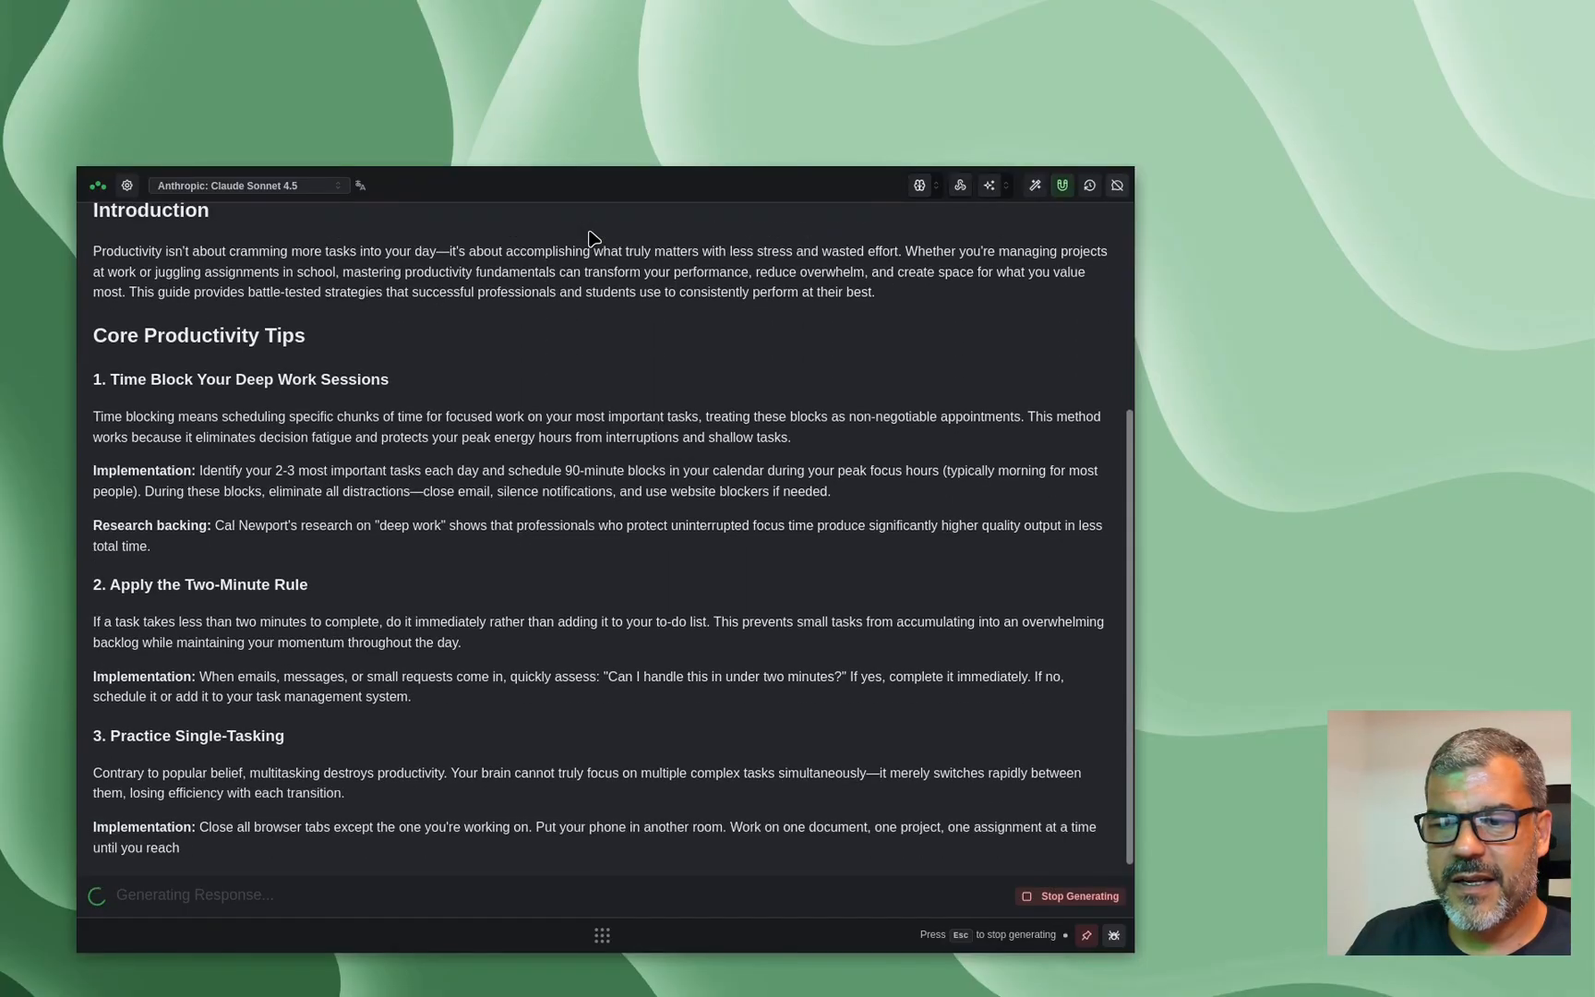
pyautogui.scroll(-3)
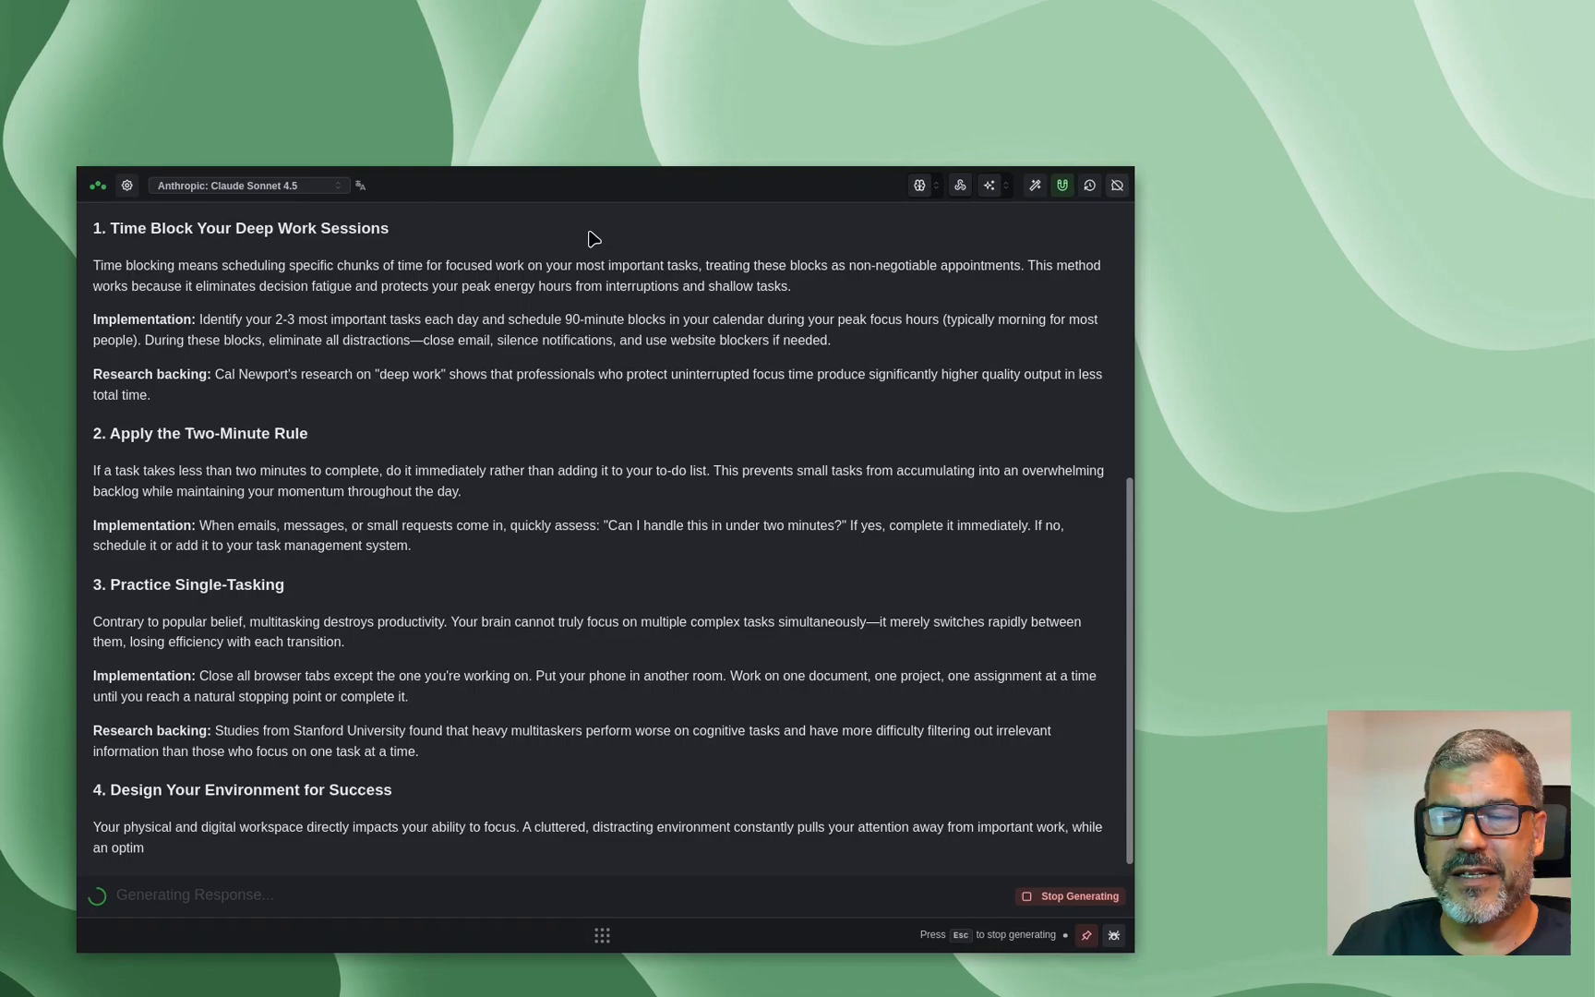
pyautogui.scroll(-3)
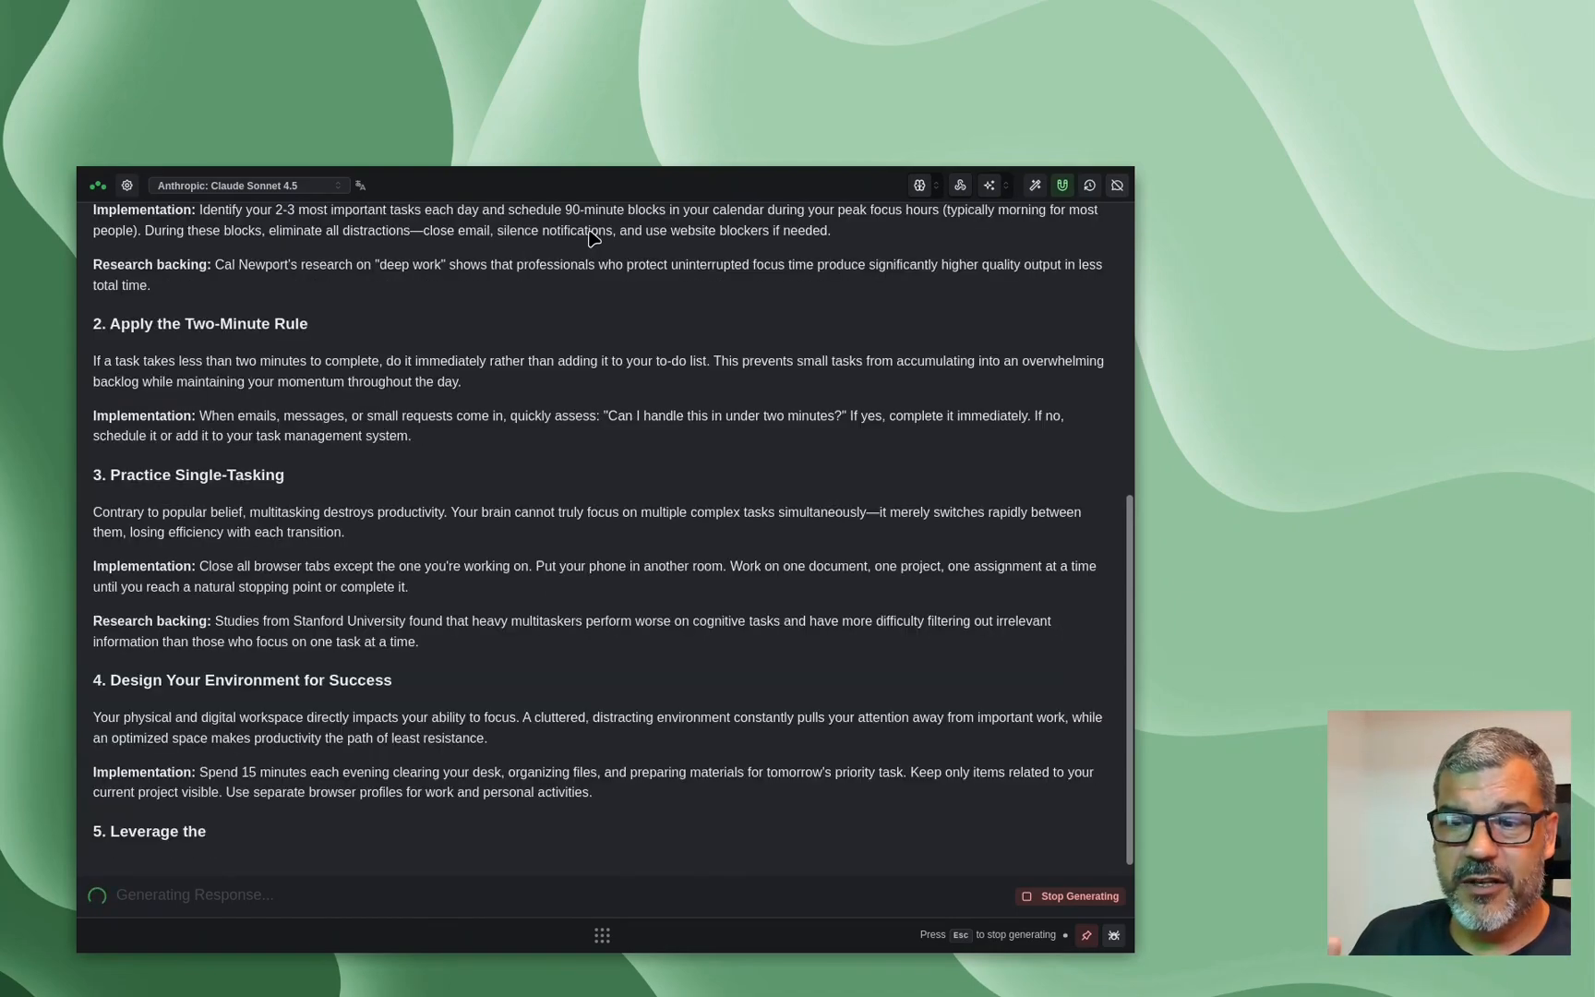
pyautogui.scroll(-3)
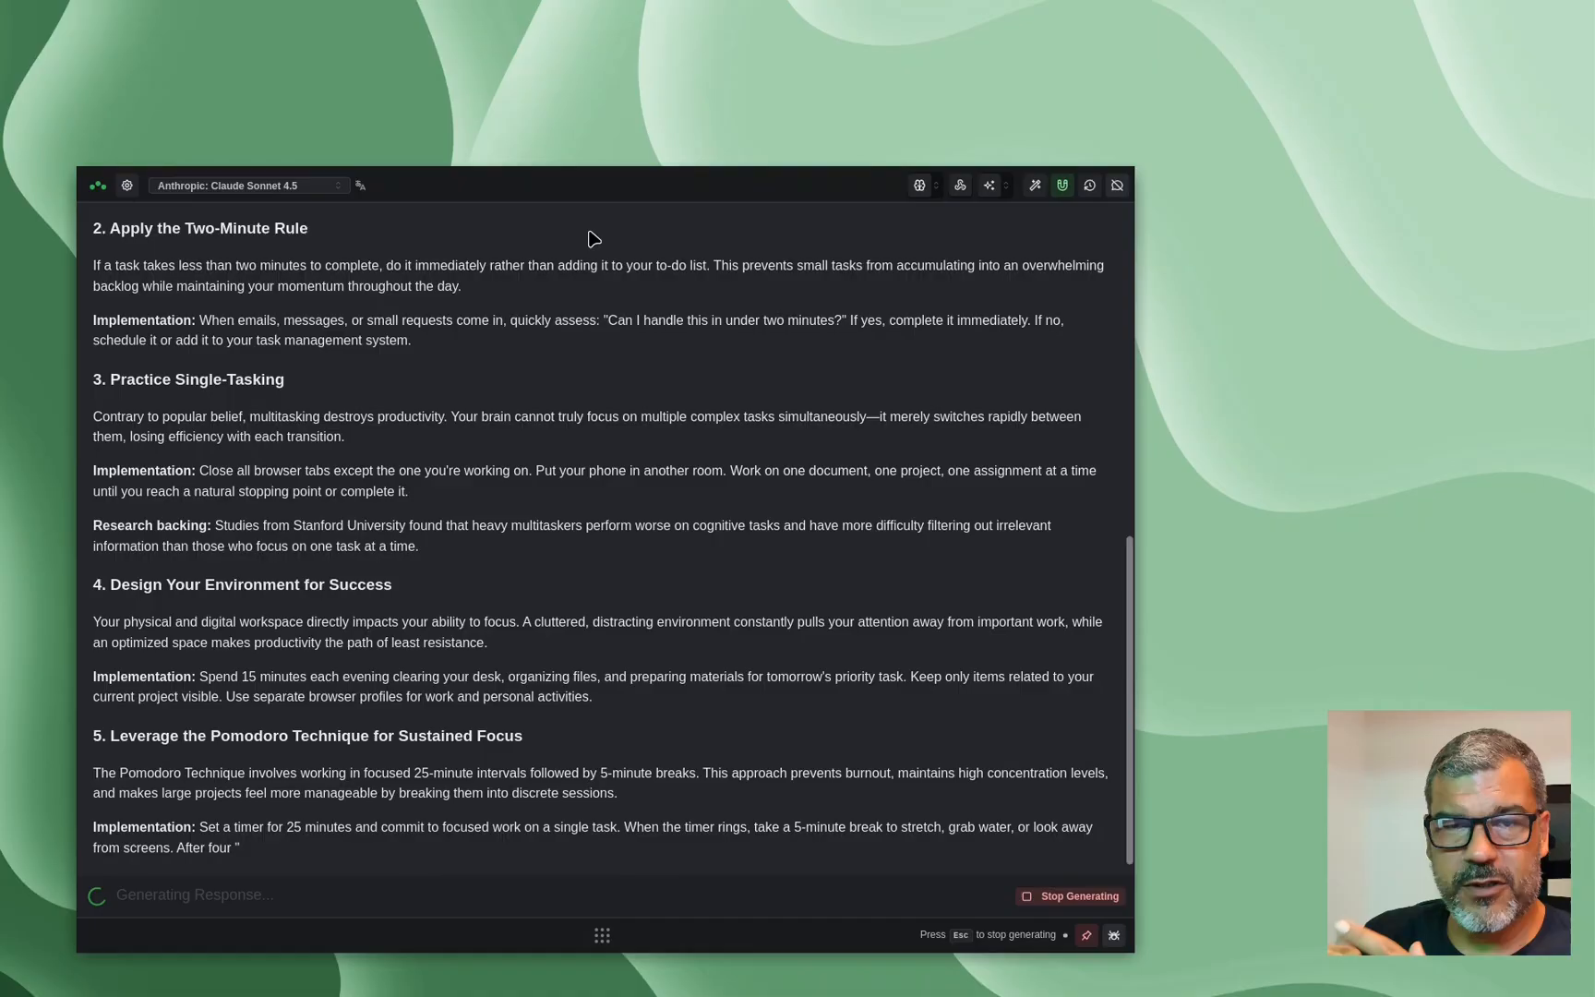
pyautogui.scroll(-3)
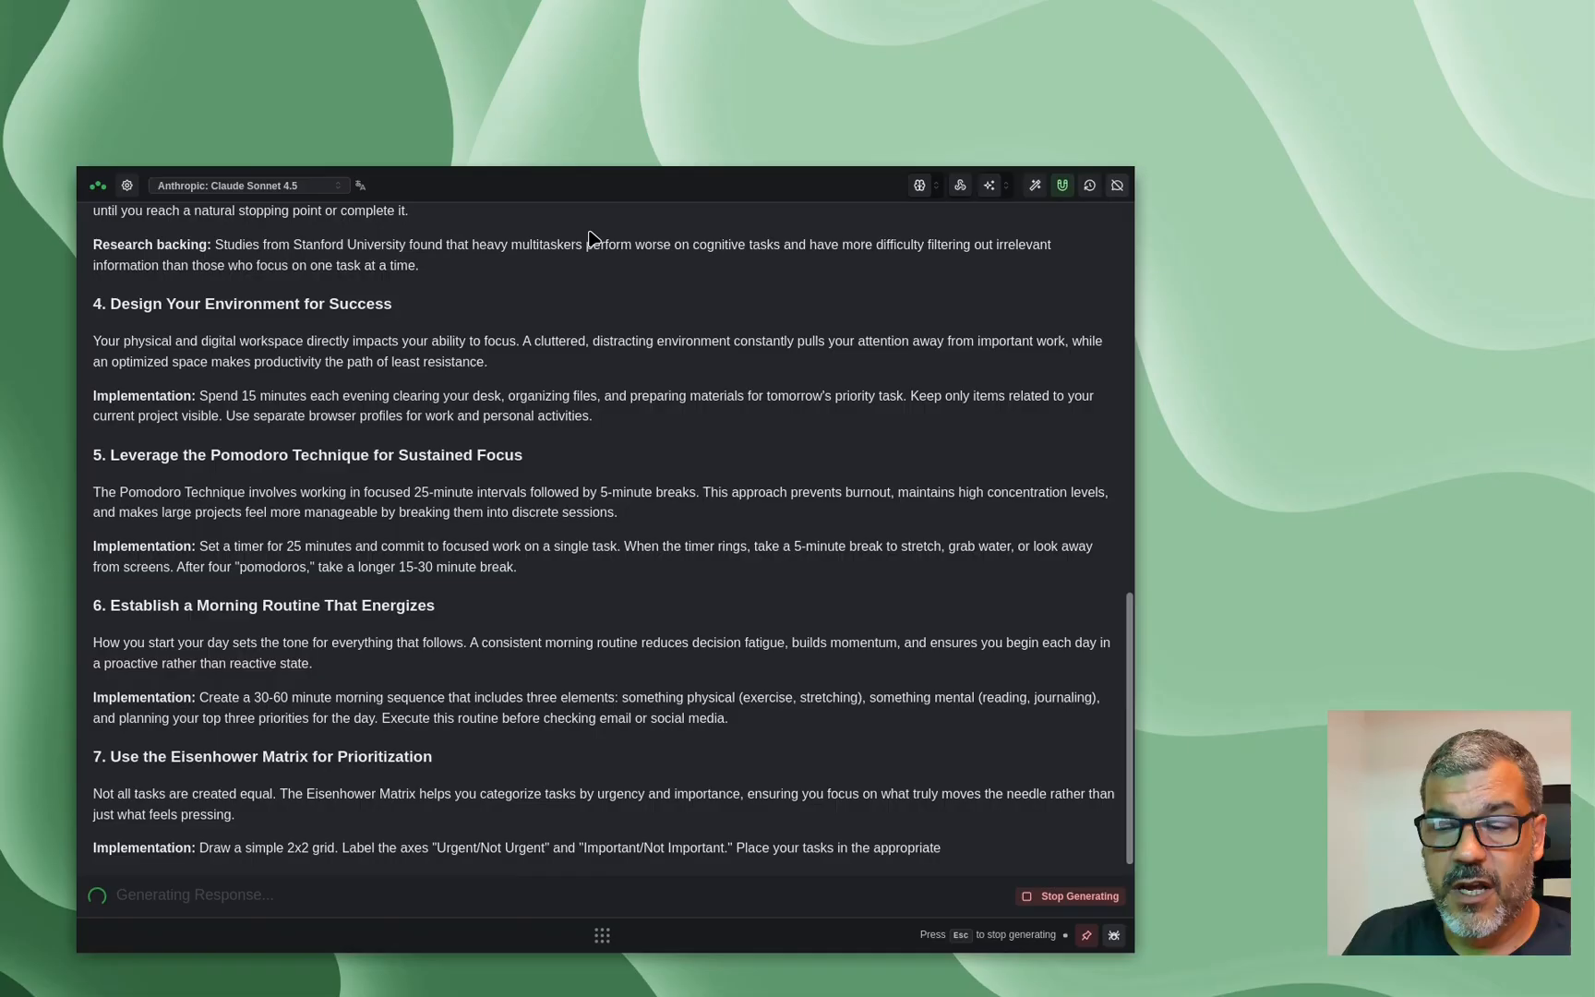
pyautogui.scroll(-3)
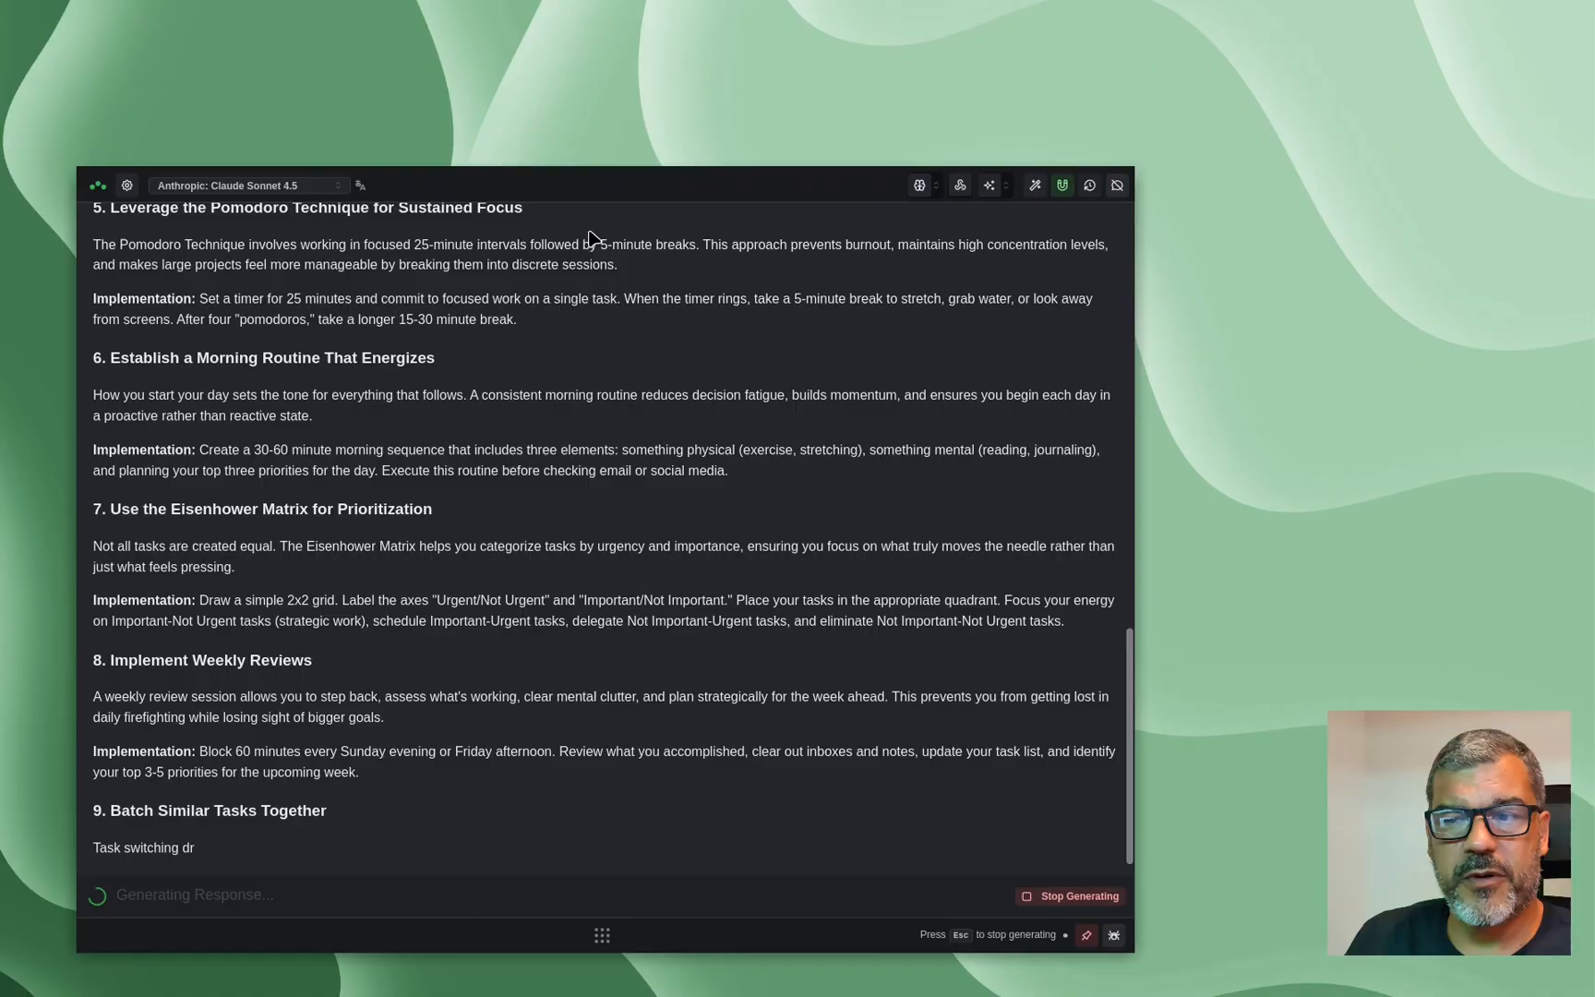
pyautogui.scroll(-3)
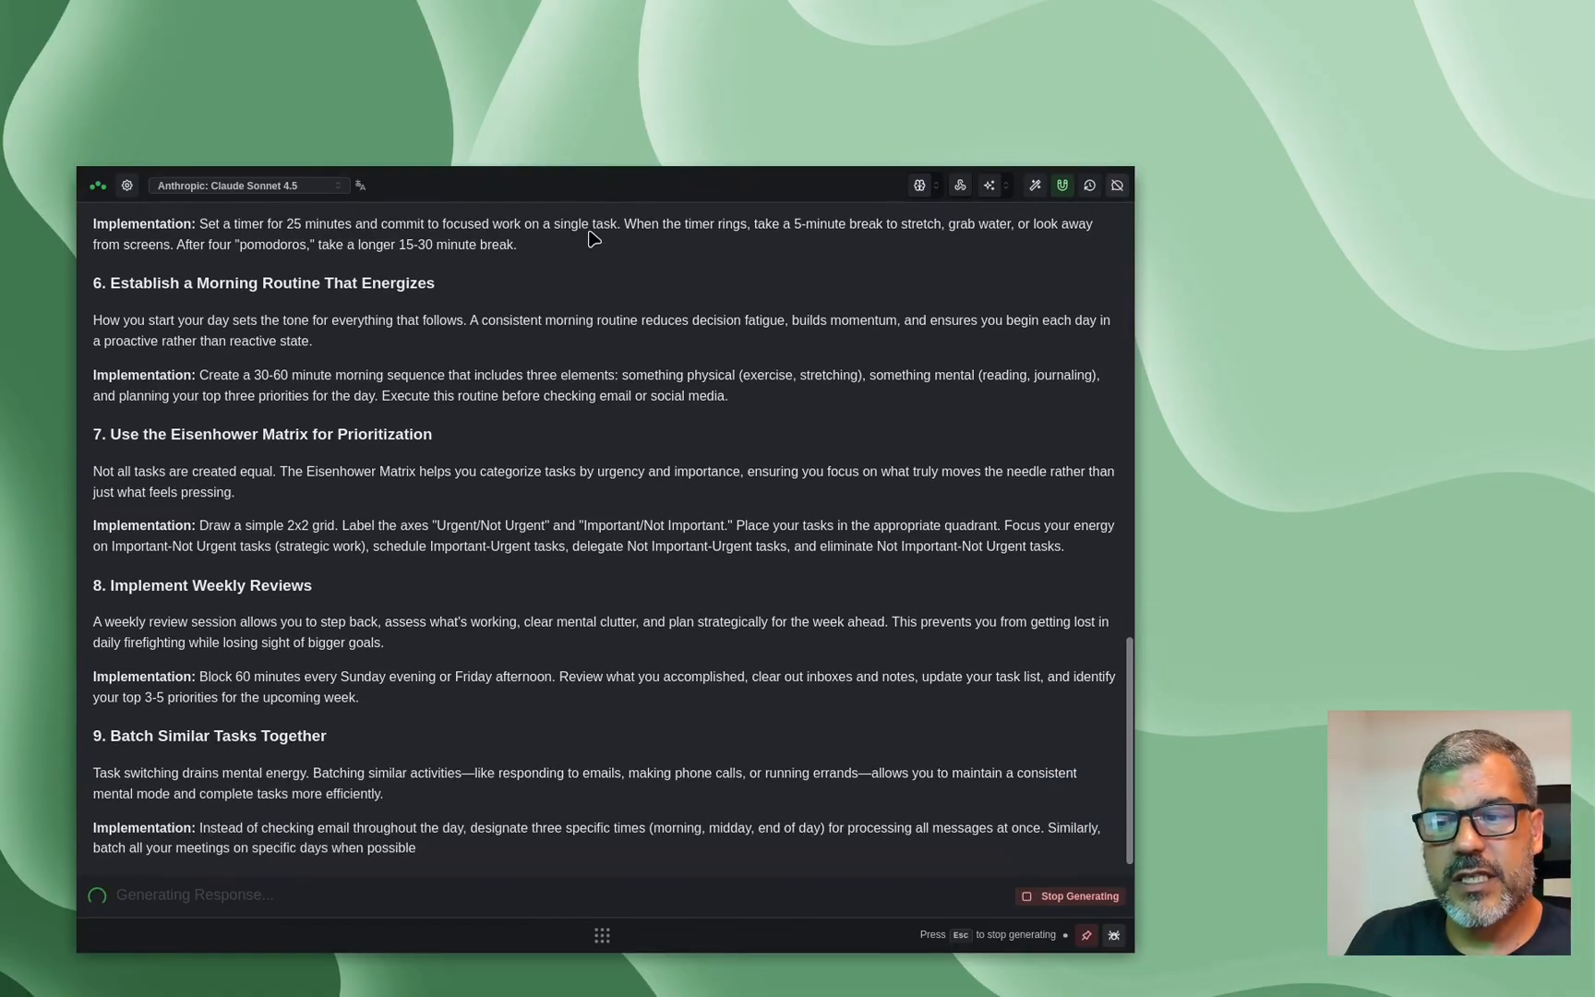
pyautogui.scroll(-3)
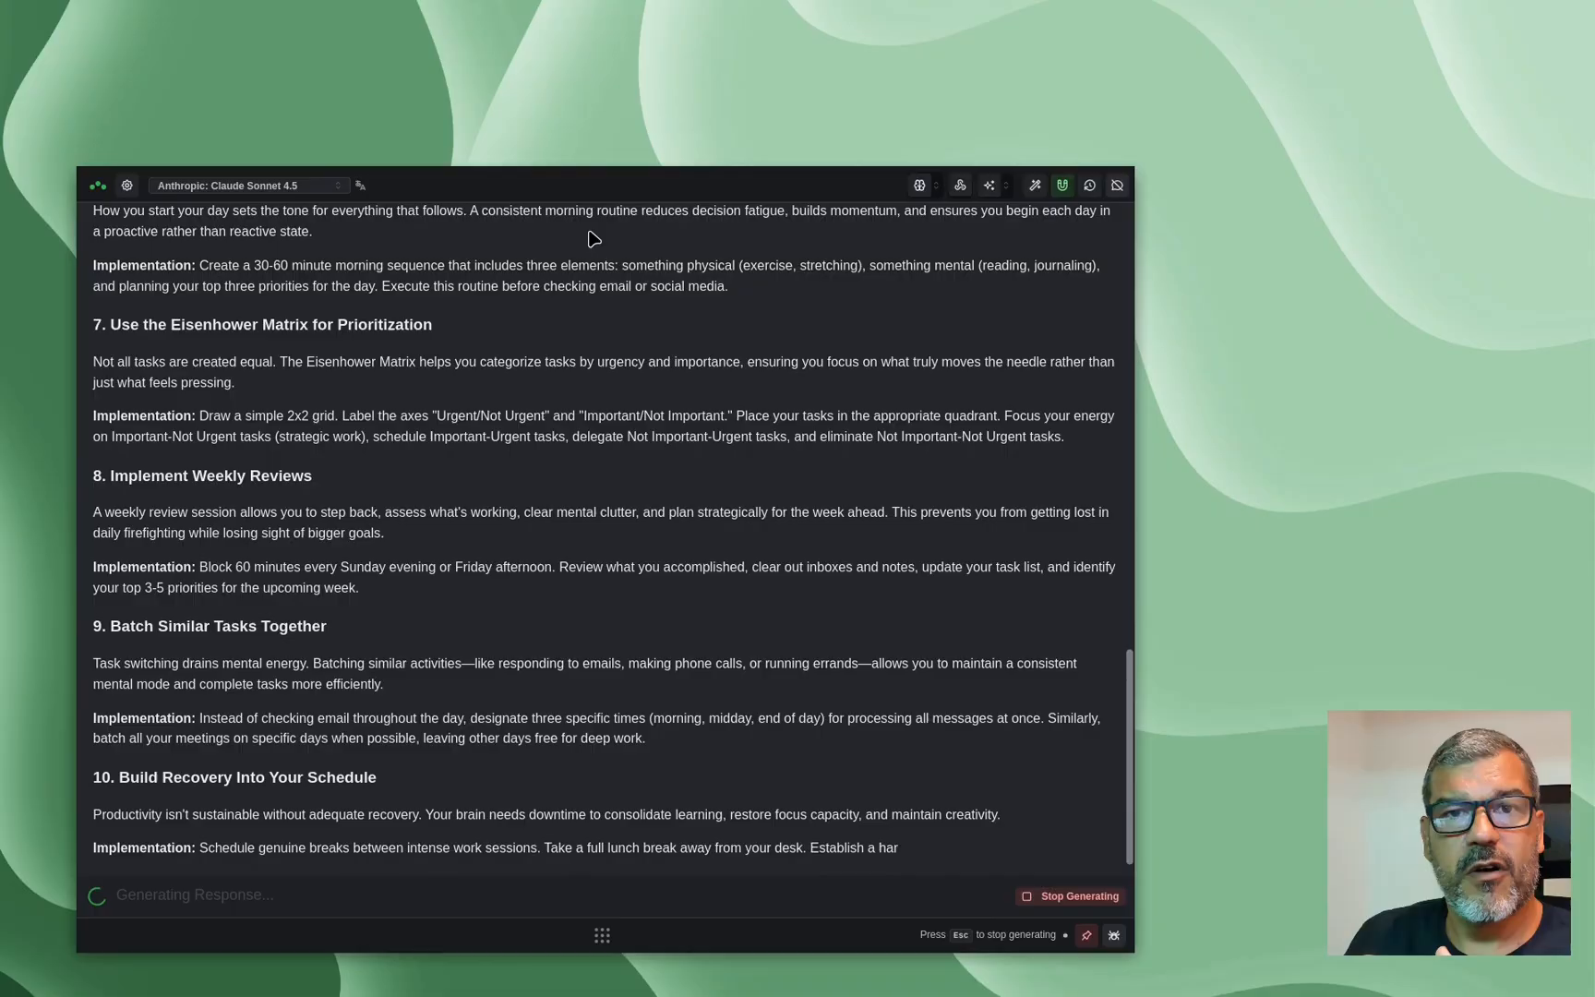
pyautogui.scroll(-3)
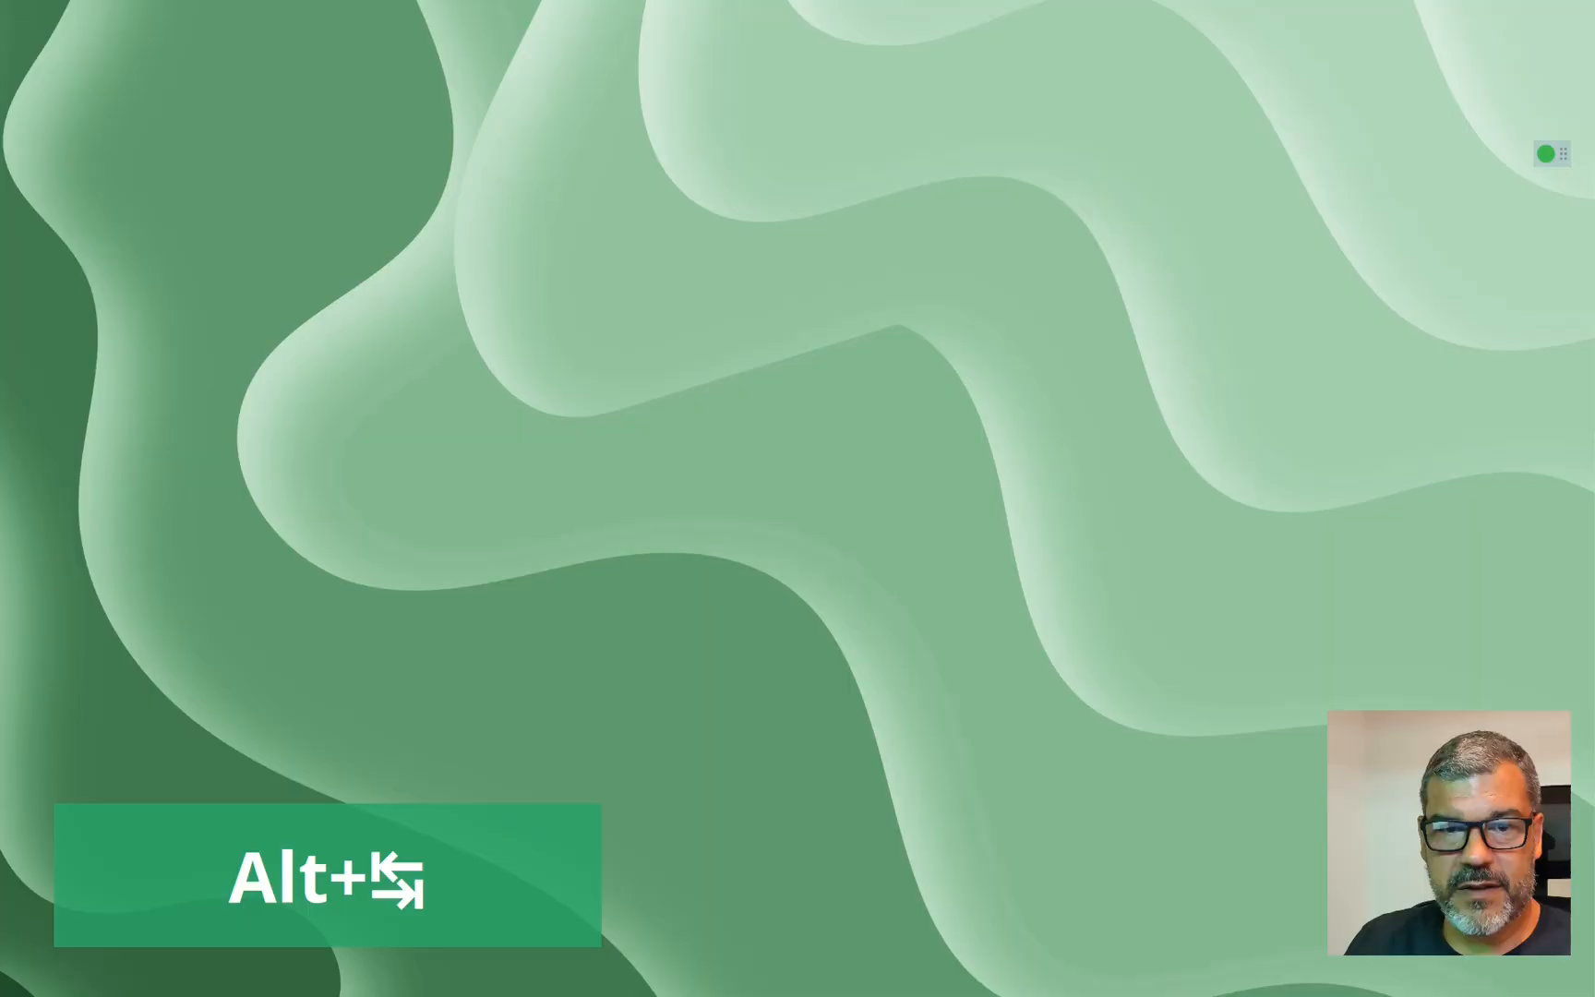
# In ChatGPT, enter the productivity request and have Prompteer rewrite it as a detailed prompt.
pyautogui.press('alt+Tab')
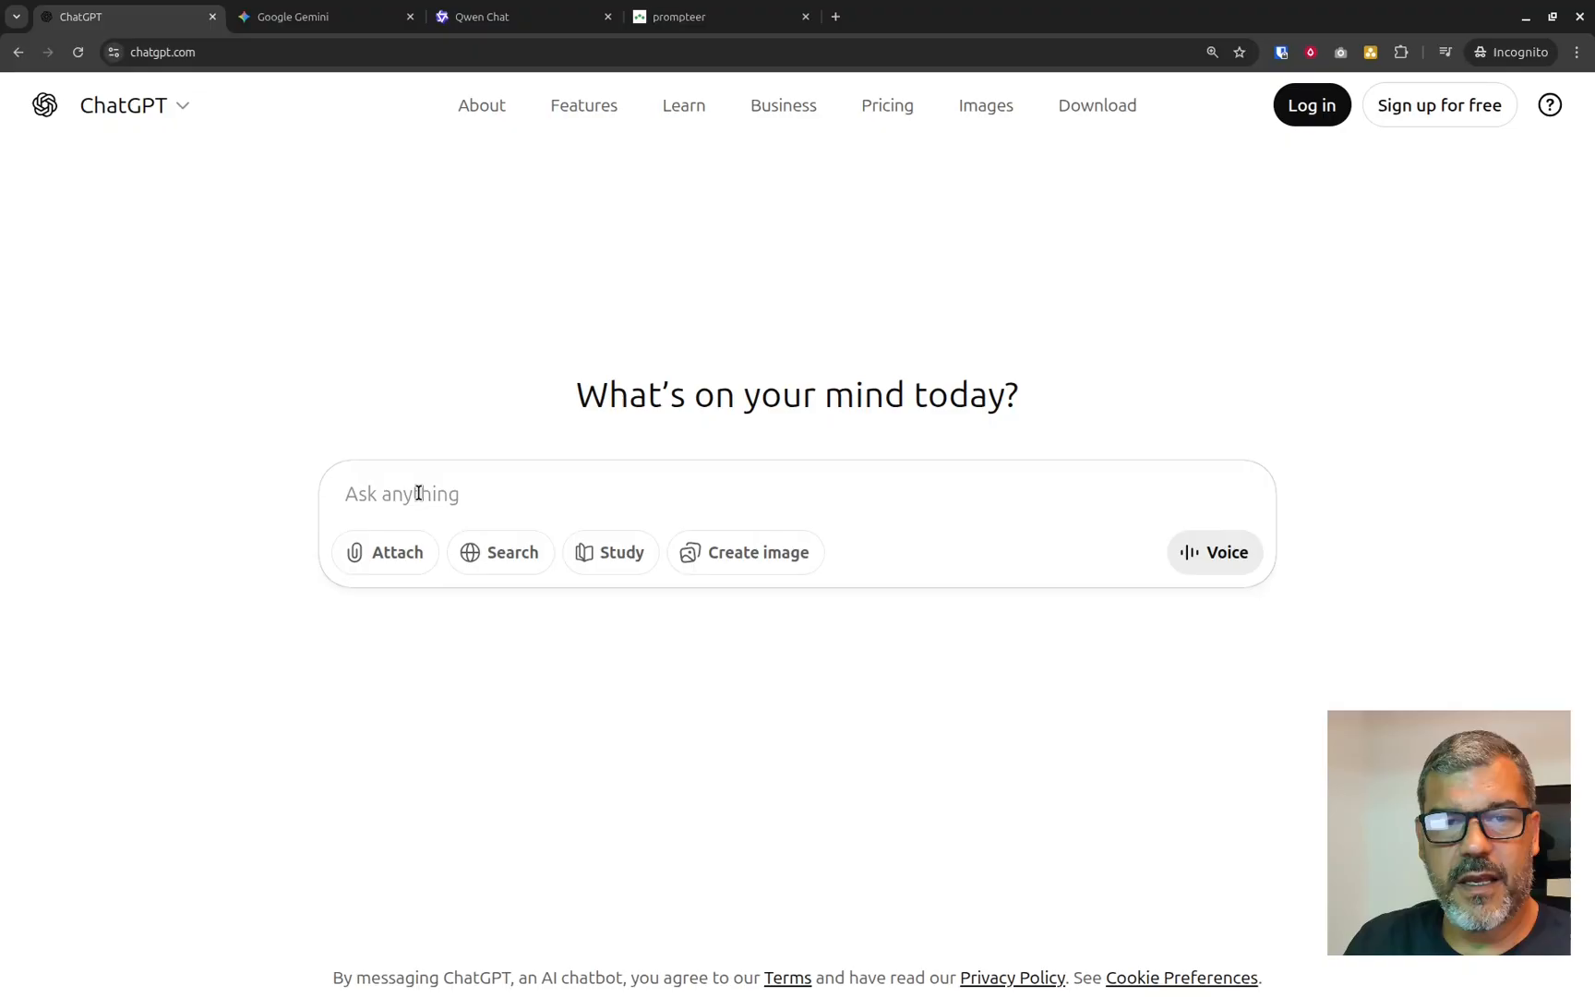
pyautogui.press('ctrl+v')
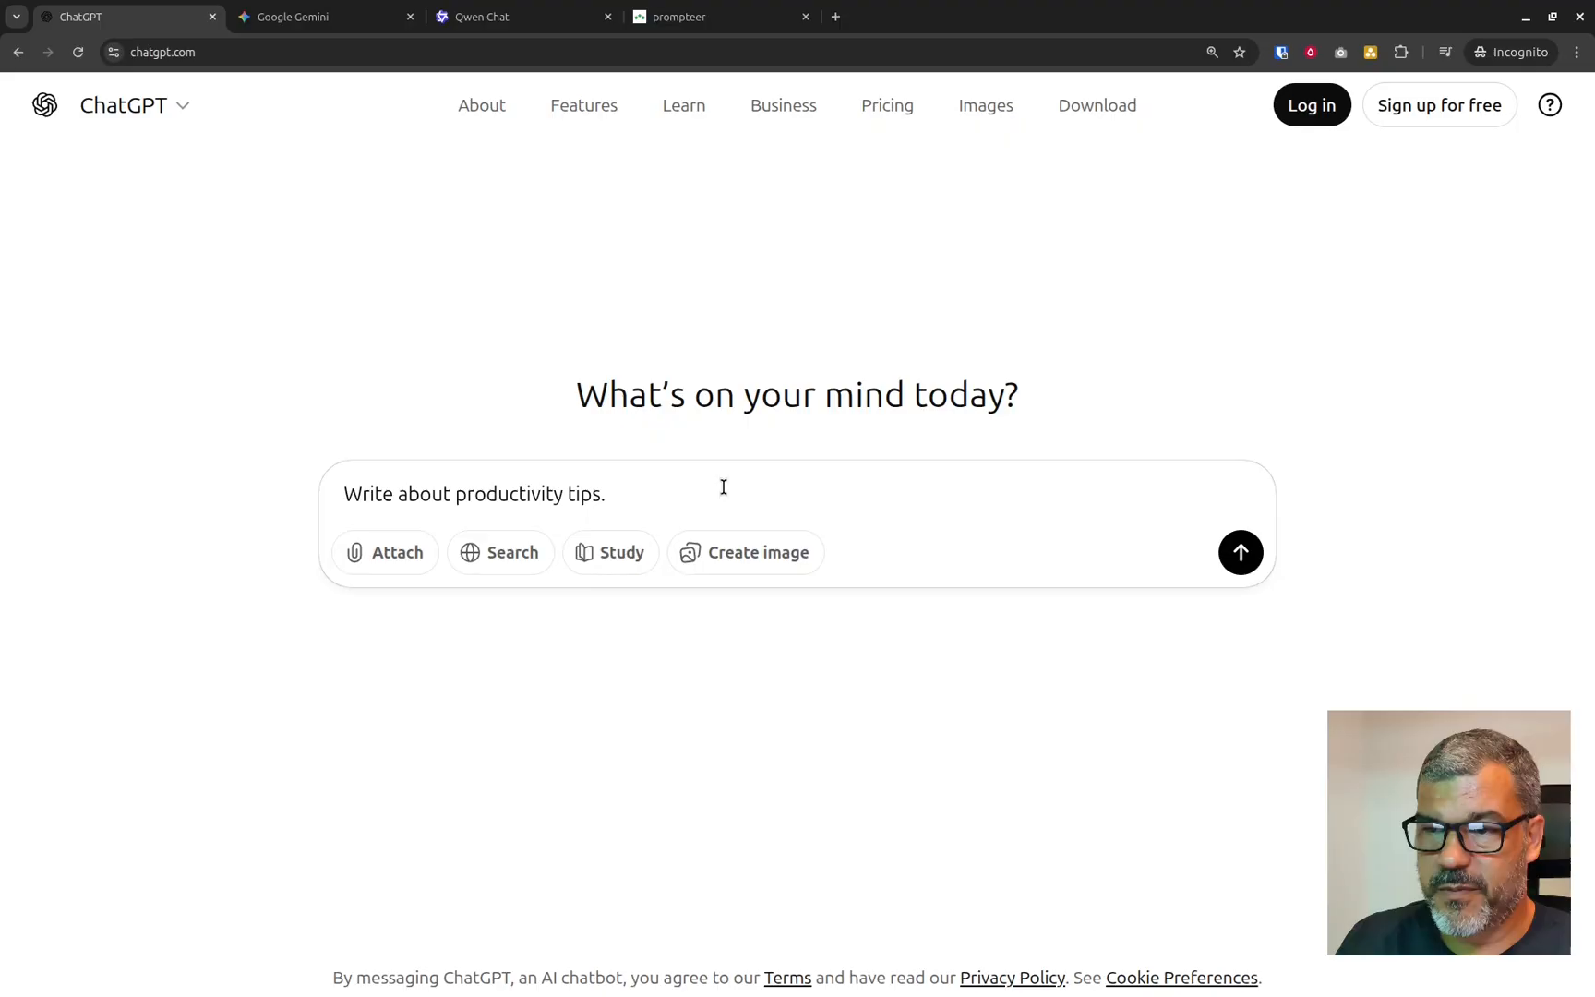
pyautogui.press('ctrl+a')
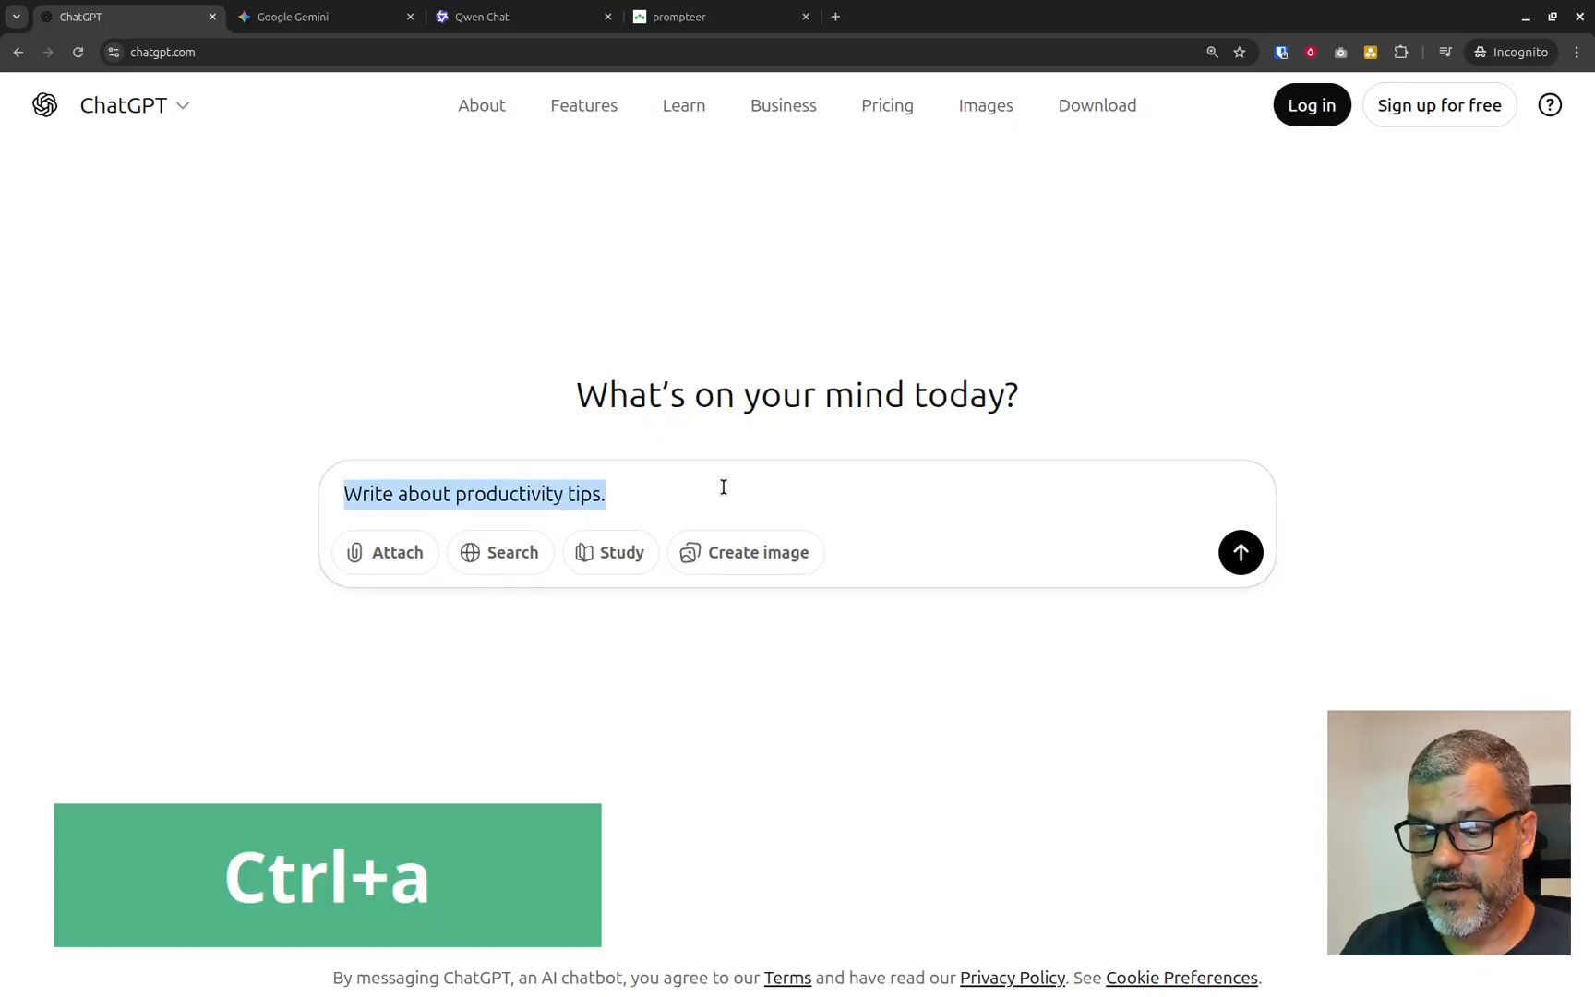
pyautogui.press('Ctrl+Alt+p')
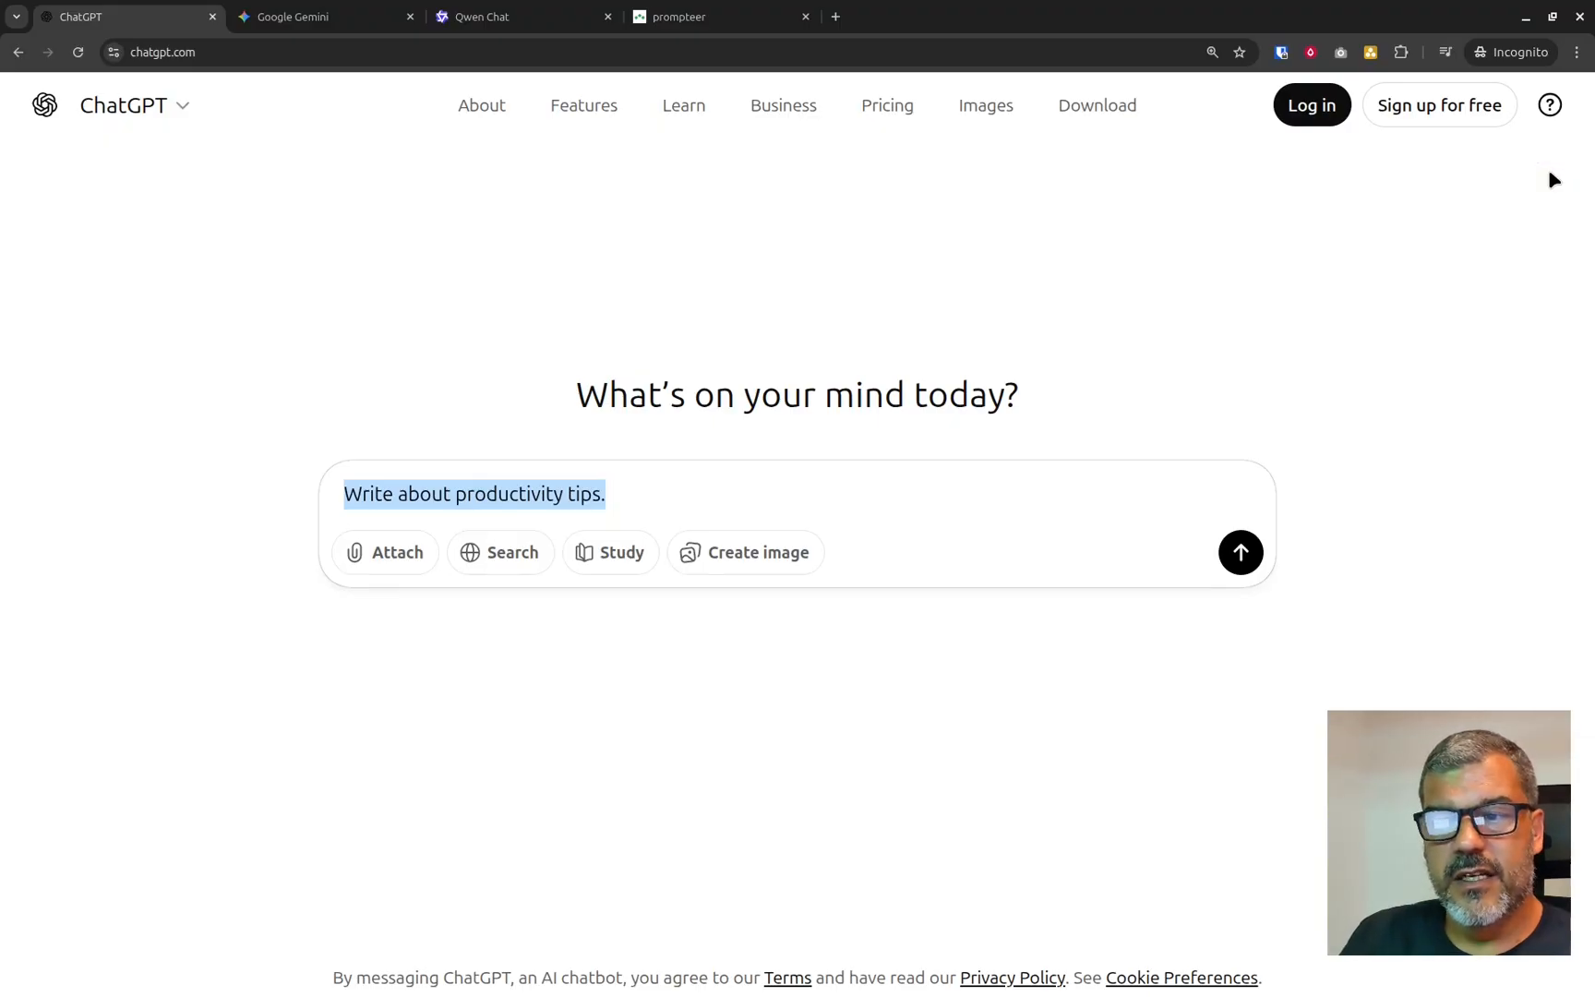
pyautogui.press('shift+Insert')
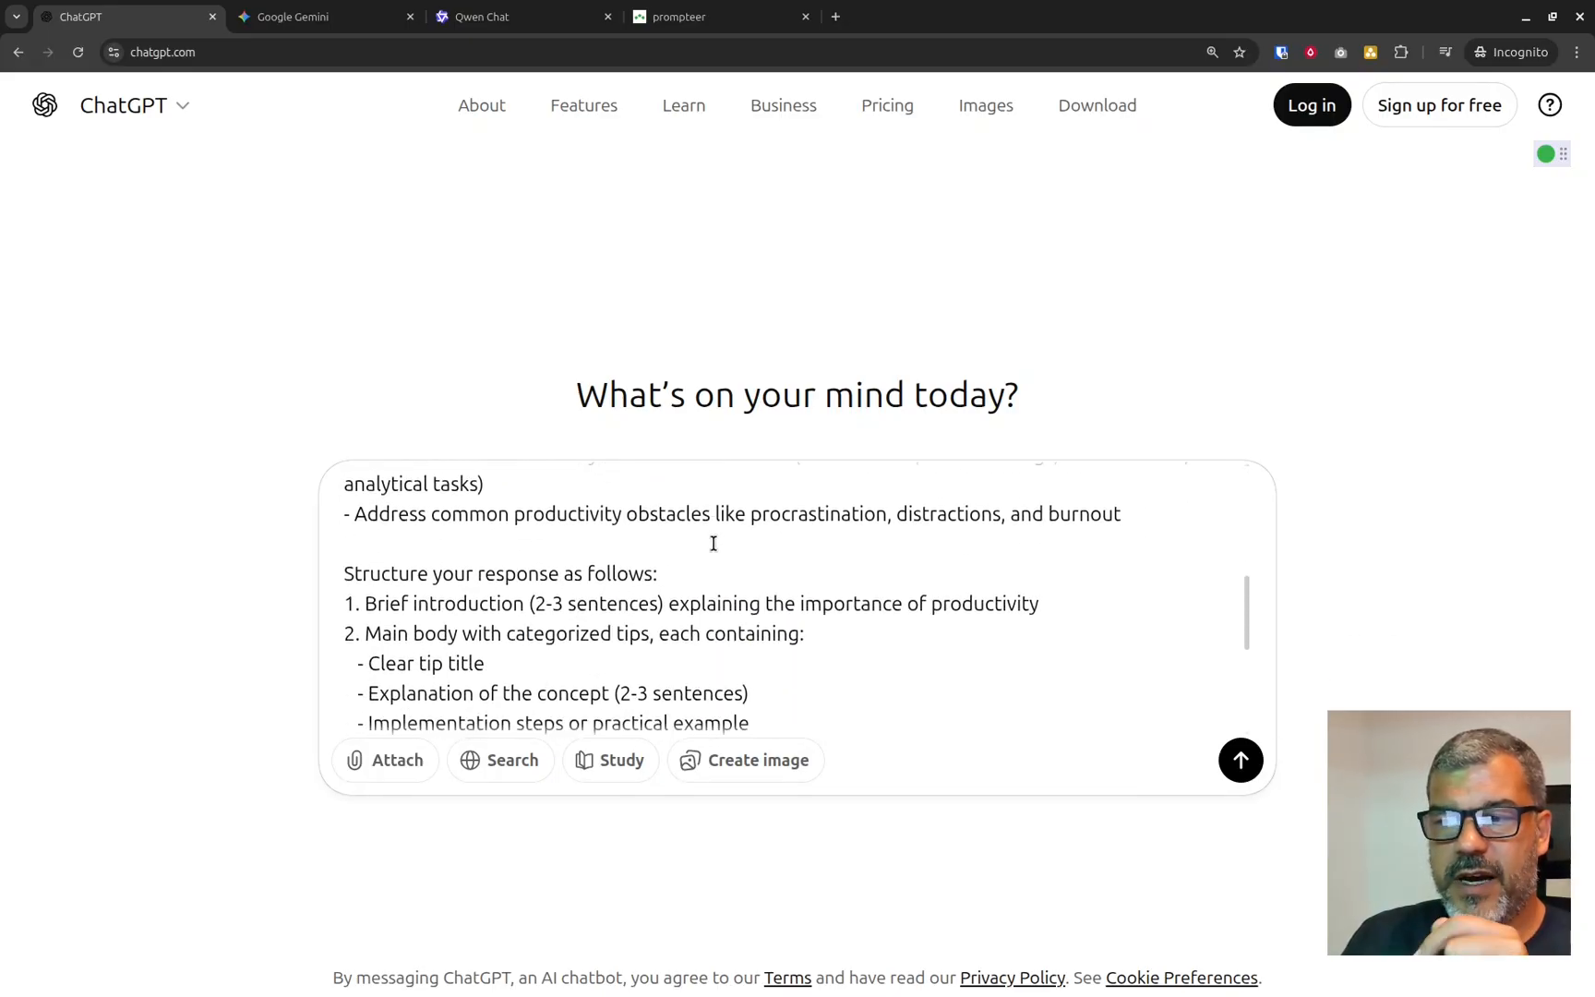
# Watch ChatGPT start its guide, then move to the Google Gemini tab.
pyautogui.scroll(-3)
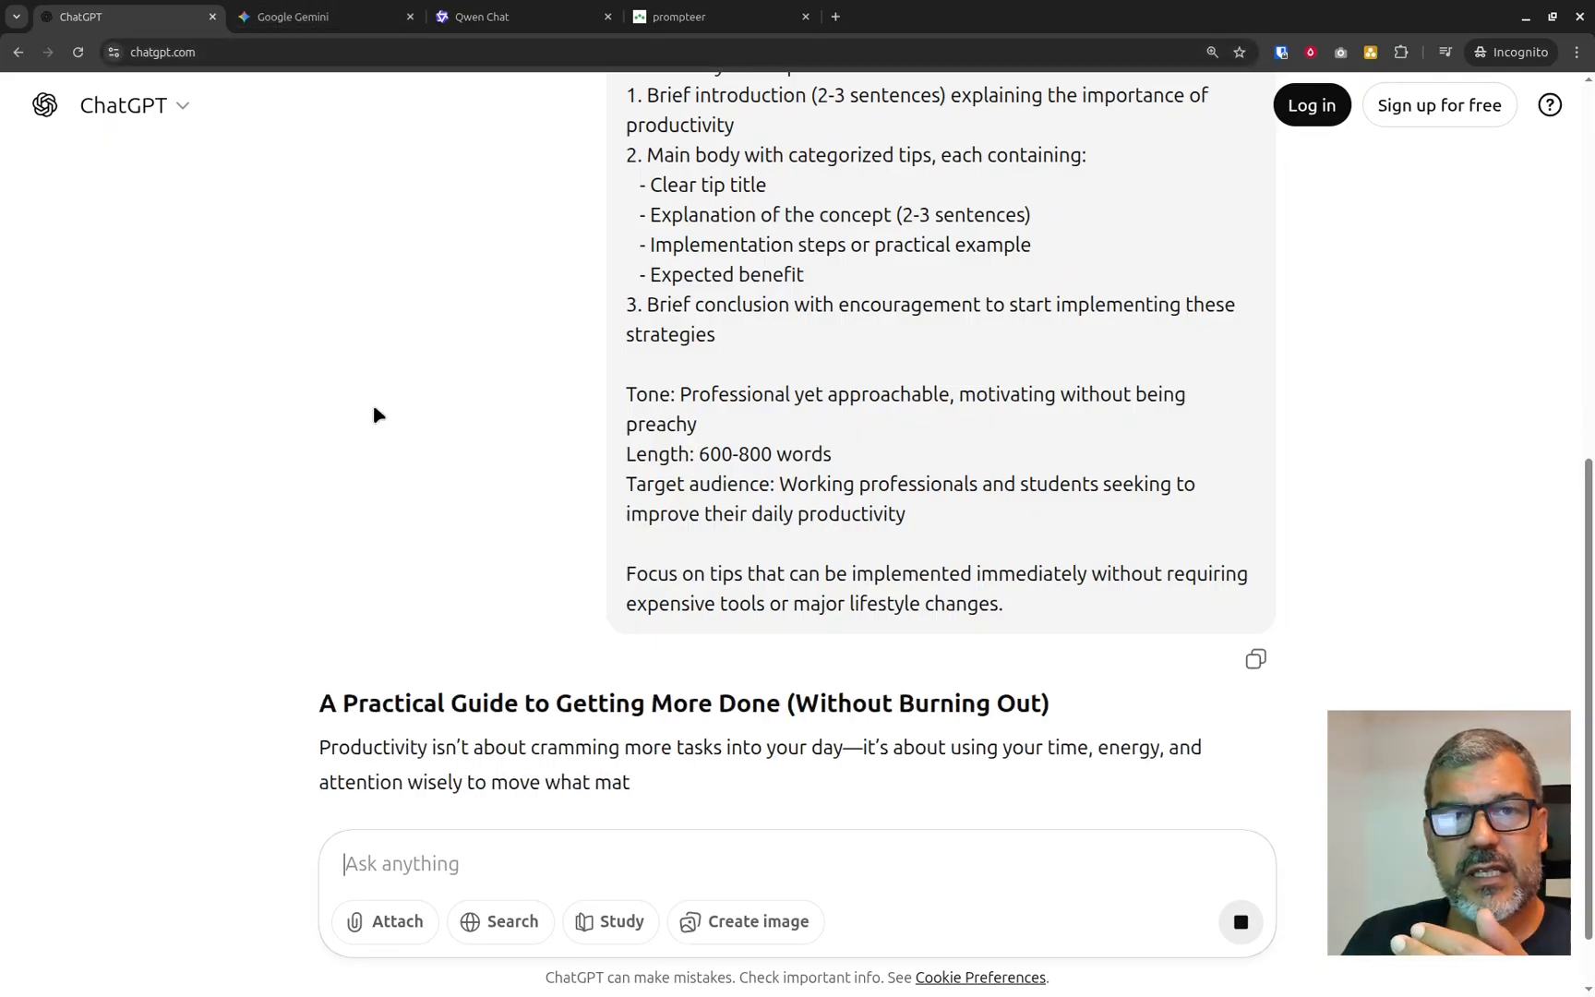
pyautogui.click(320, 17)
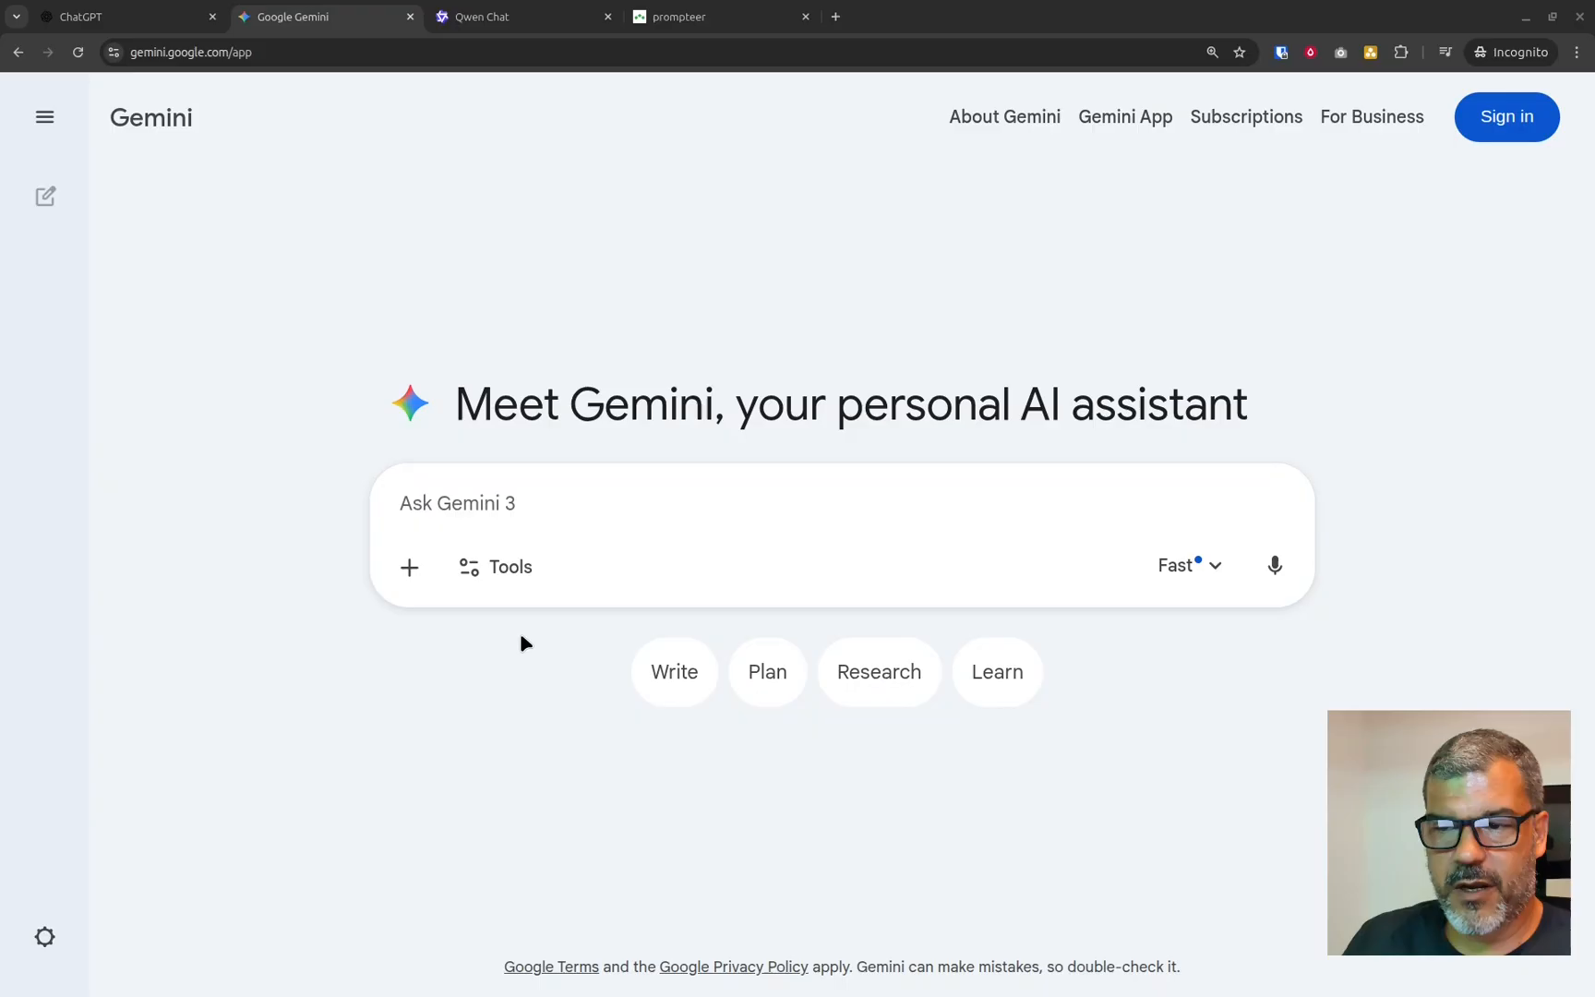
# Paste 'Write about productivity tips.' into Gemini and replace it with the Prompteer-refined prompt.
pyautogui.press('ctrl+v')
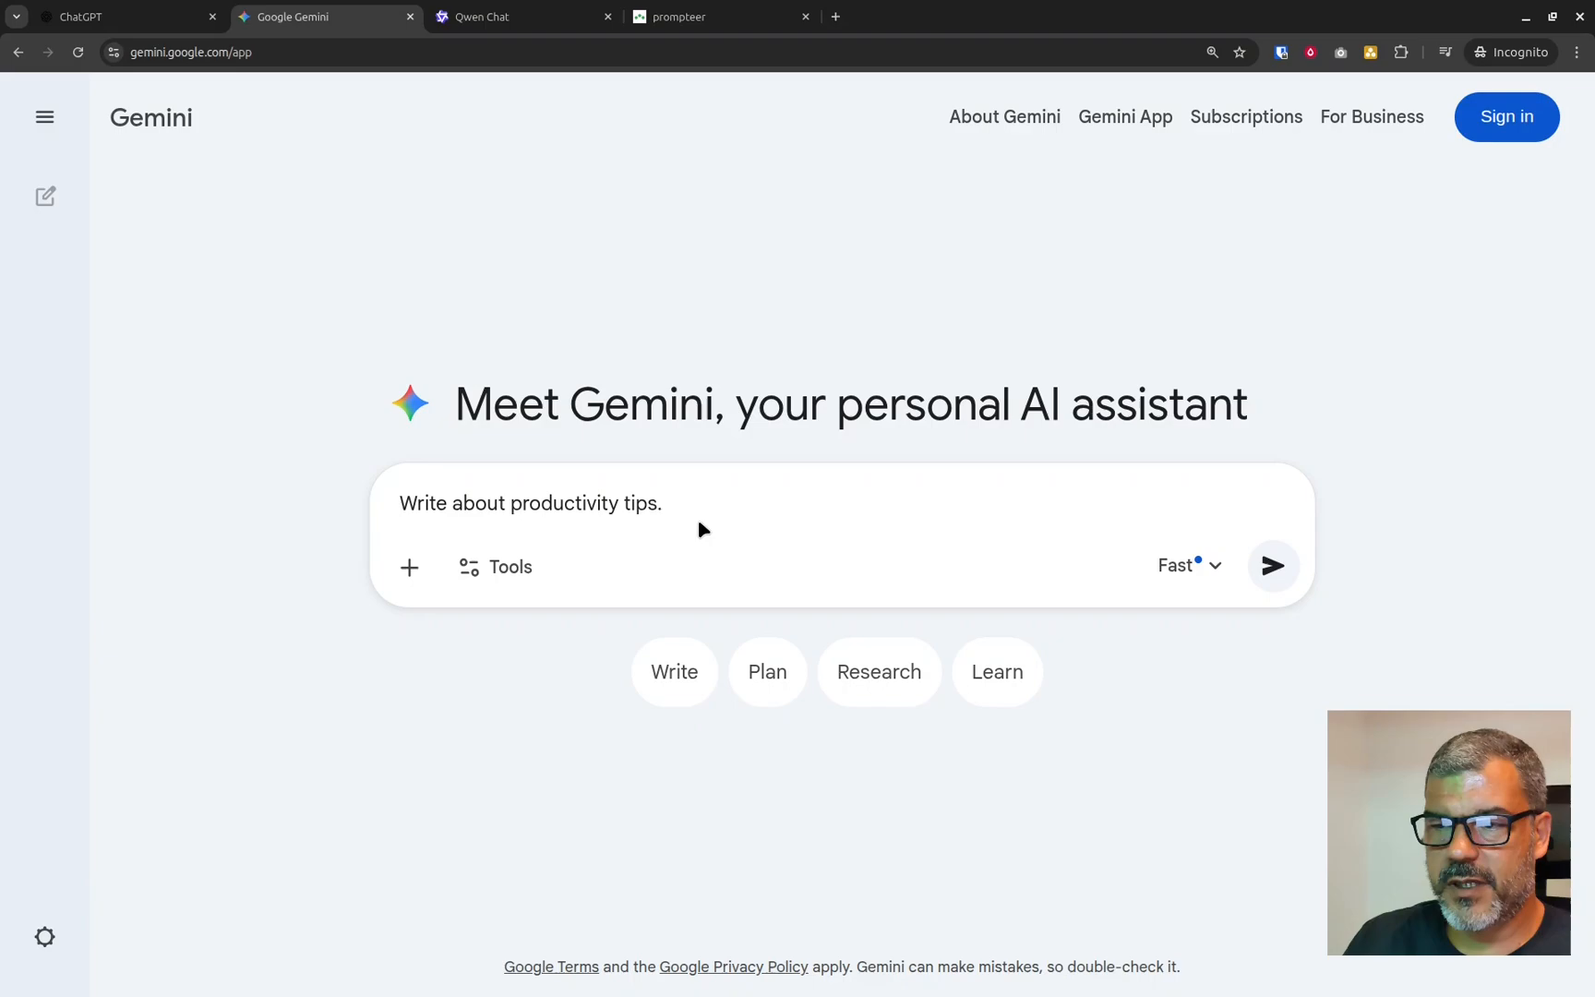
pyautogui.tripleClick(530, 502)
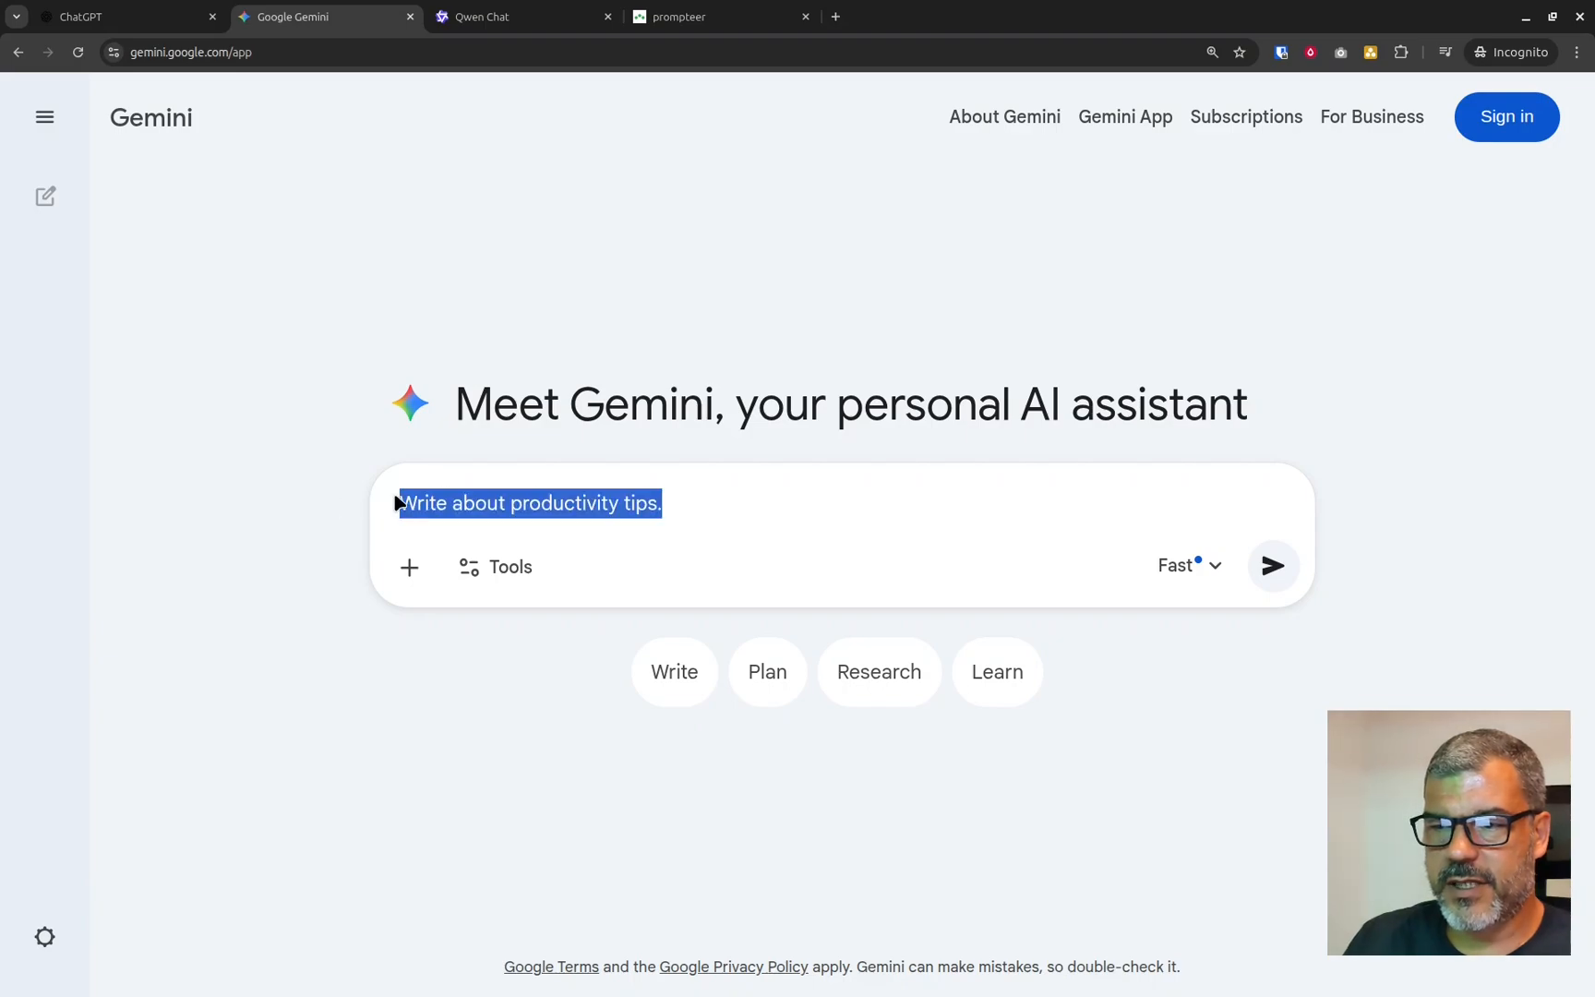
pyautogui.press('ctrl+alt+p')
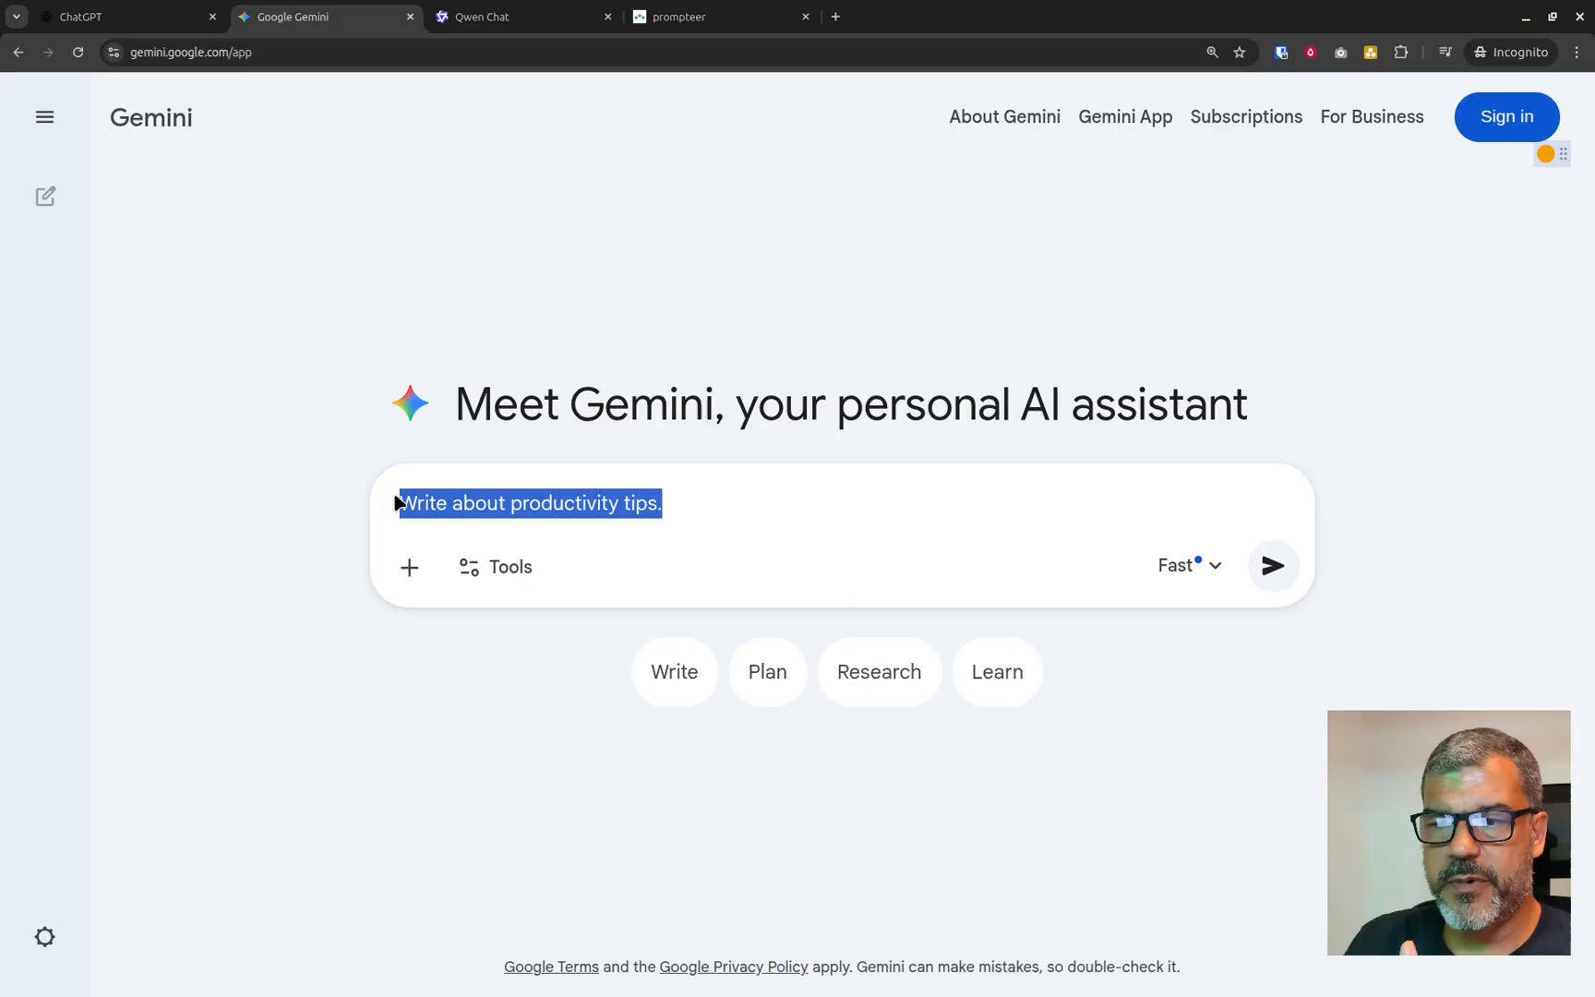
pyautogui.press('shift+insert')
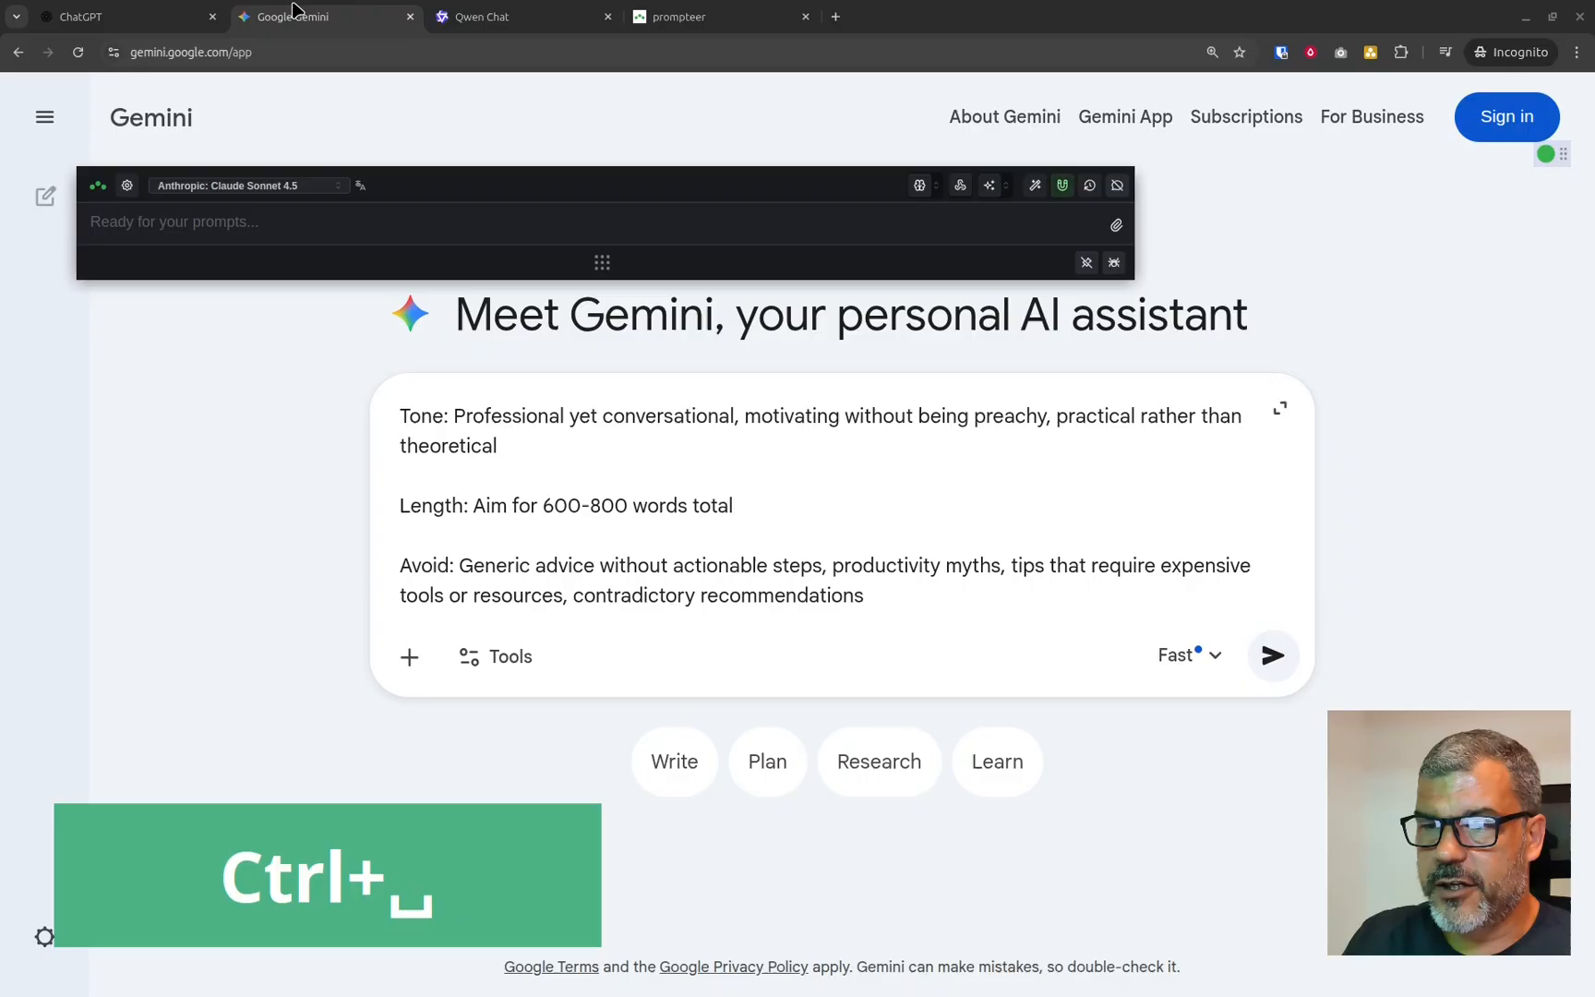
pyautogui.moveTo(125, 184)
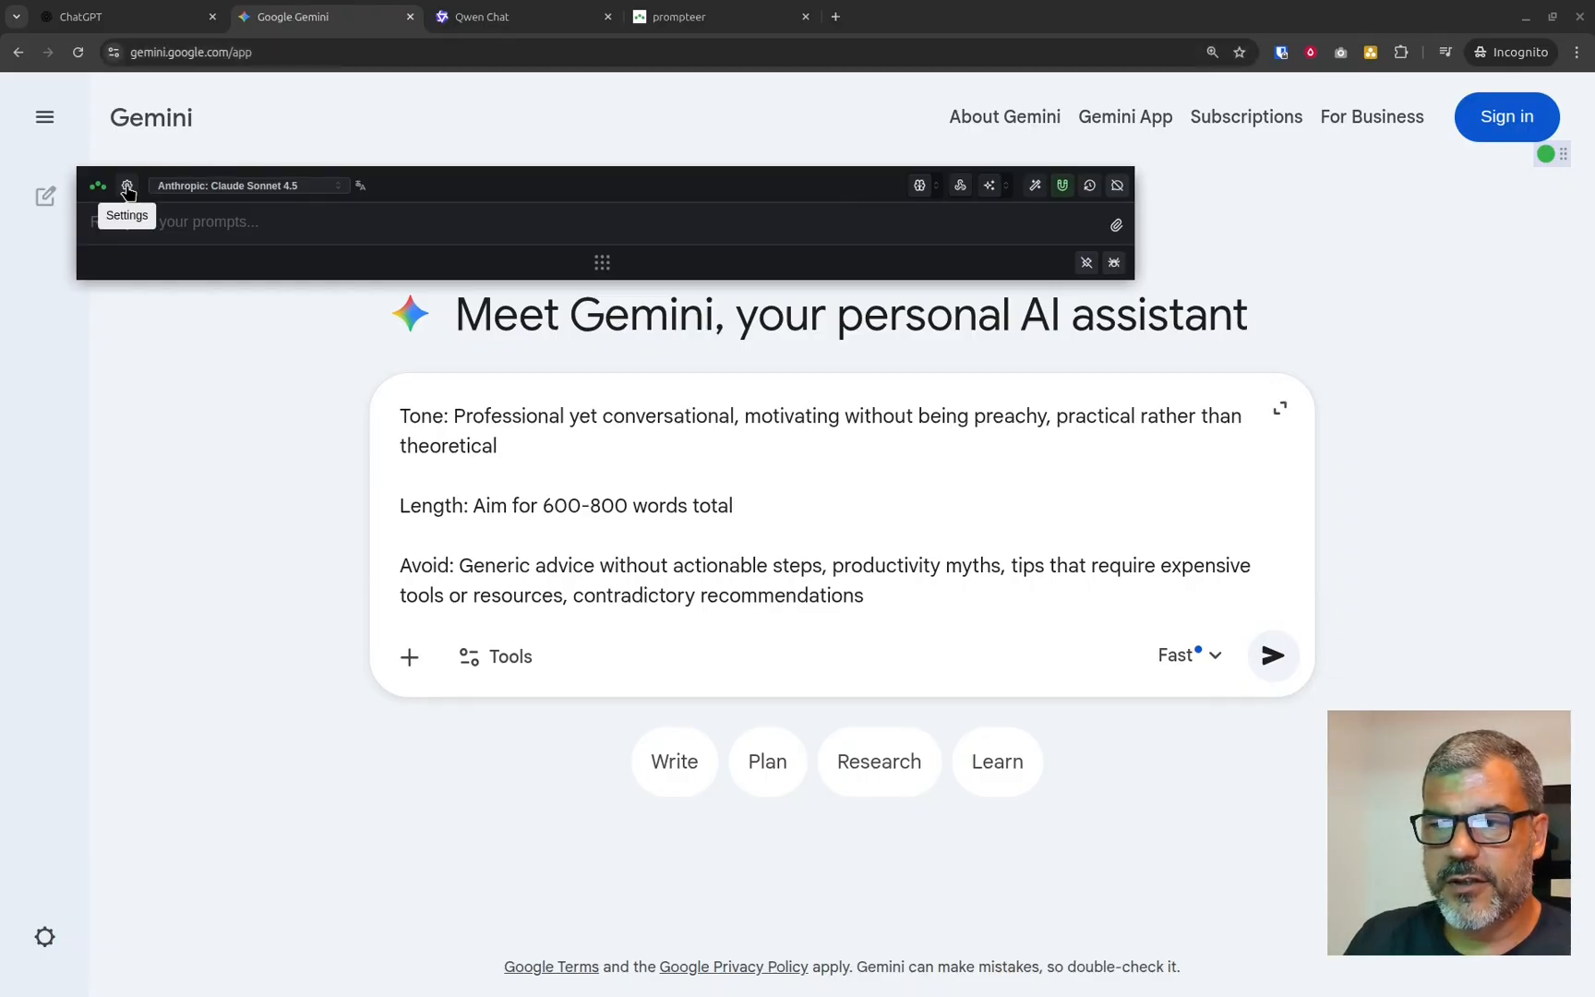
pyautogui.click(125, 184)
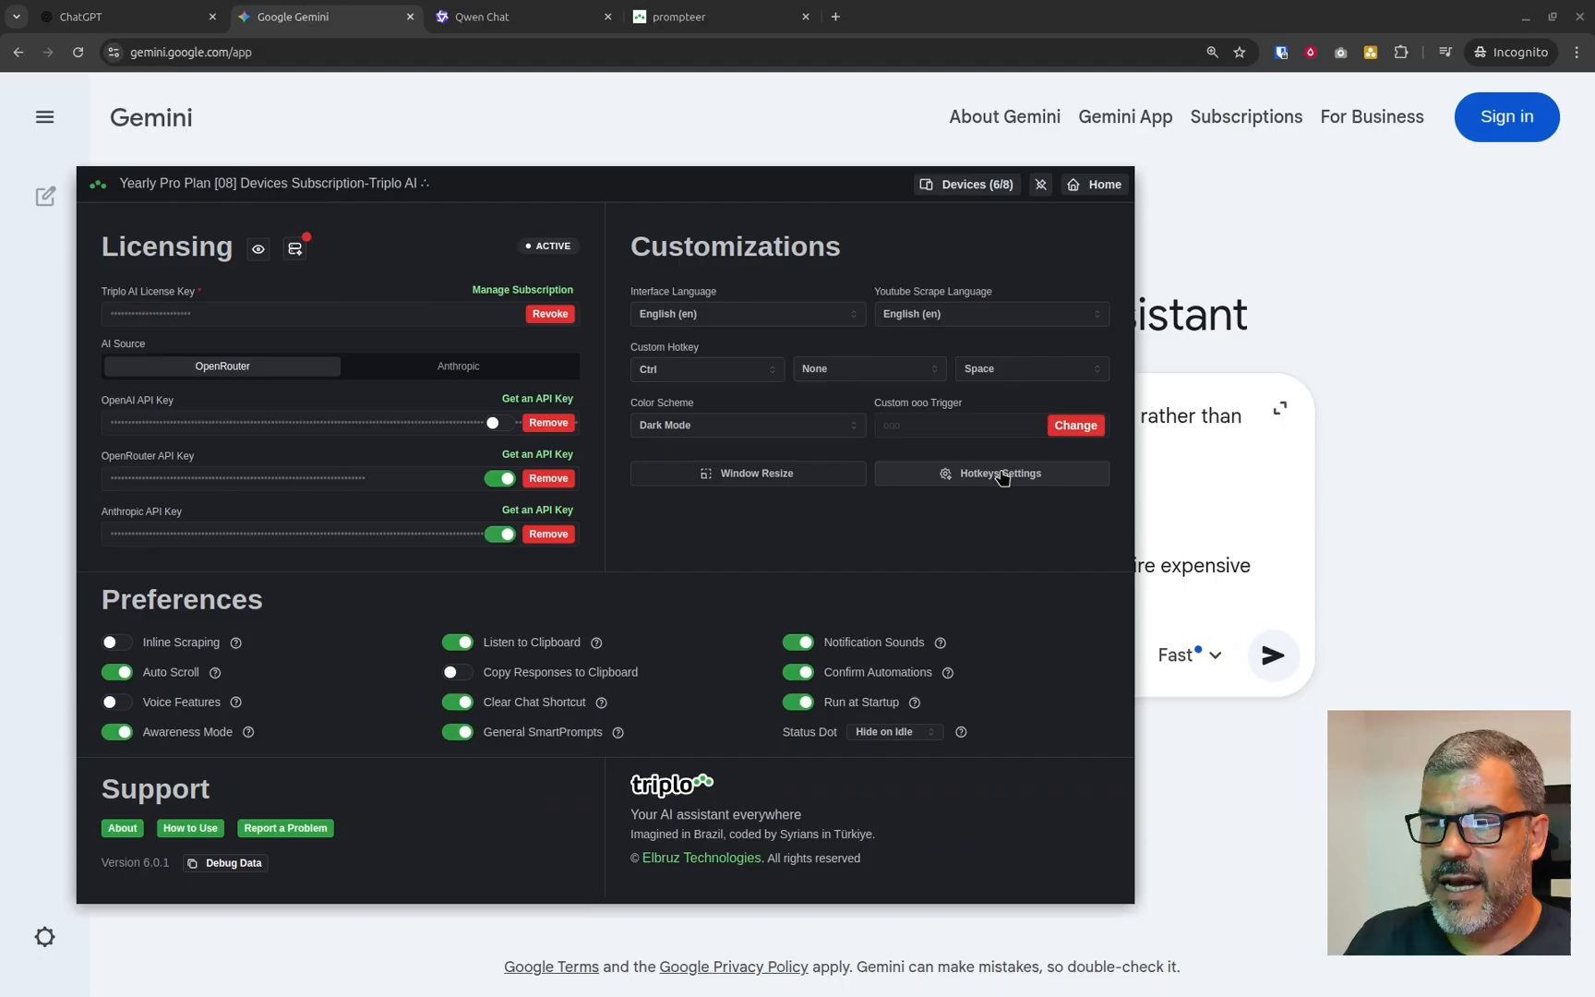
pyautogui.click(992, 472)
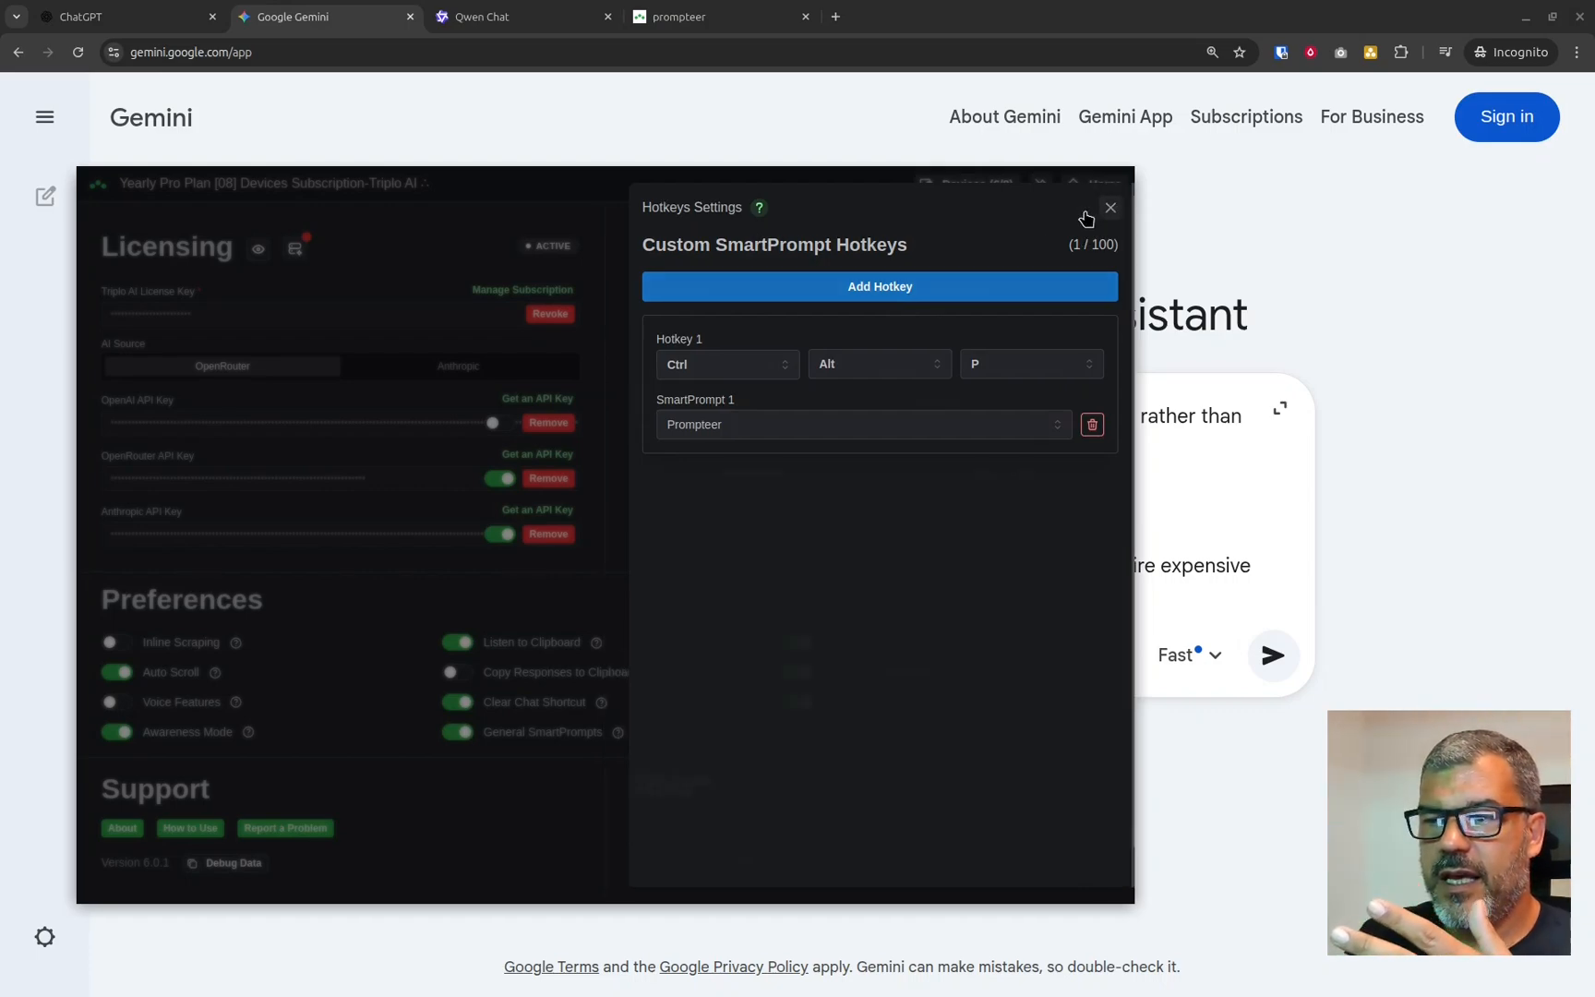
pyautogui.click(1109, 207)
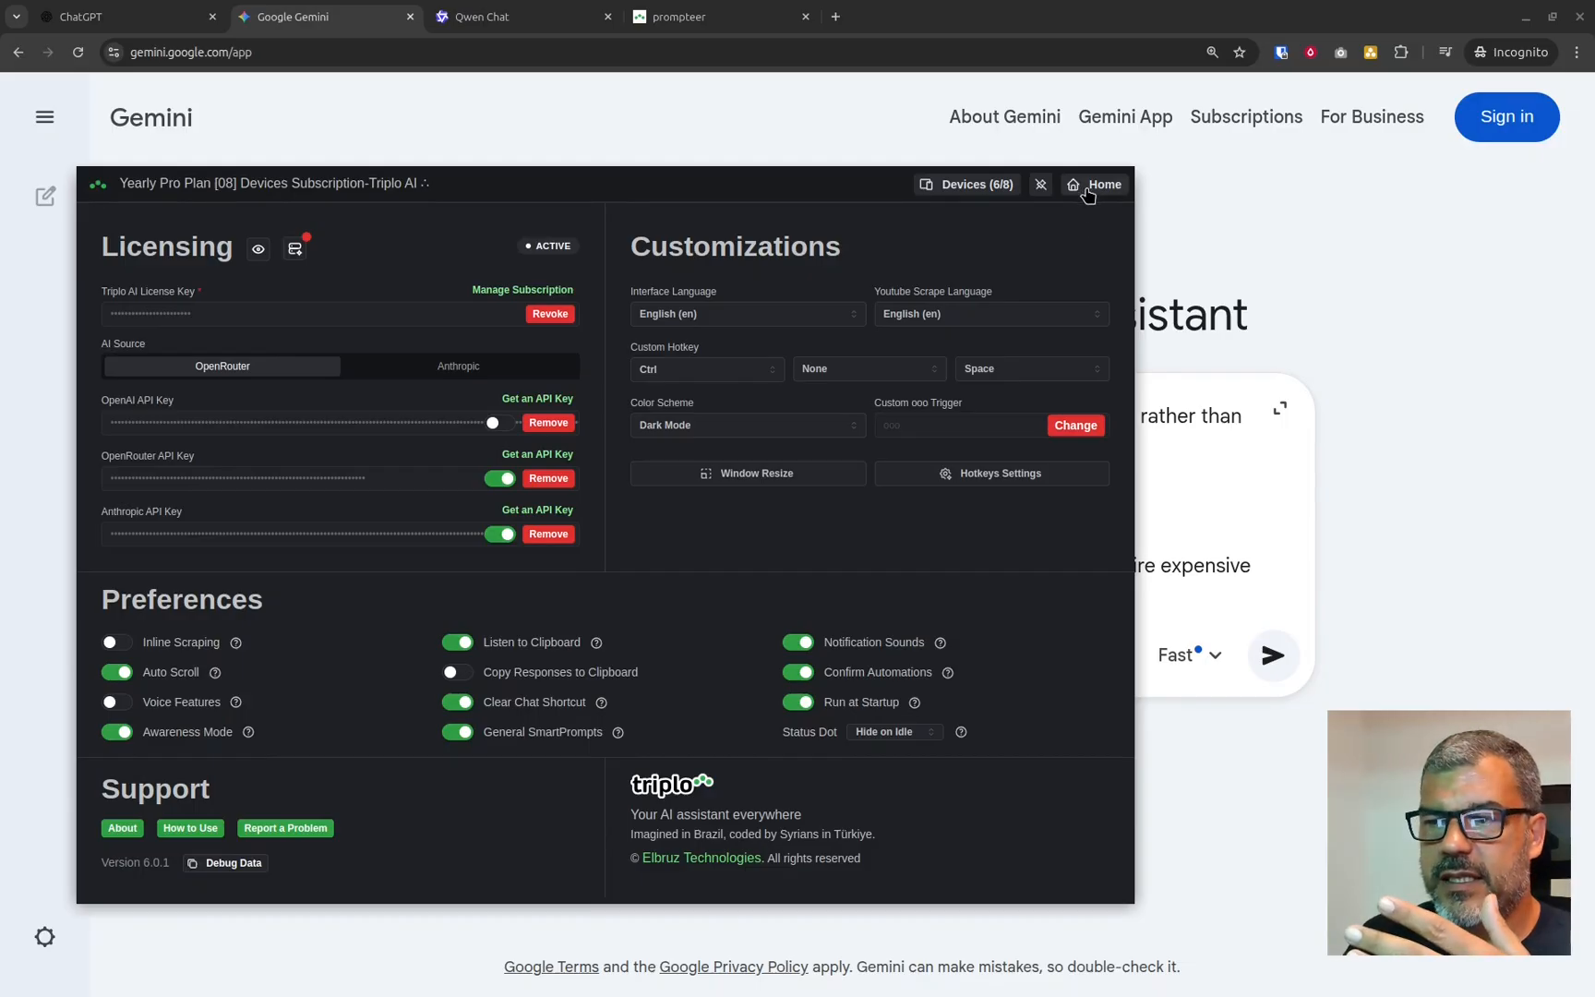
pyautogui.click(1102, 185)
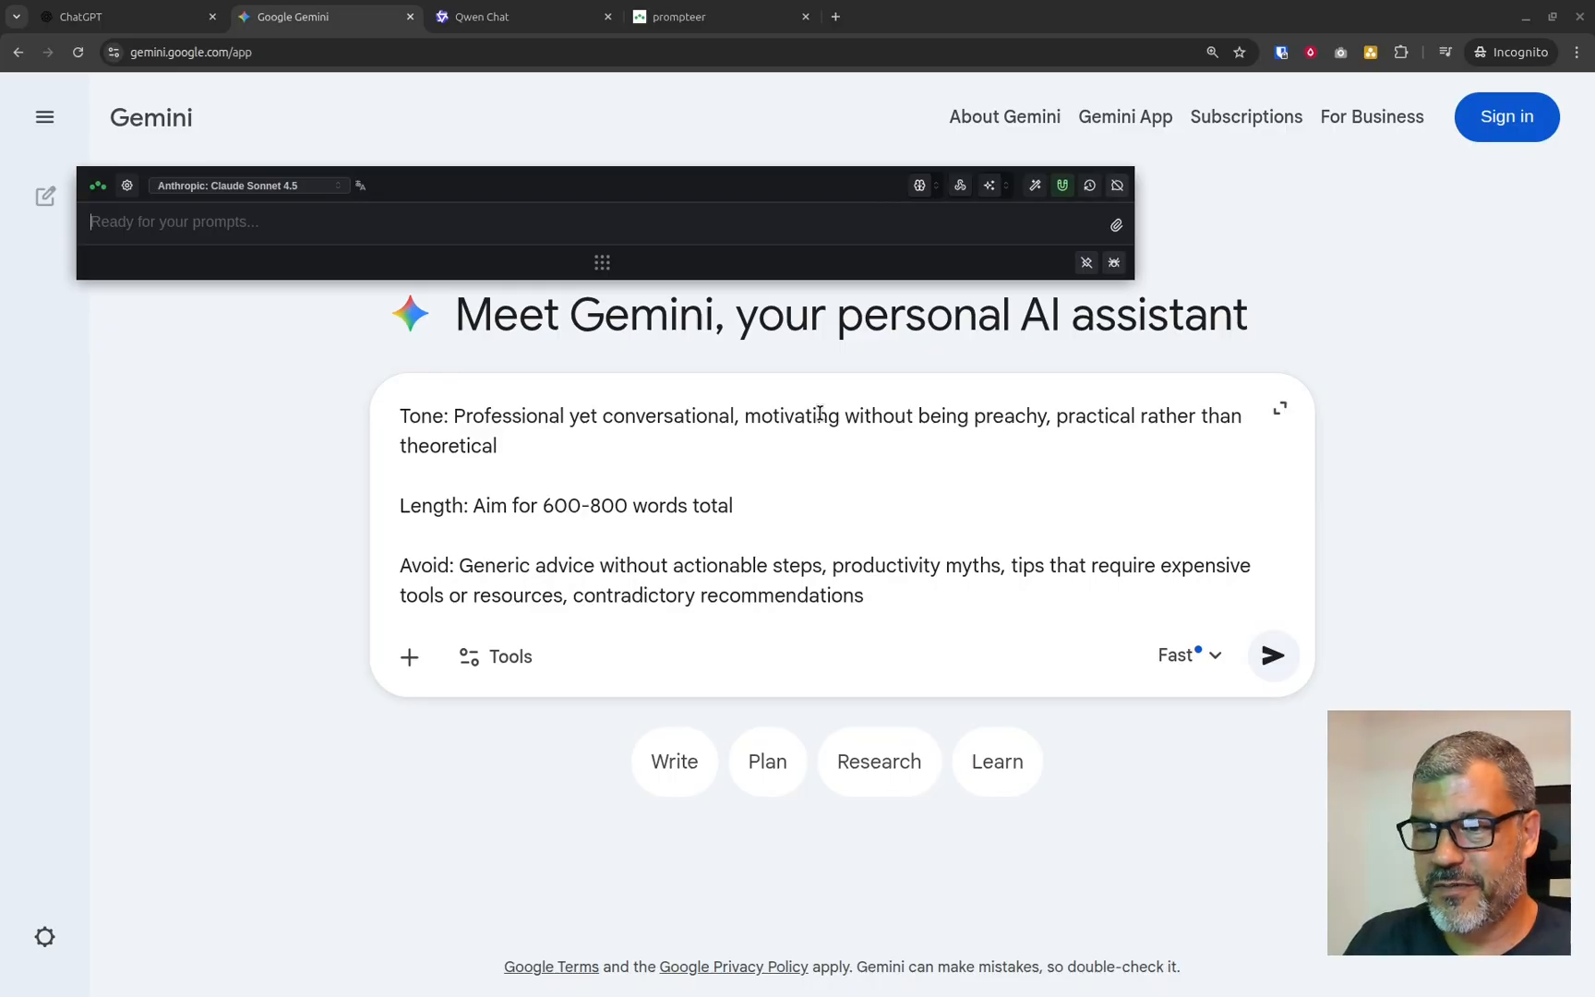
# Switch to Sublime Text and enter 'Write a marketing email about %product% for %audience%'.
pyautogui.press('alt+tab')
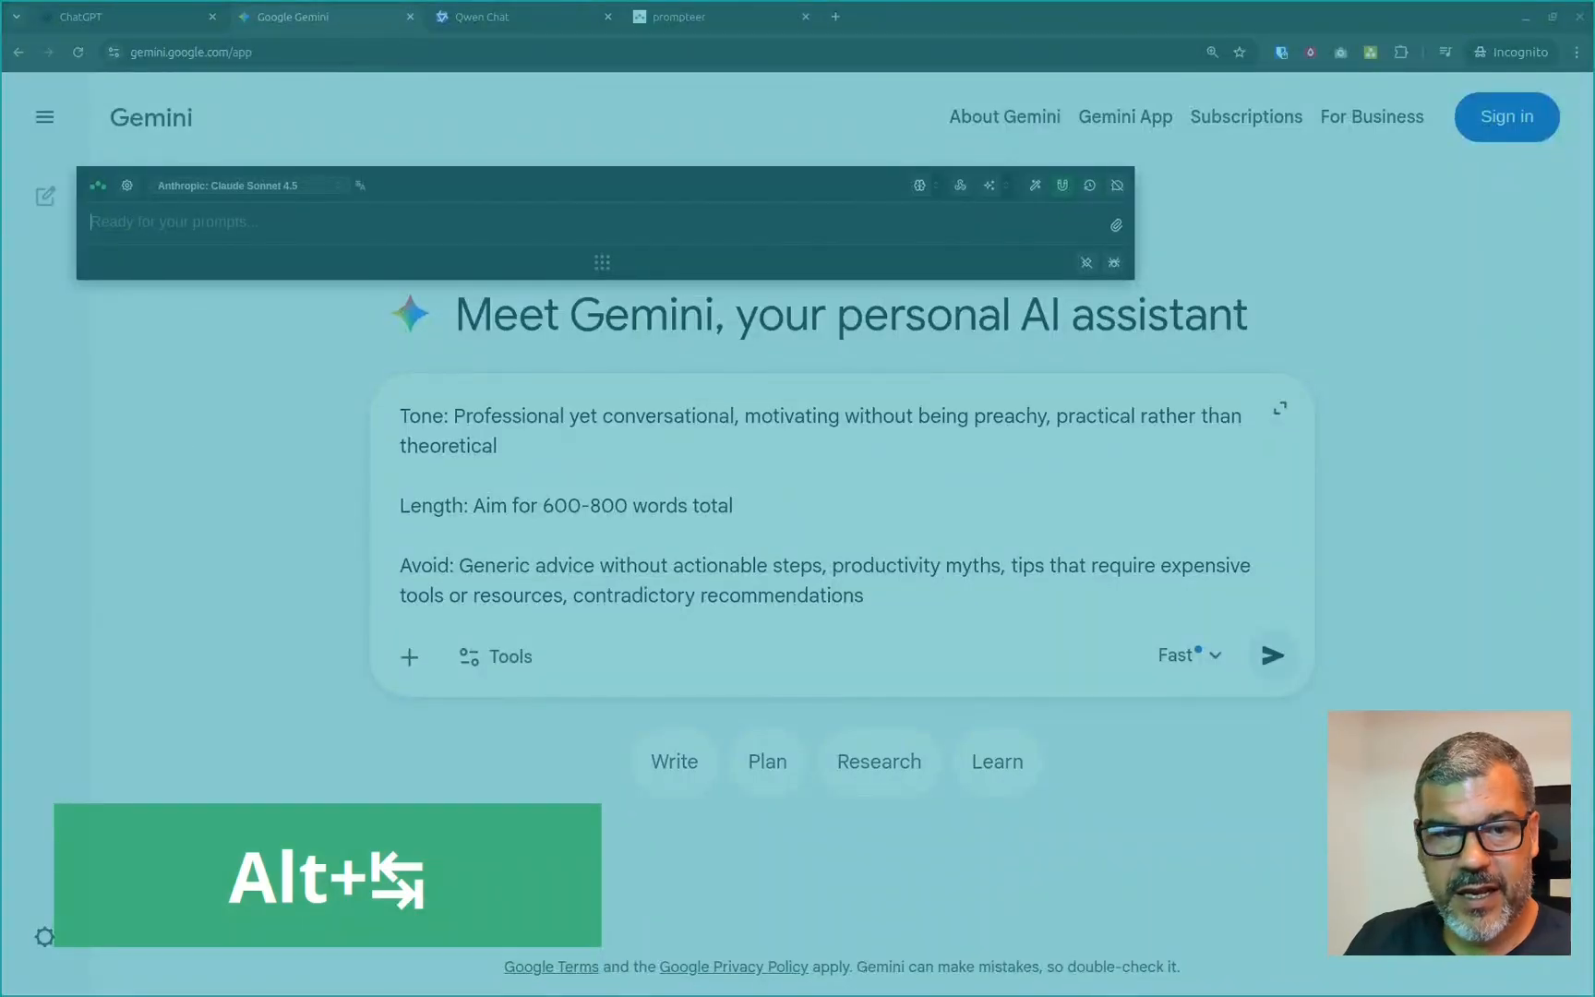
pyautogui.press('alt+Tab')
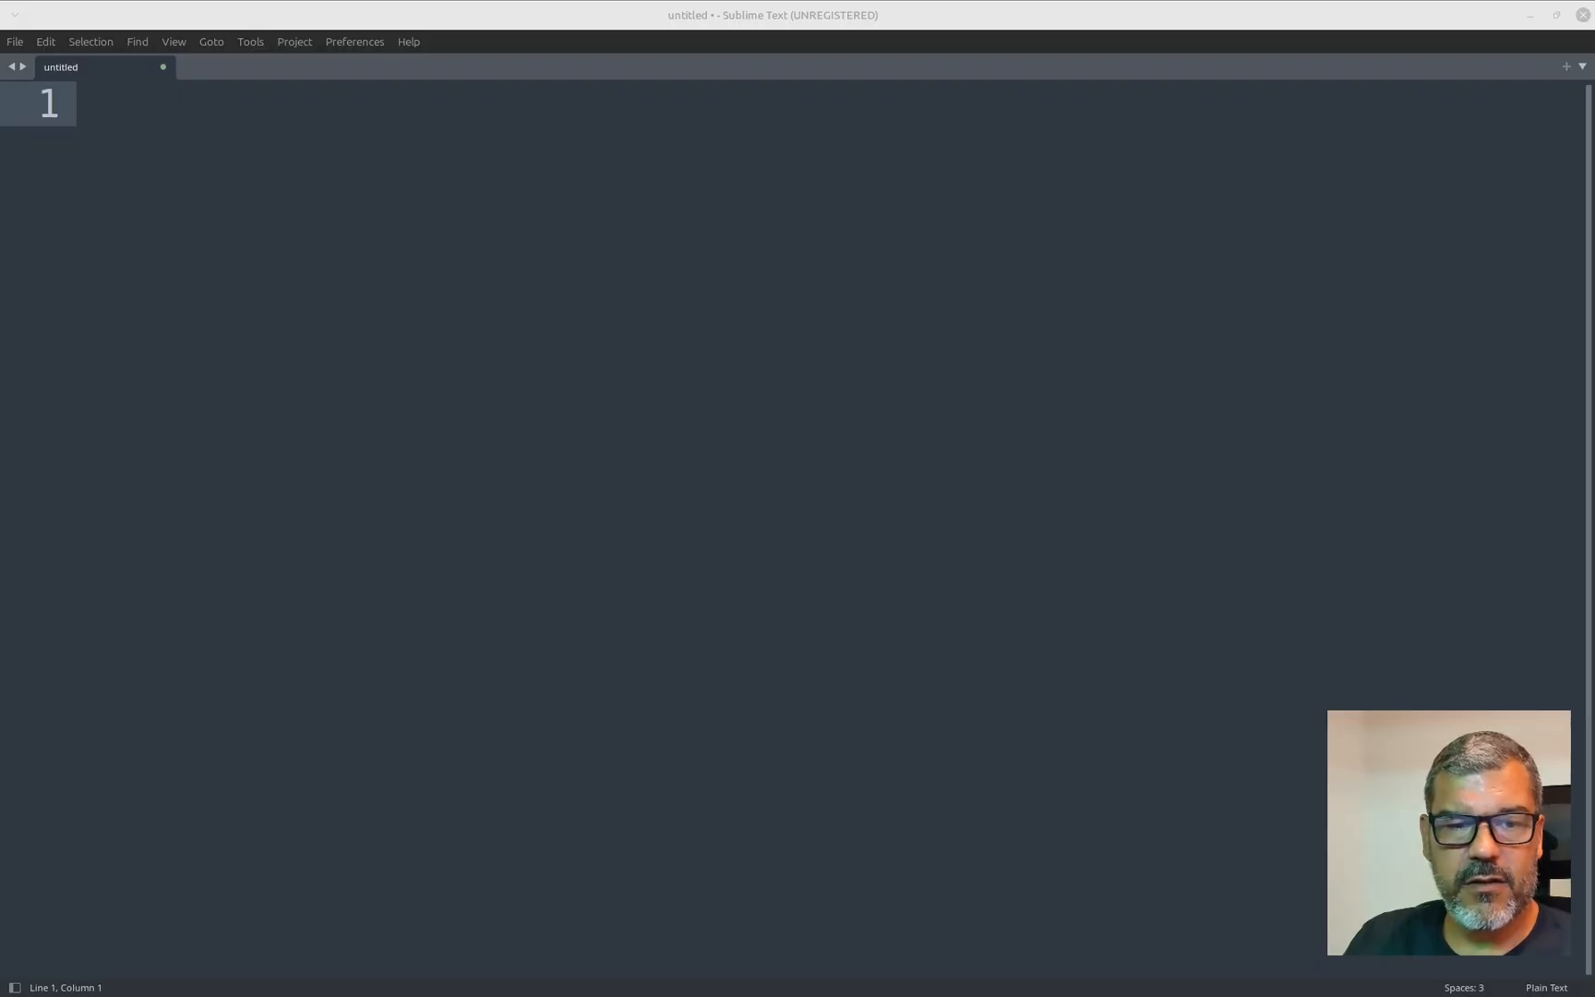
pyautogui.press('ctrl+c')
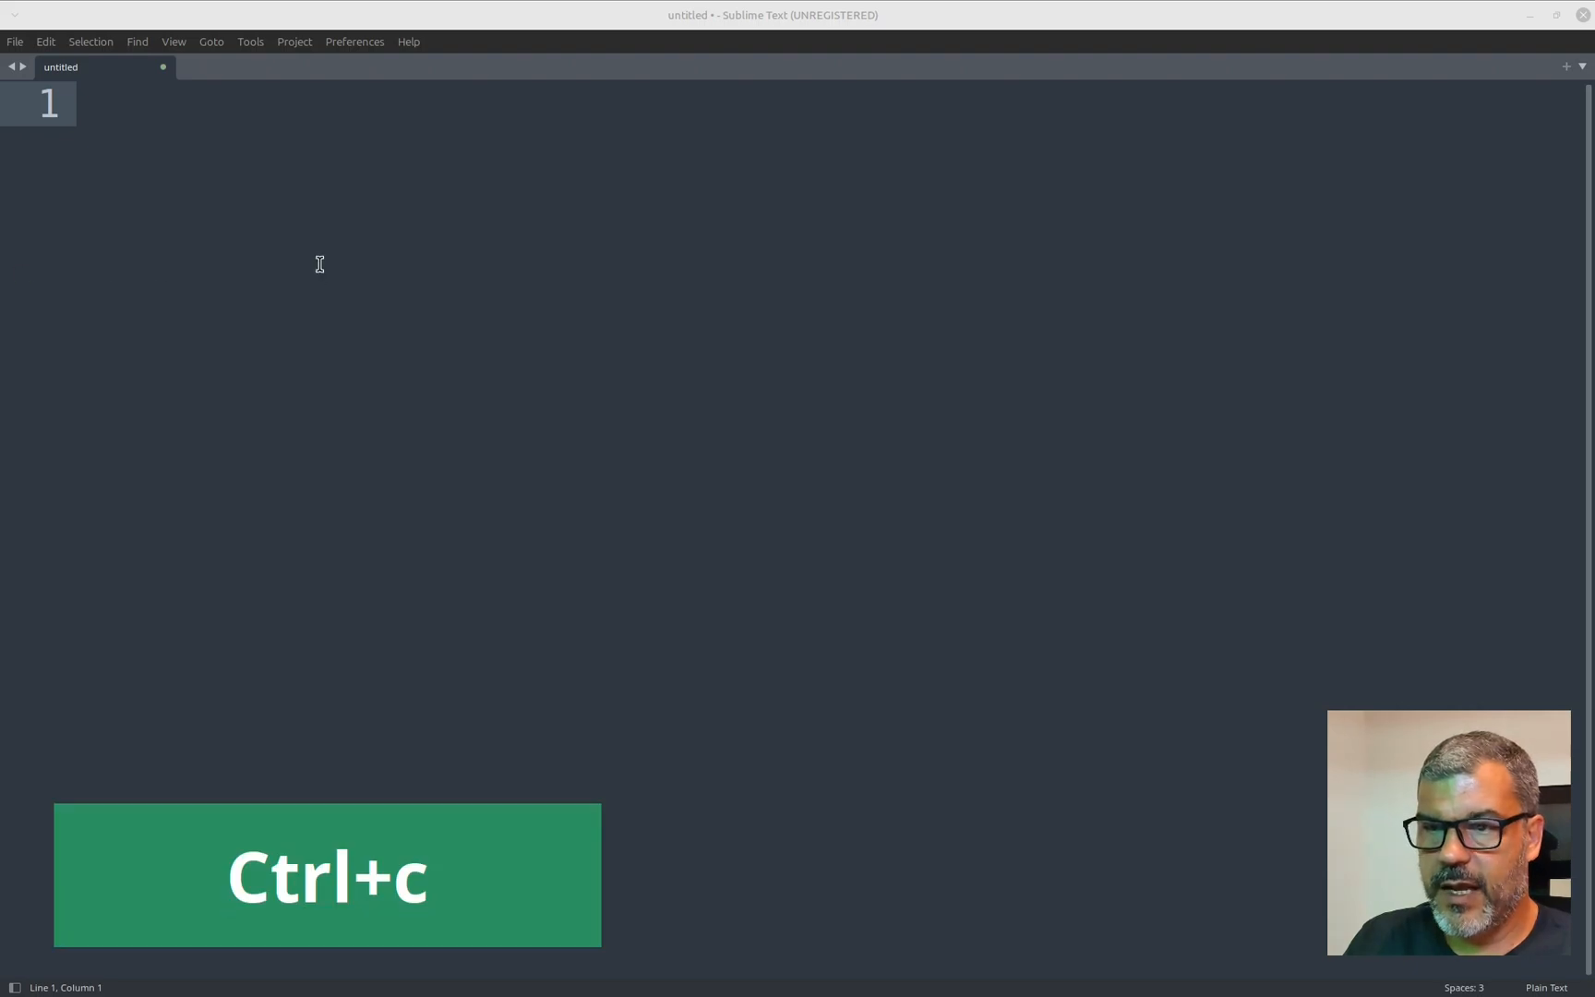
pyautogui.press('ctrl+v')
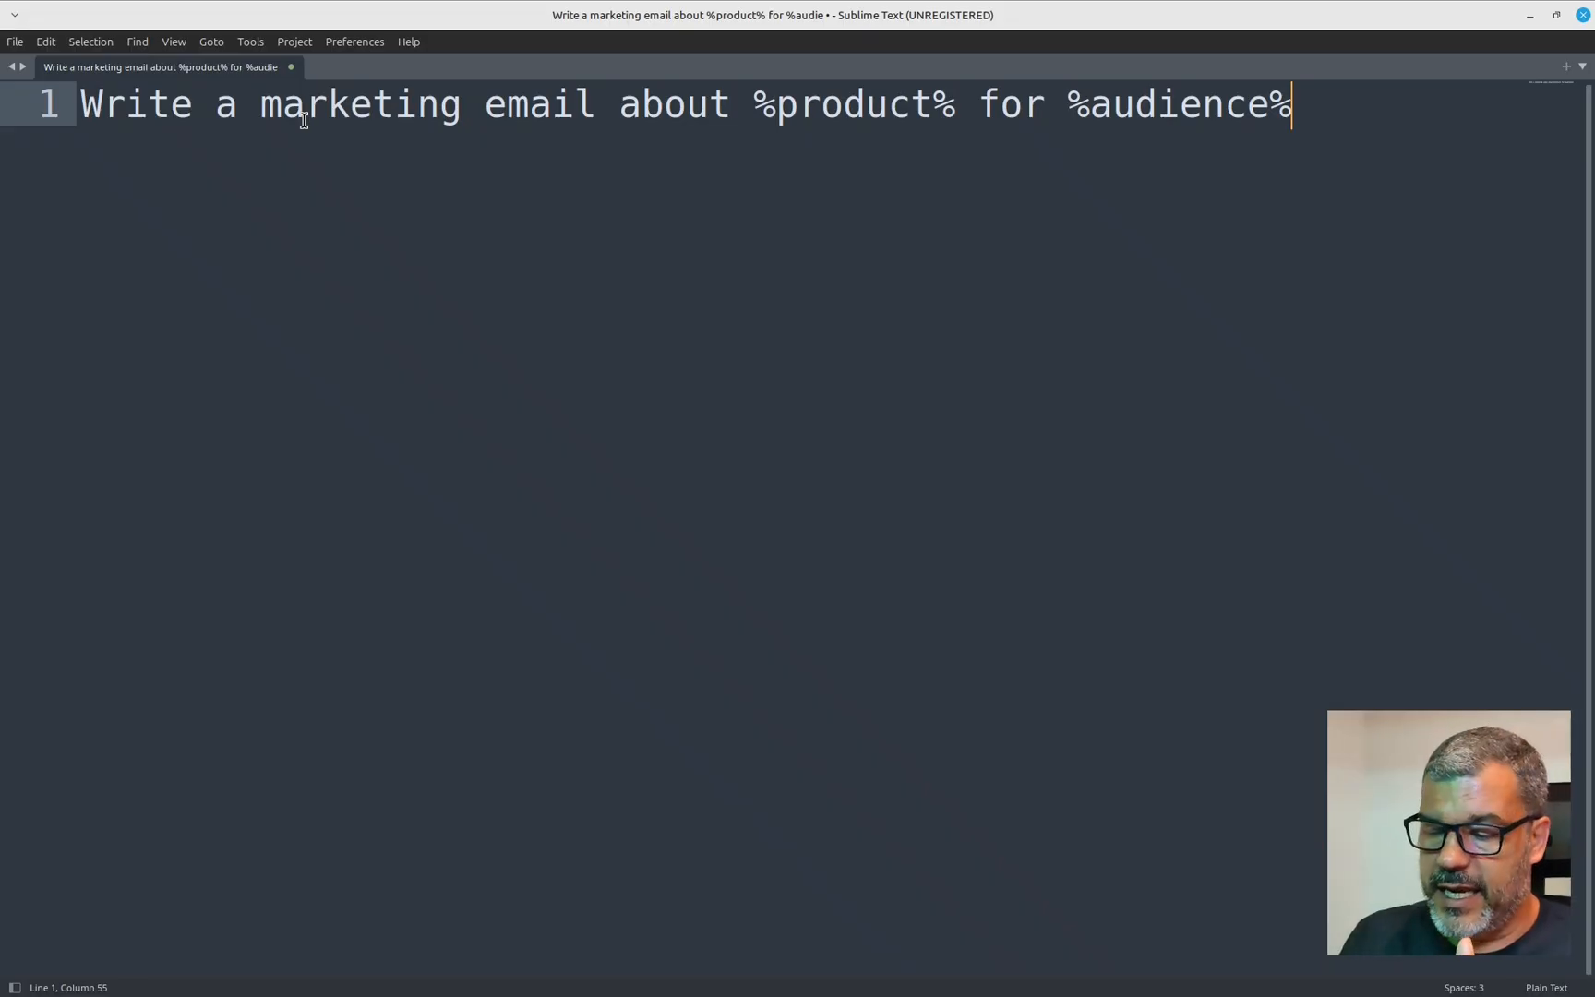
# Replace the one-line request with Prompteer's structured copywriter prompt and select its INPUTS block.
pyautogui.press('shift+down')
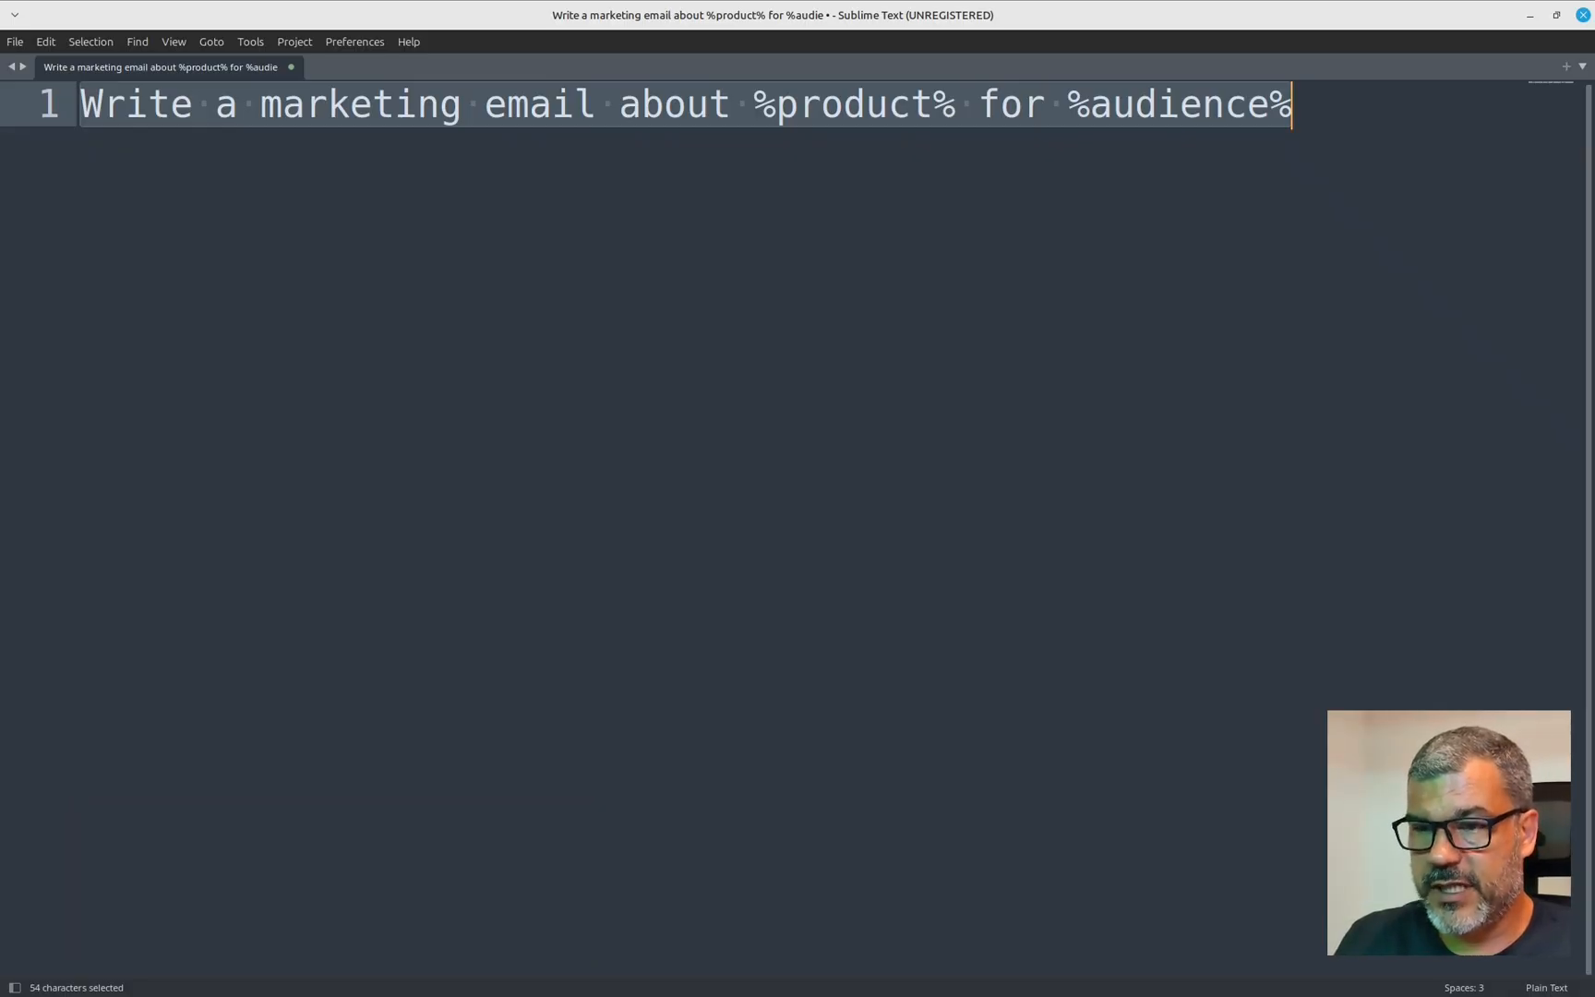
pyautogui.press('ctrl+alt+p')
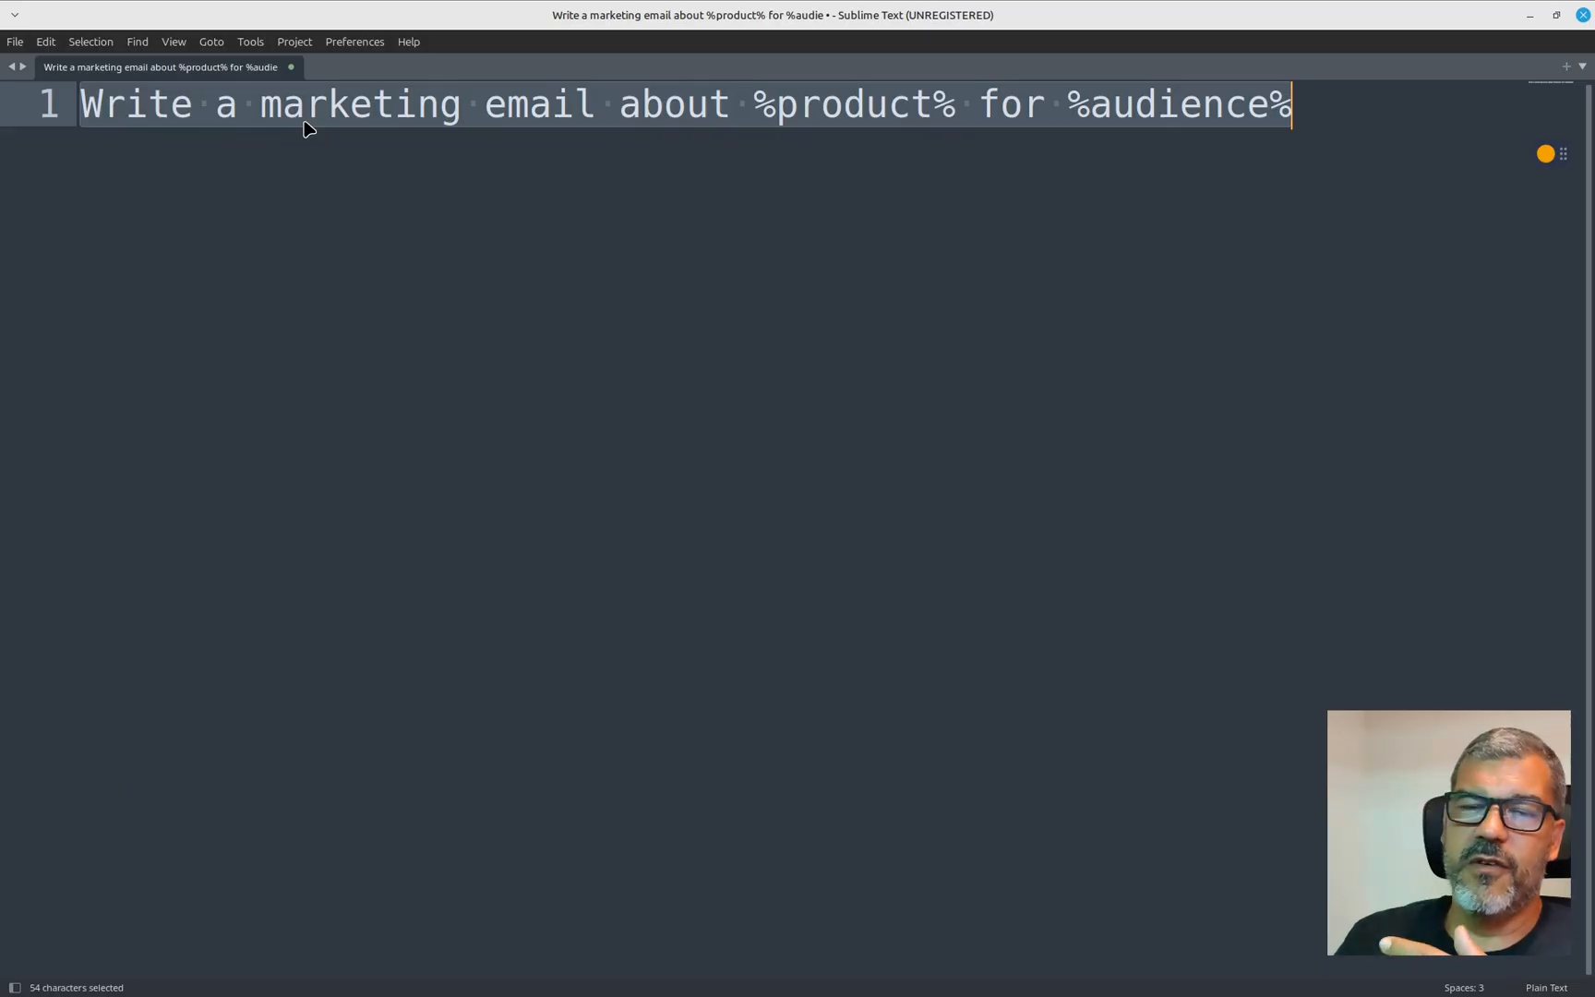
pyautogui.press('shift+Insert')
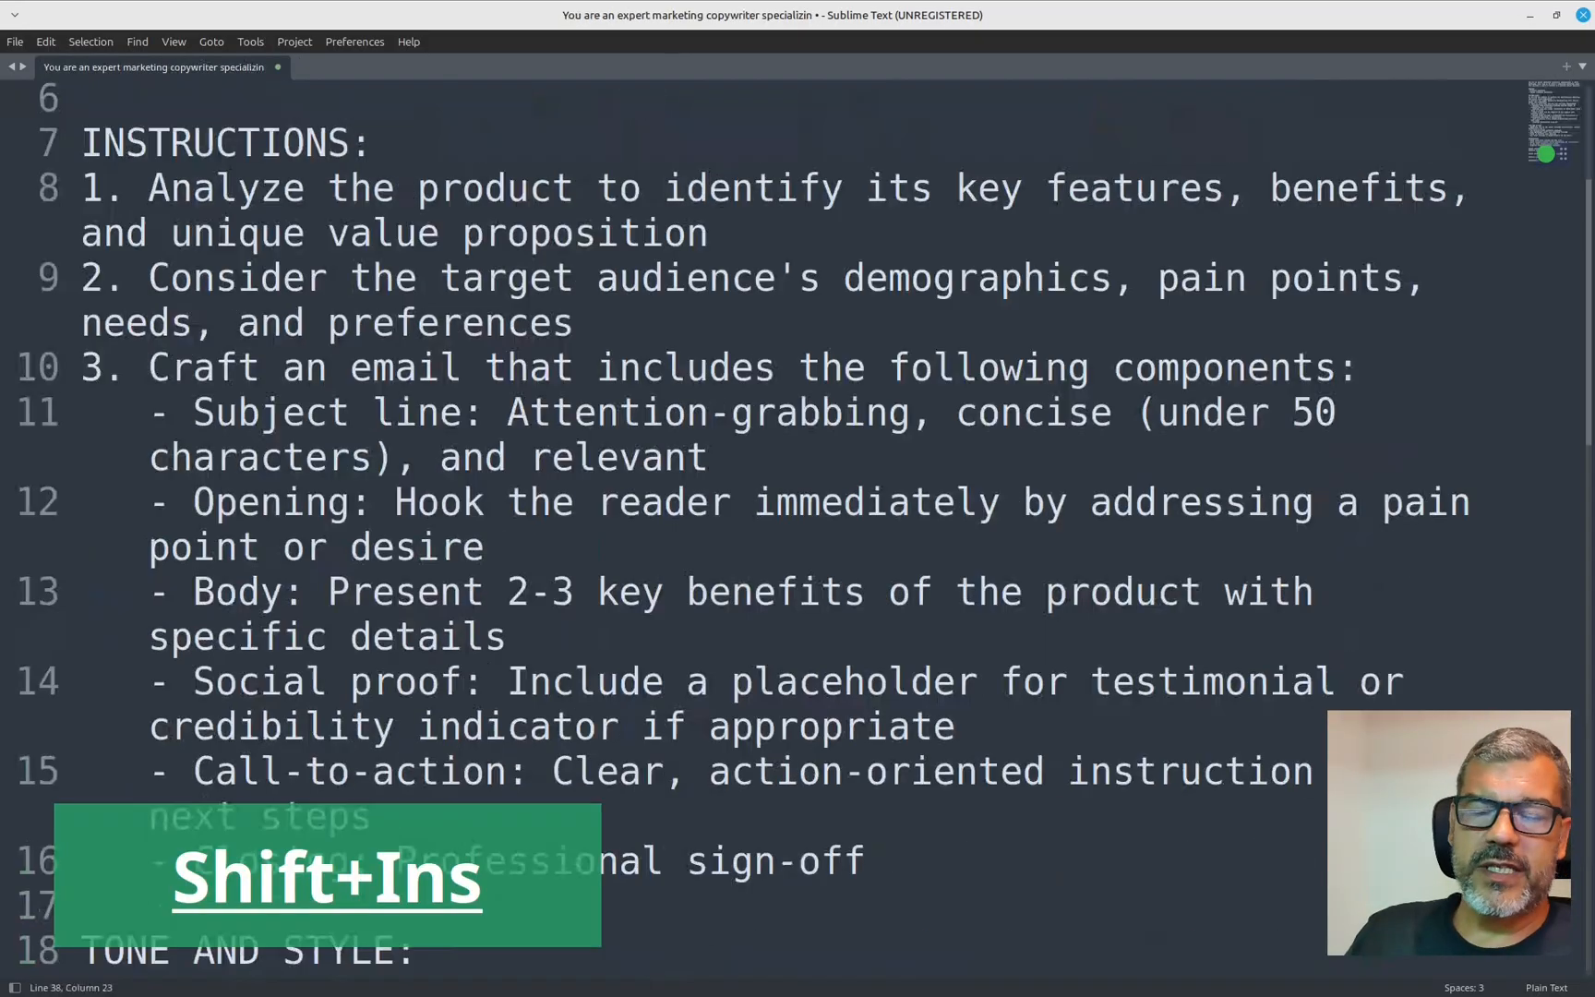
pyautogui.scroll(-3)
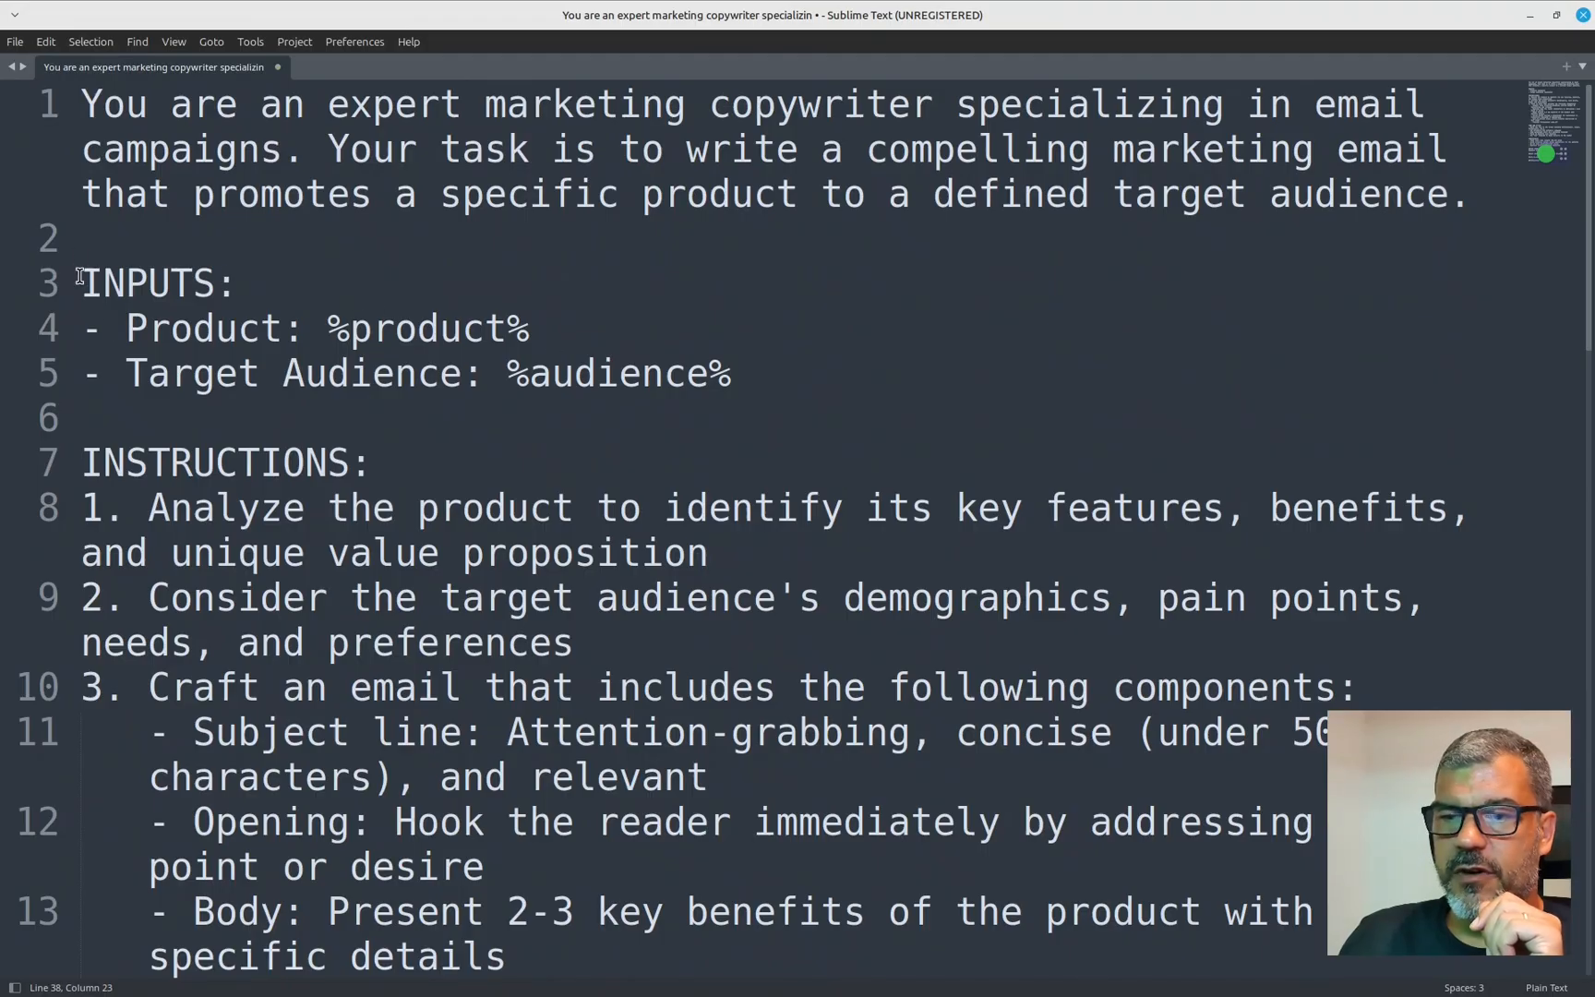
pyautogui.moveTo(81, 282); pyautogui.dragTo(731, 373)
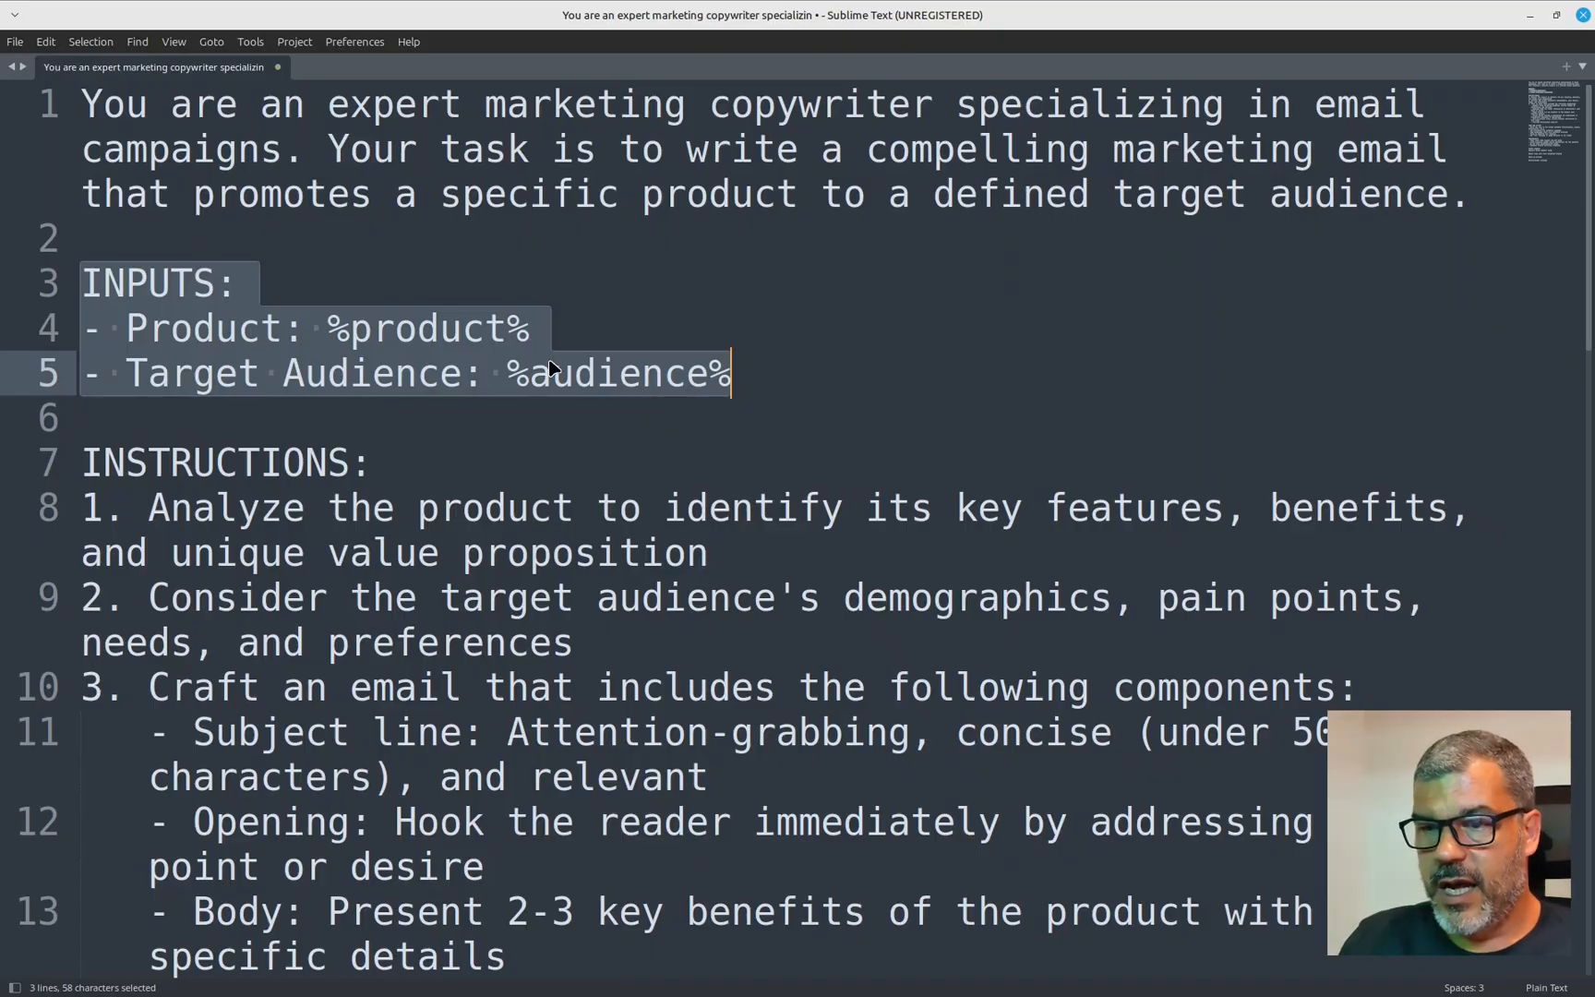
# Move the inputs to a closing 'The product and audience are:' line, drop the placeholder lines, and select all.
pyautogui.press('ctrl+x')
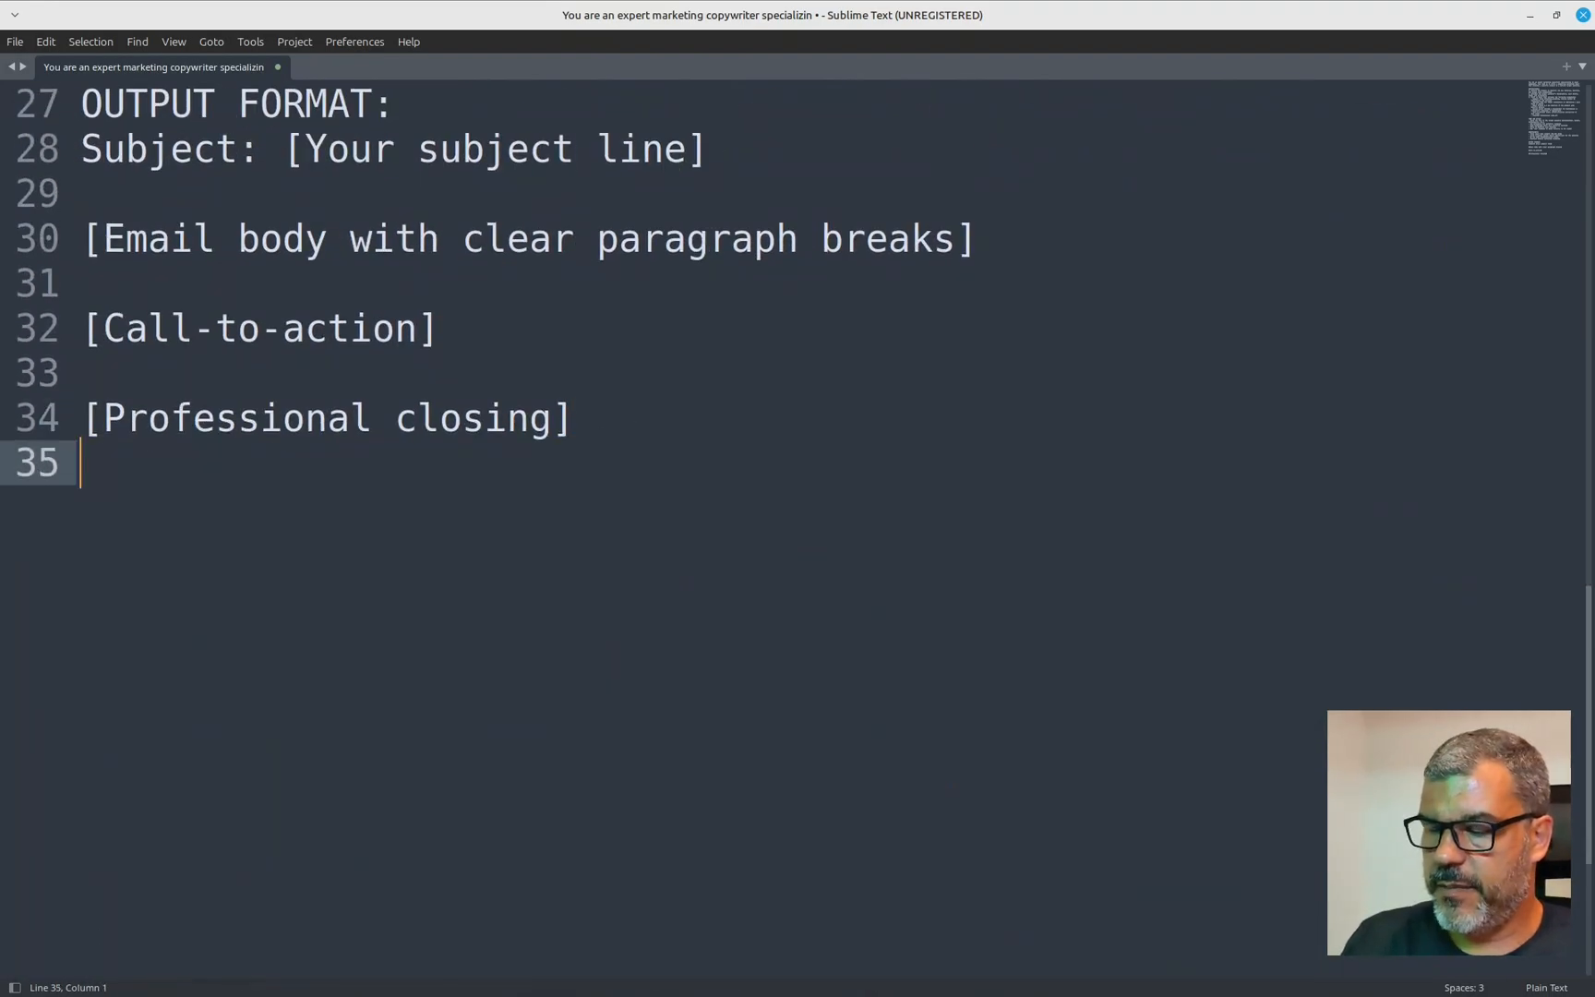
pyautogui.press('ctrl+v')
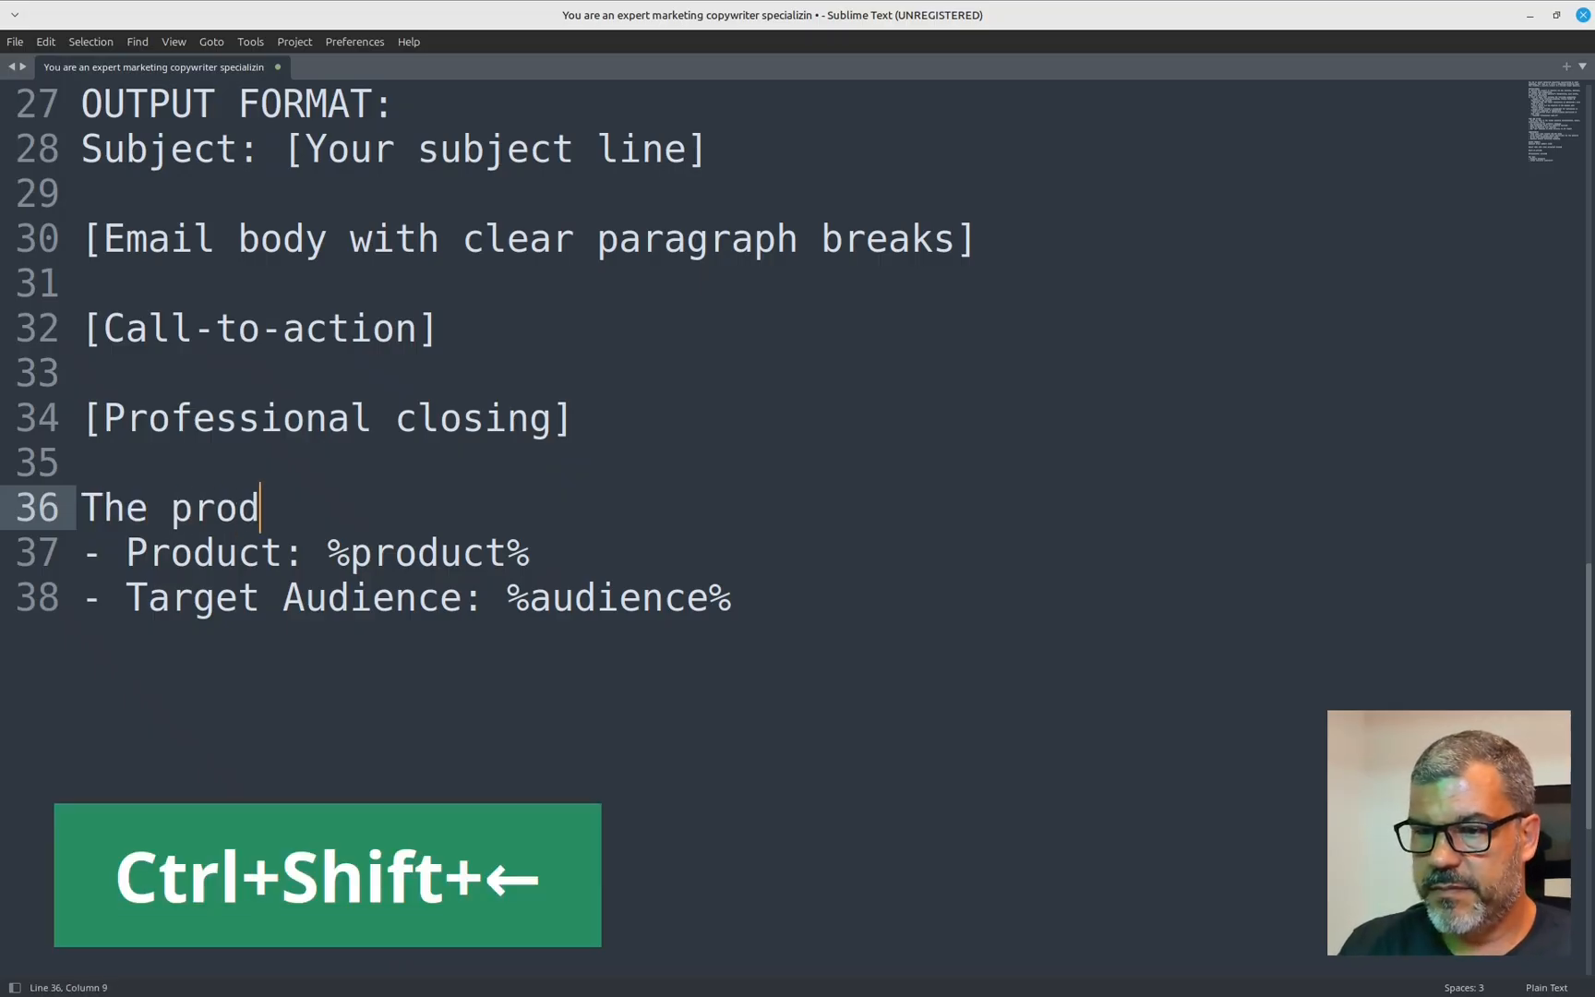
pyautogui.write('uct and A')
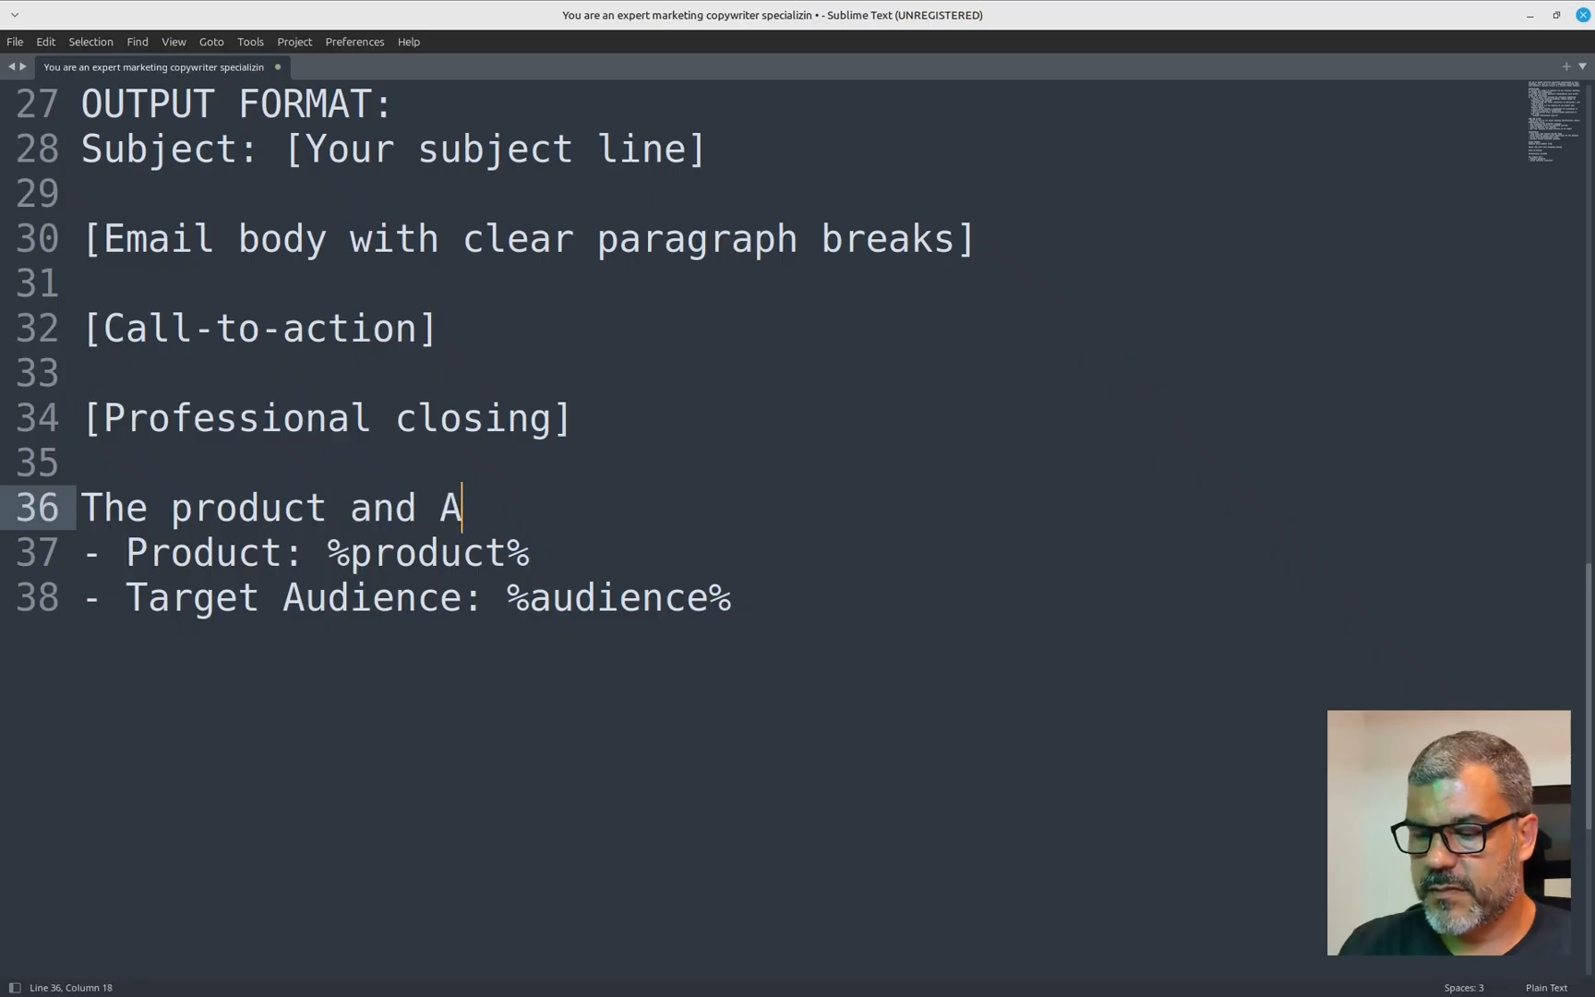
pyautogui.write('udie')
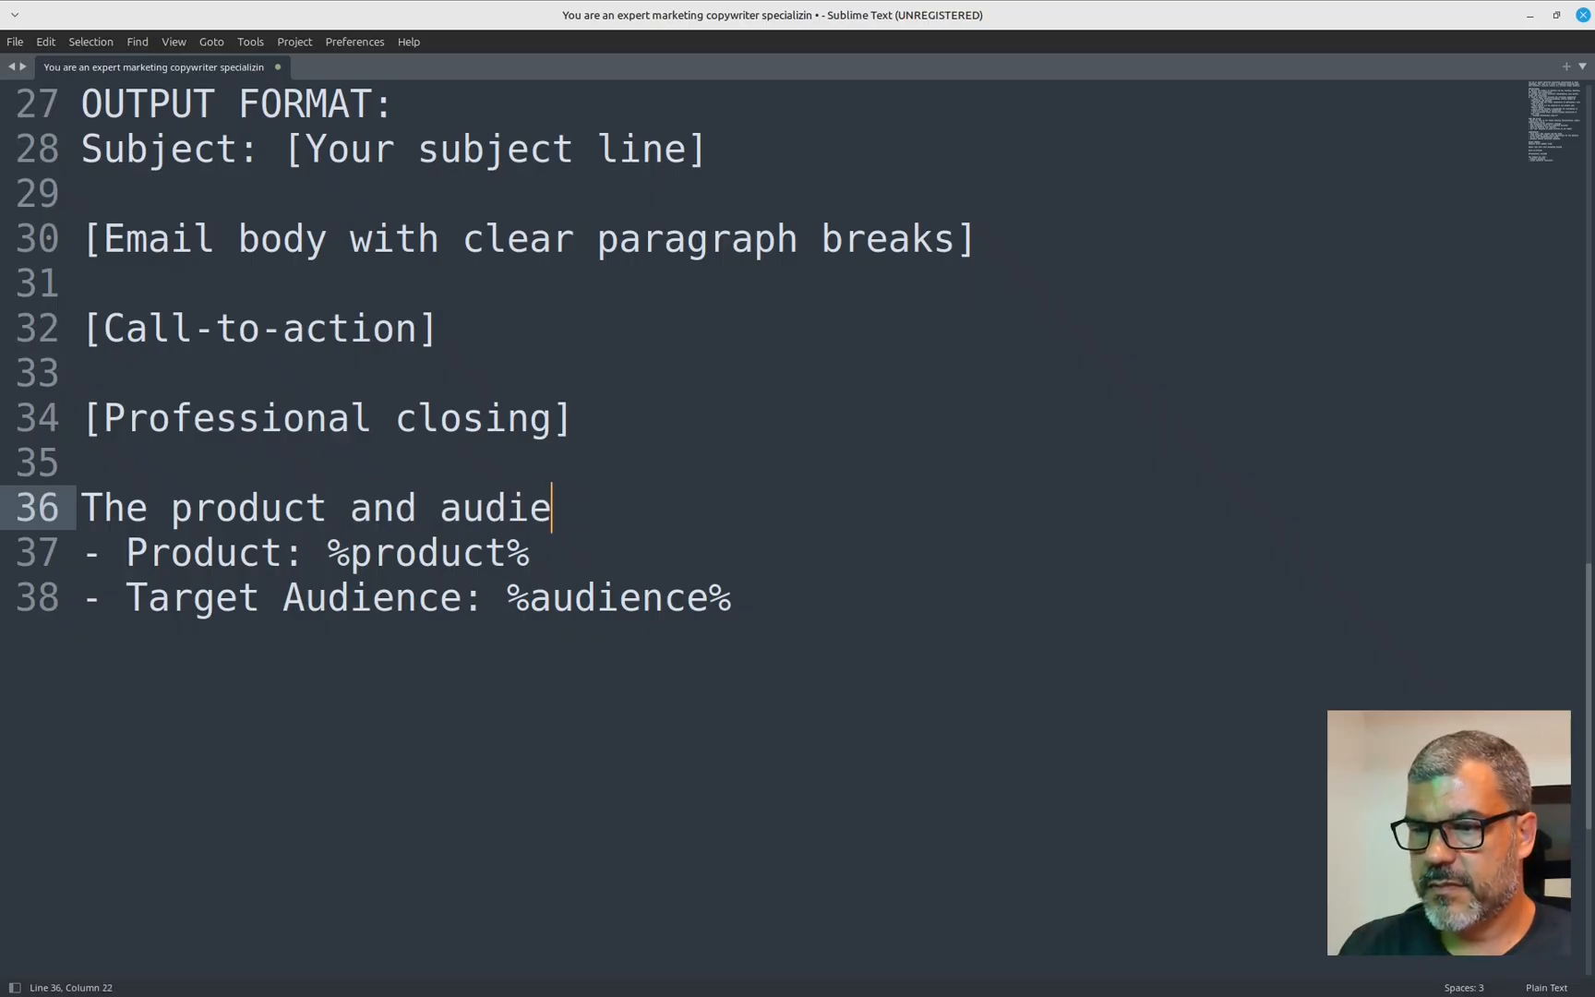
pyautogui.write('nce are:')
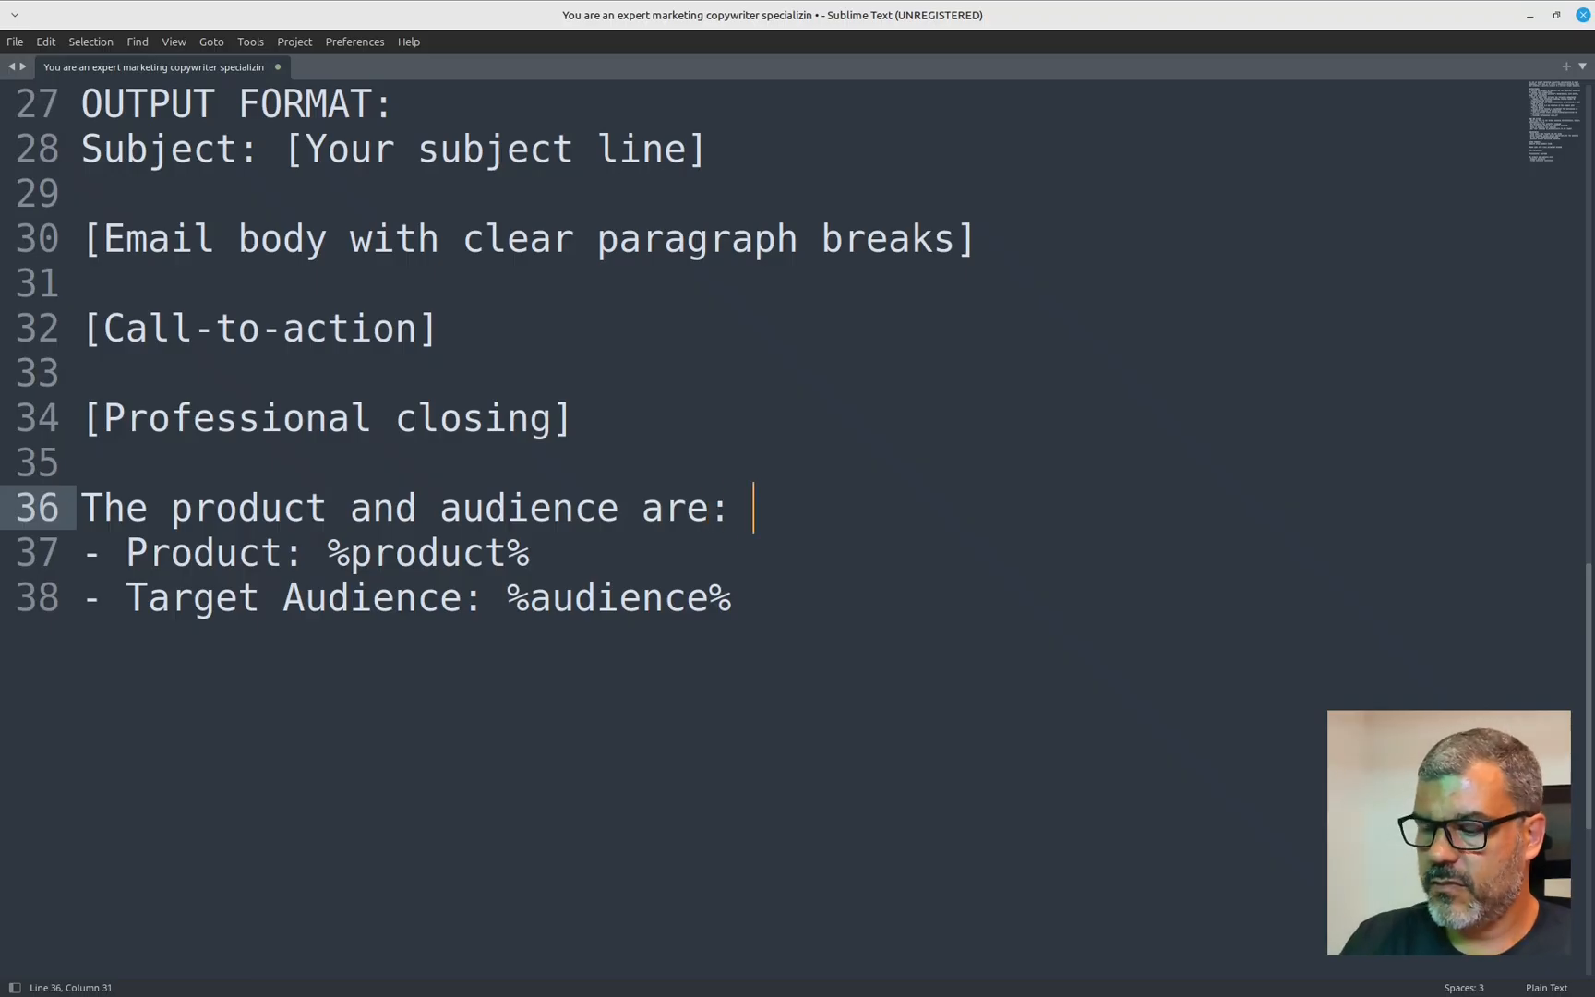
pyautogui.press('shift+down')
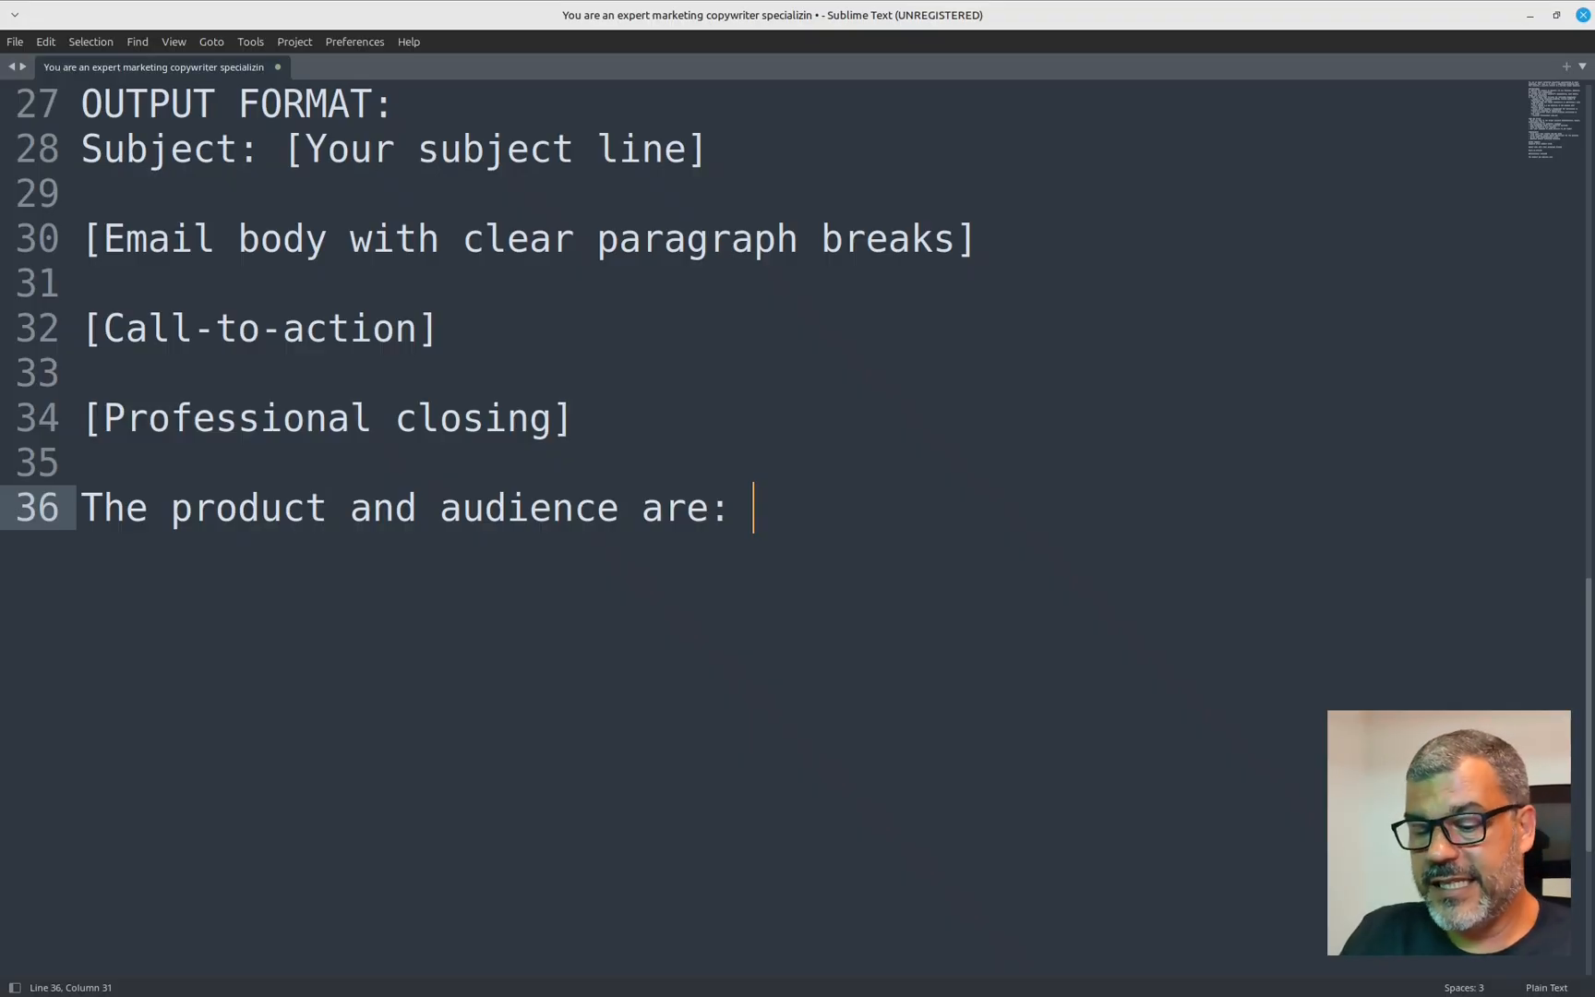
pyautogui.press('ctrl+a')
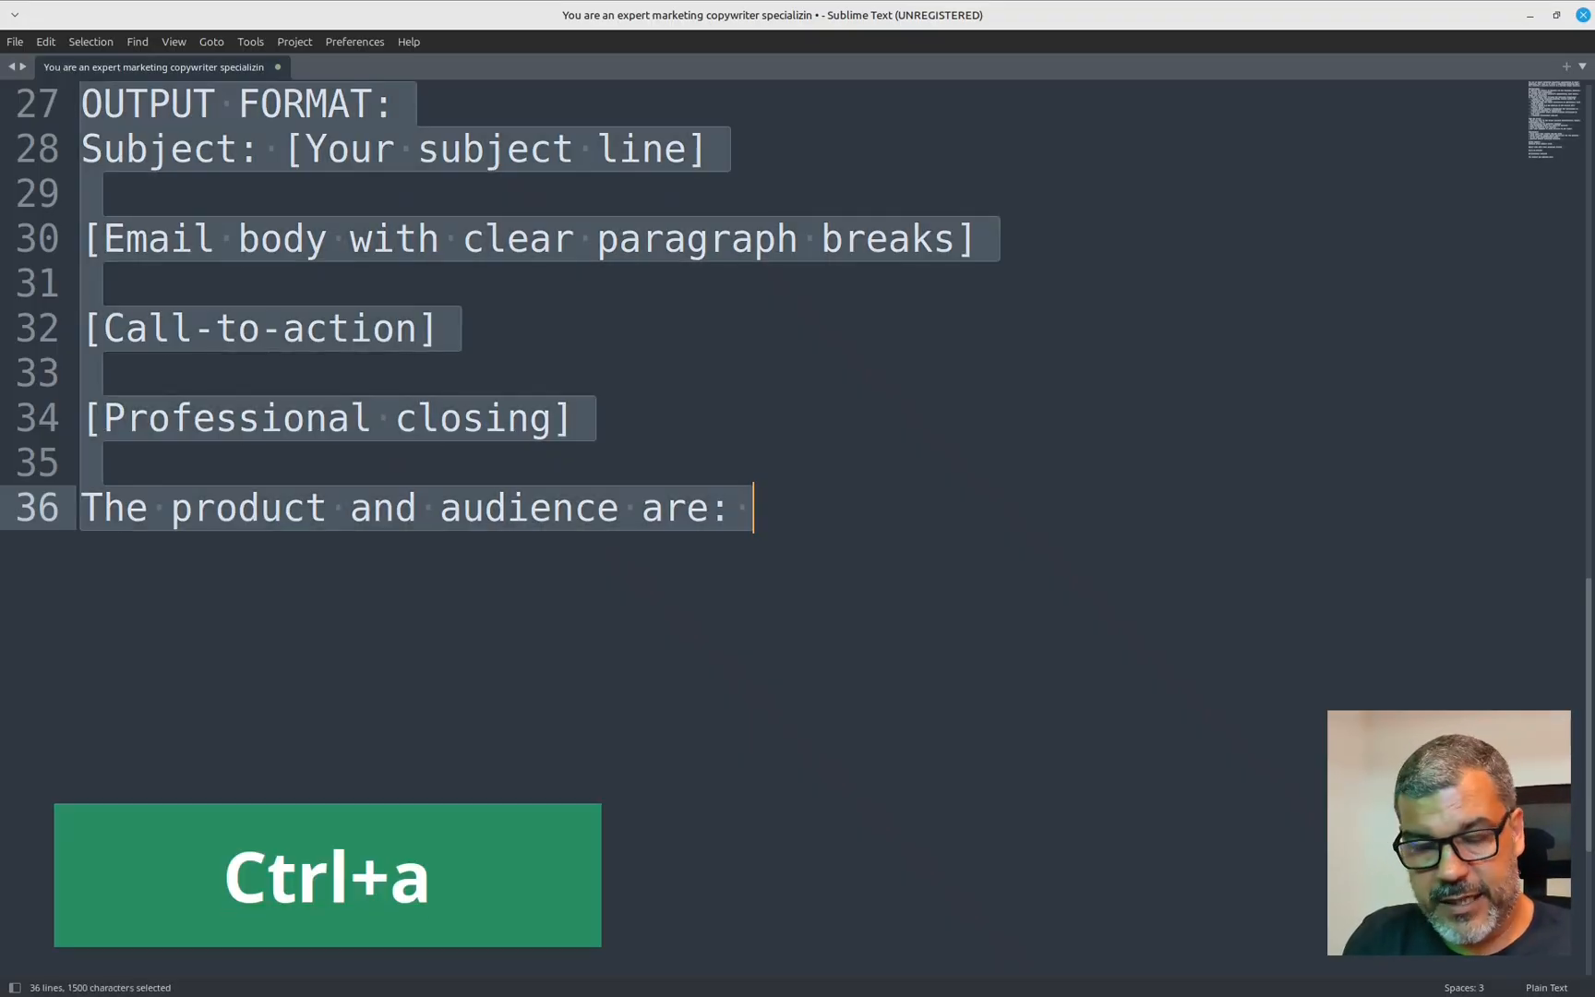
# Create a new prompt 'prodaud' with the refined text and a product-email description, fixing a typo.
pyautogui.press('ctrl+x')
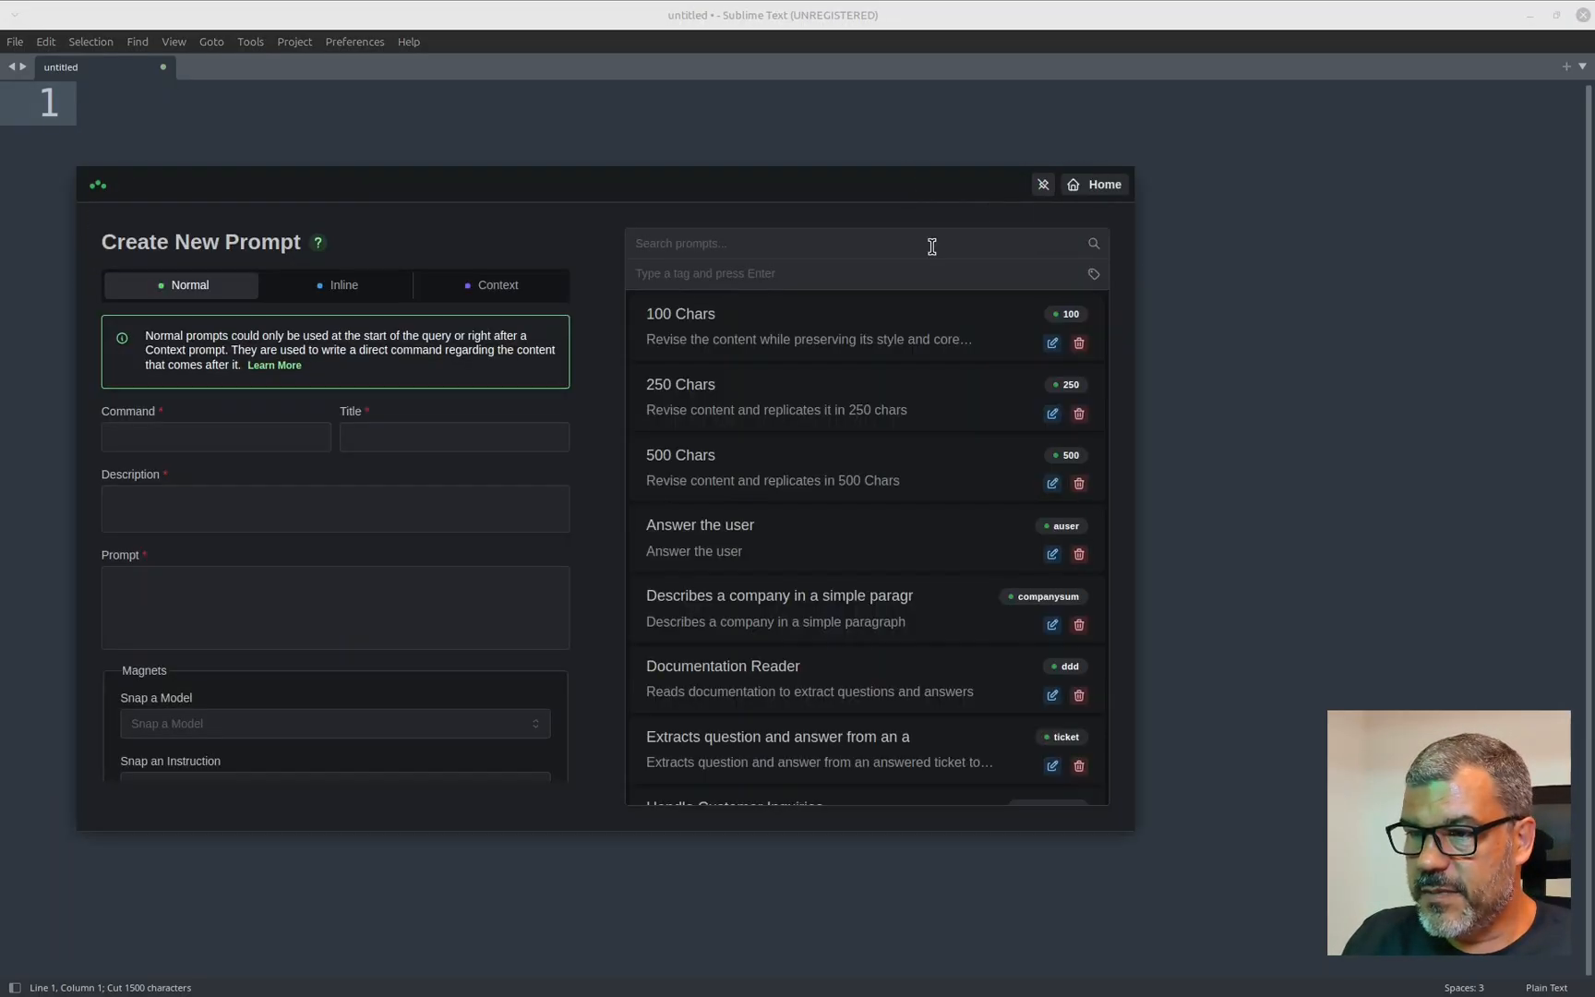
pyautogui.click(334, 607)
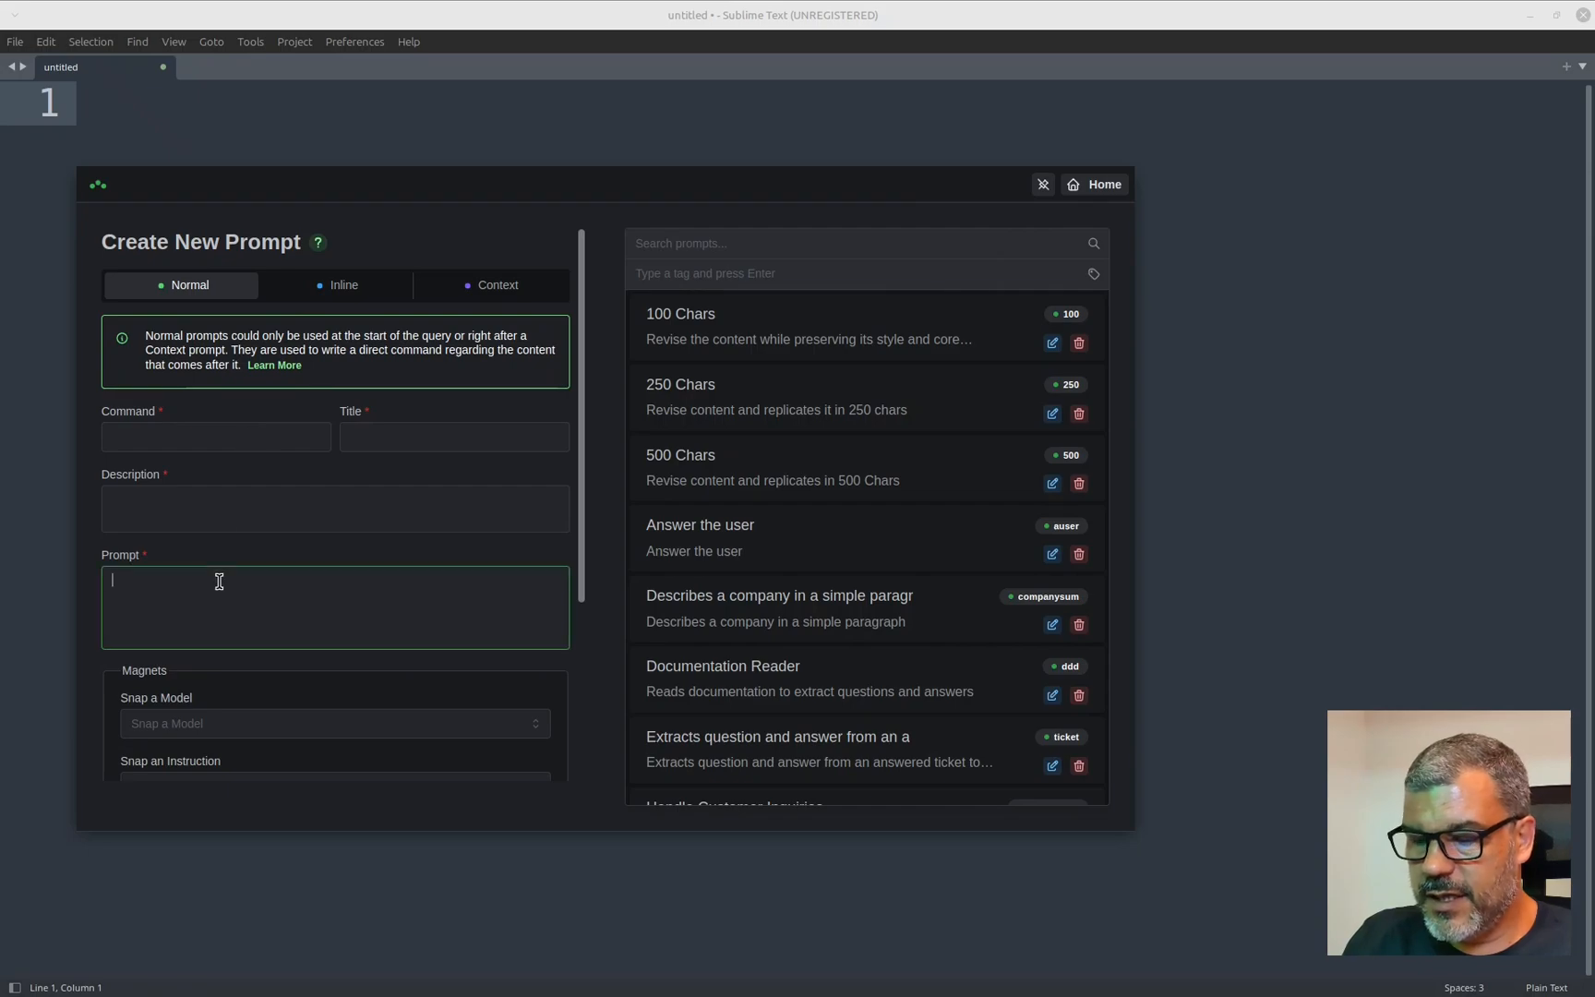
pyautogui.press('ctrl+v')
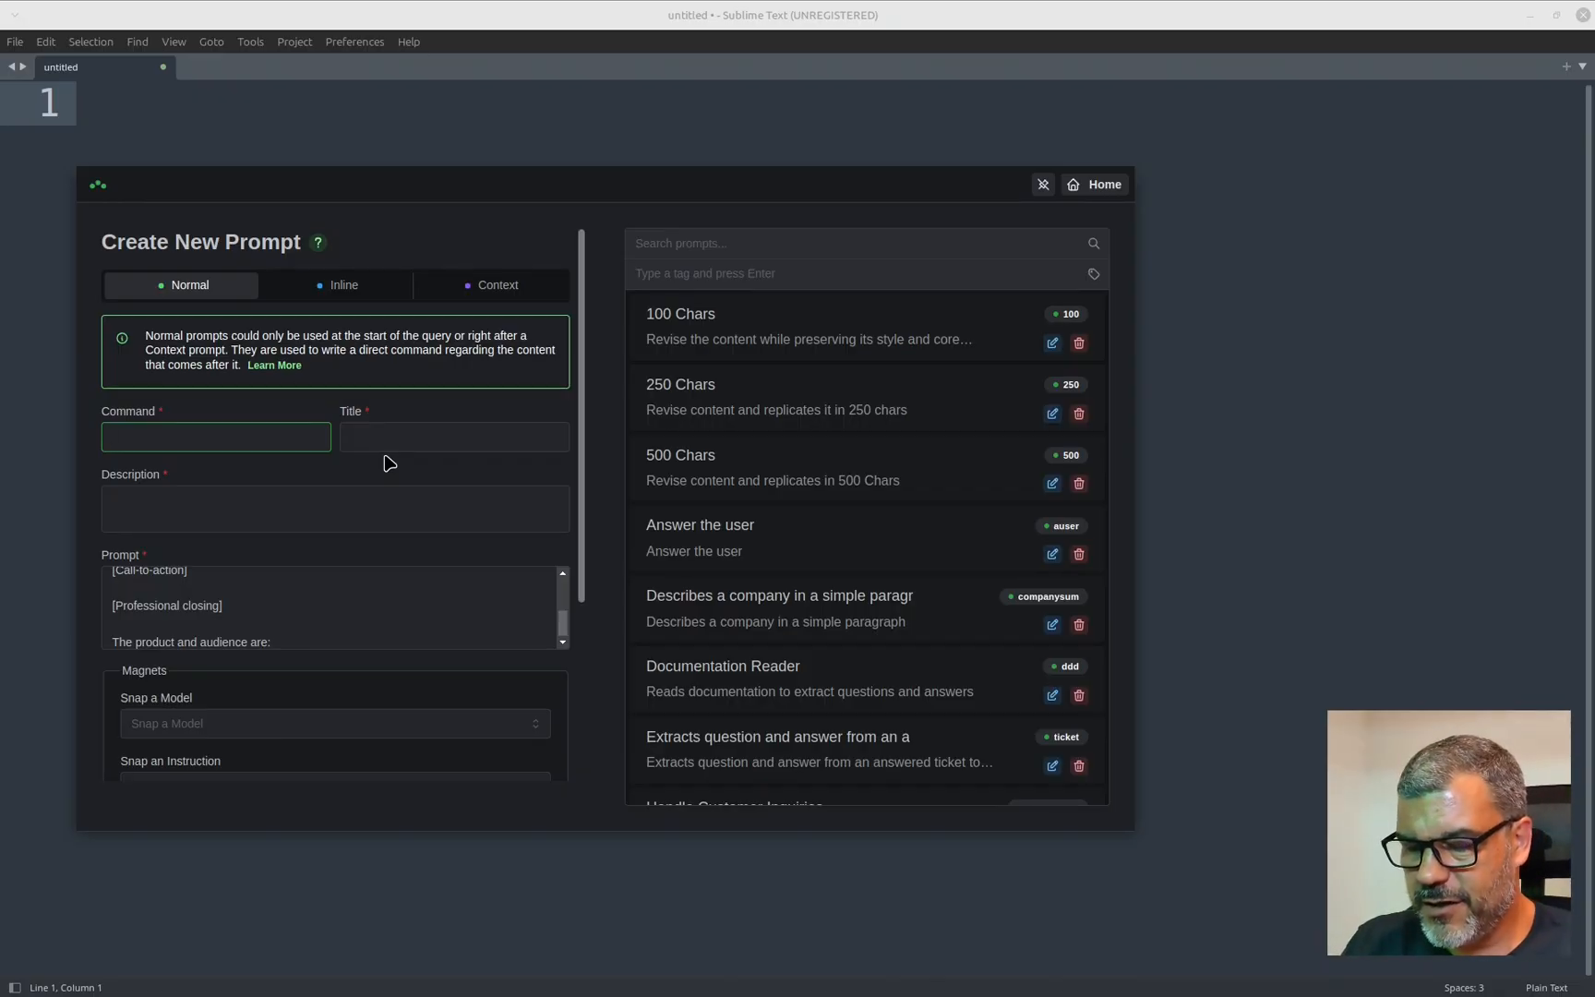
pyautogui.write('prodaud')
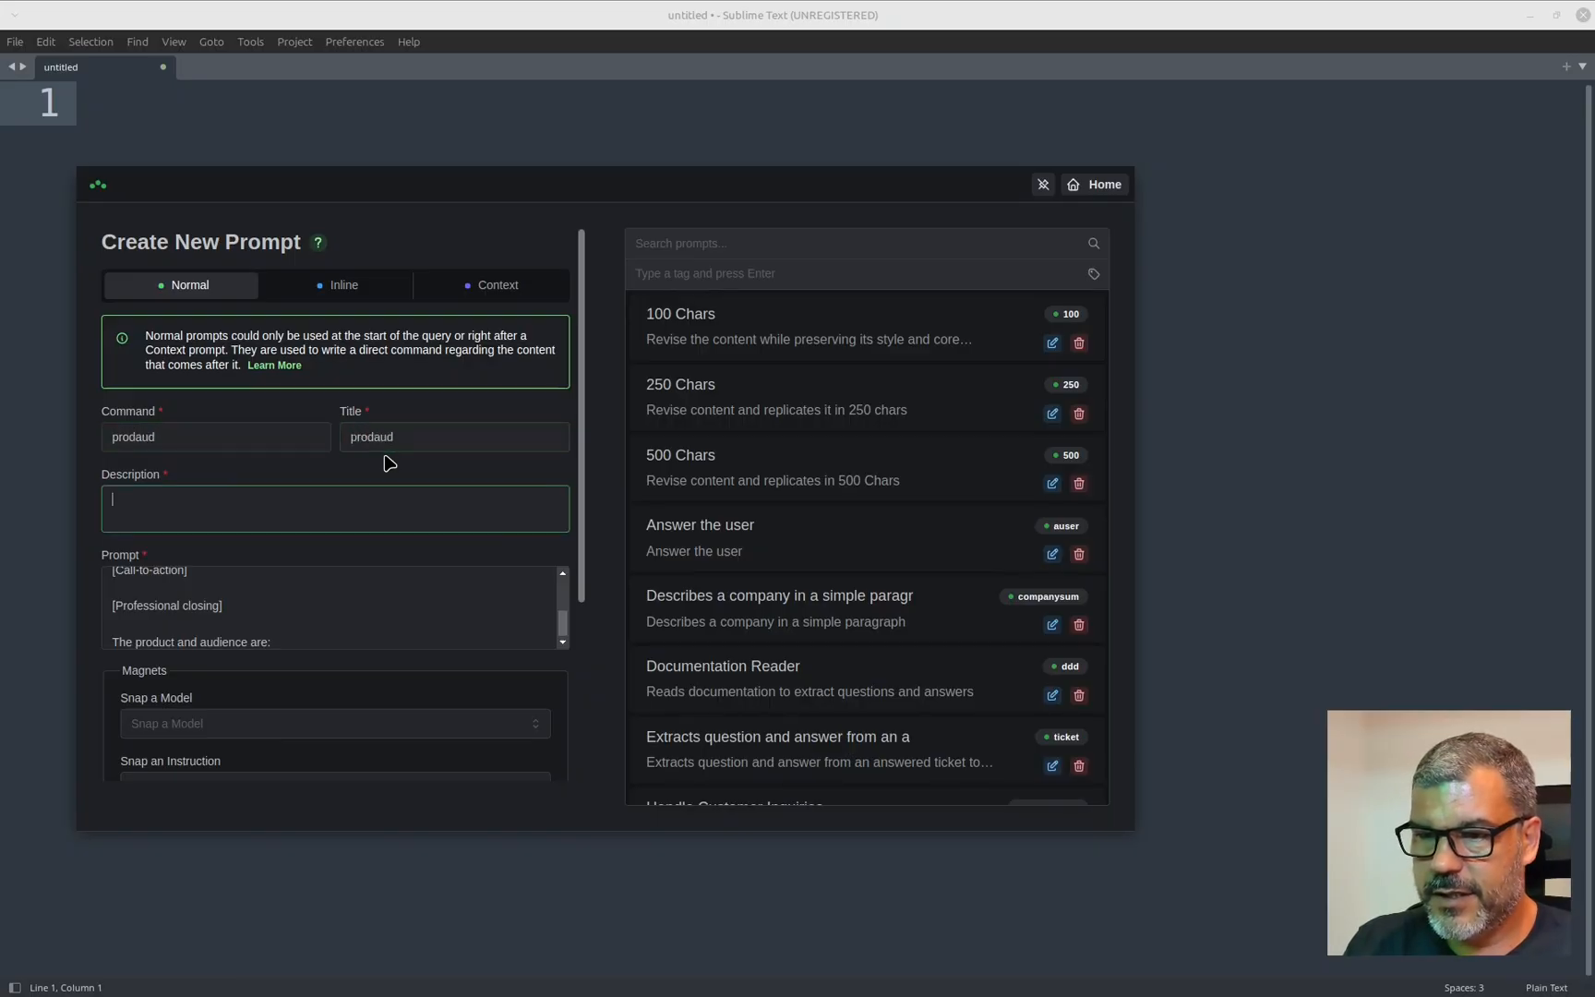
pyautogui.write('Write')
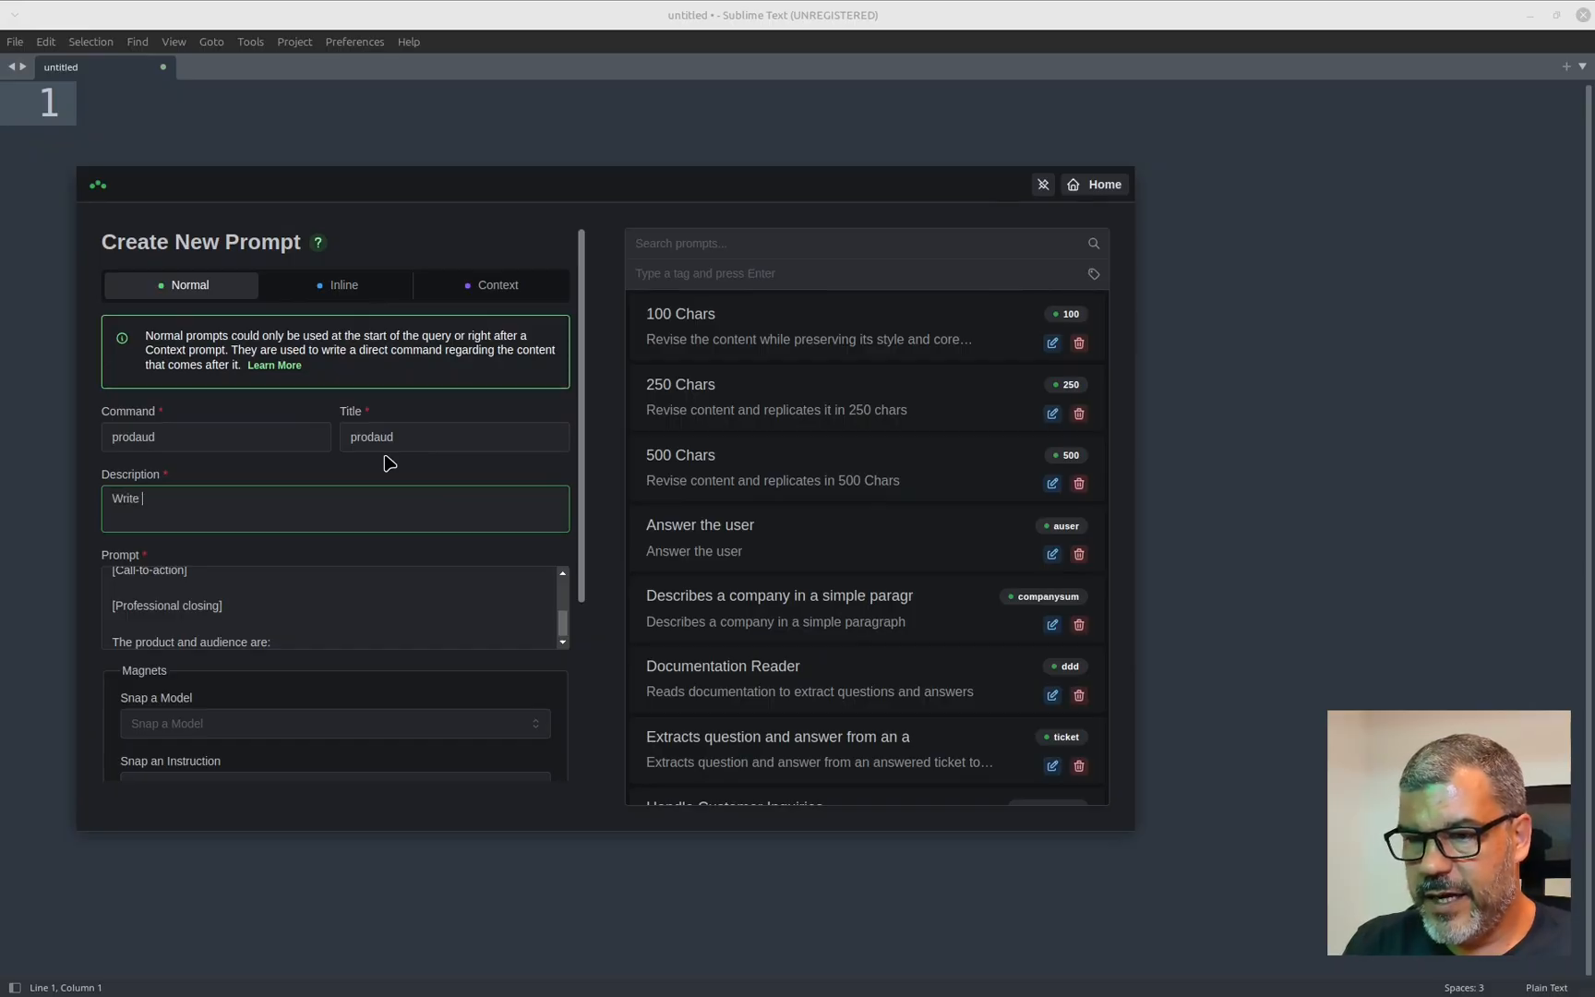
pyautogui.write('emails avout products for an especific audience')
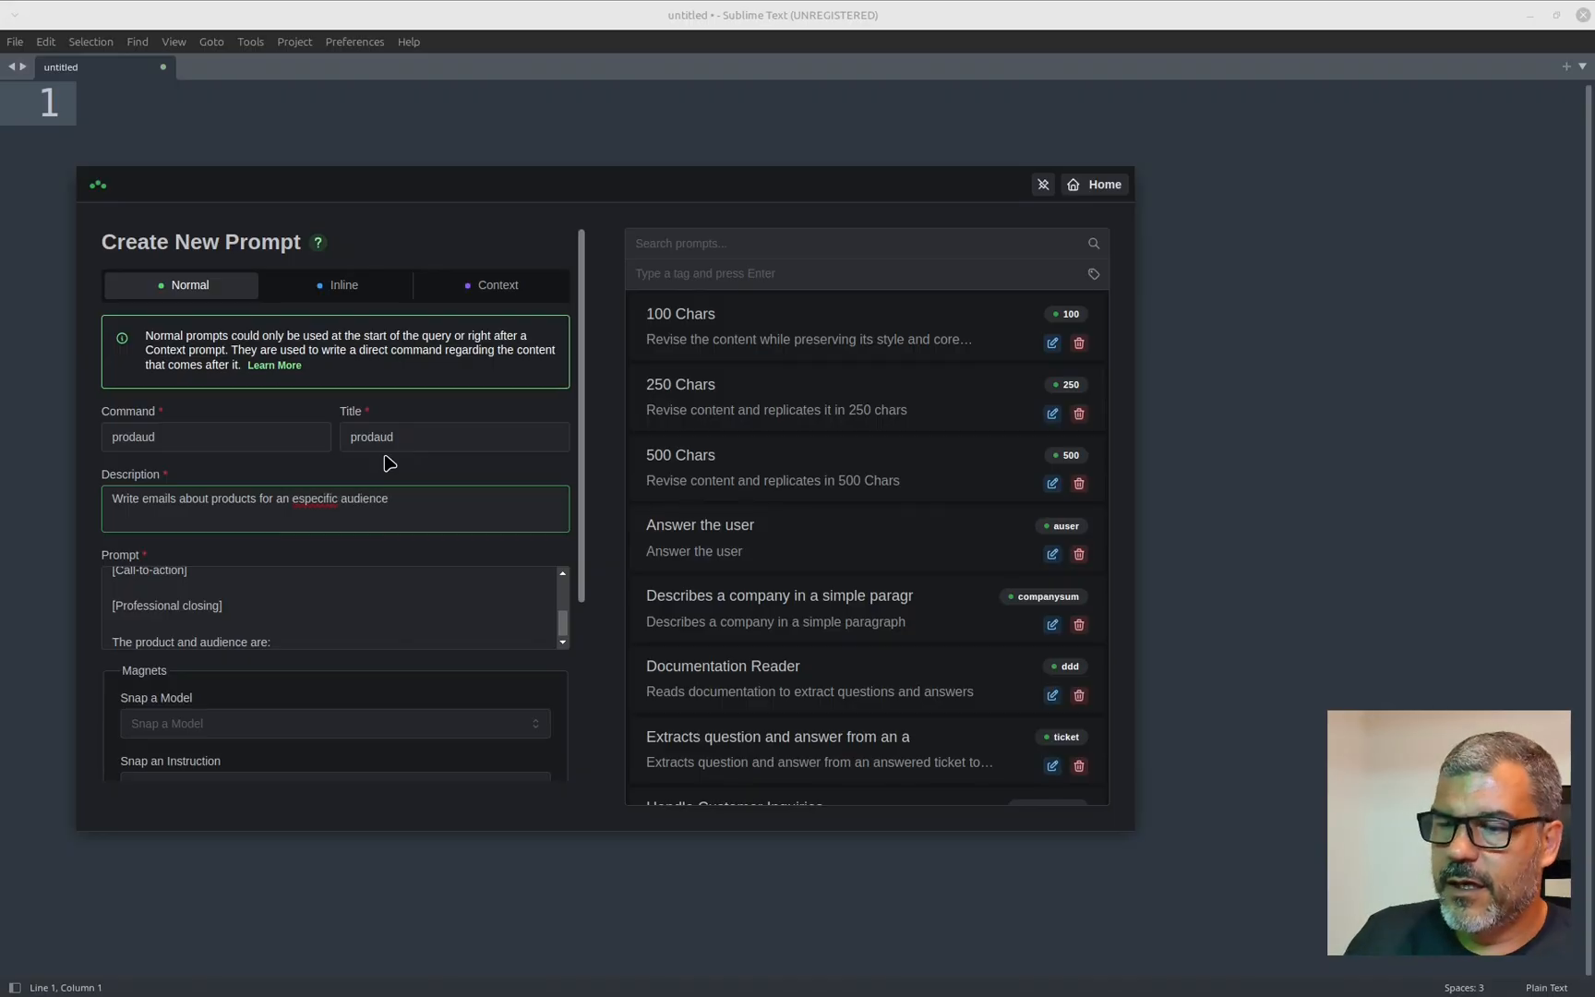
pyautogui.doubleClick(315, 498)
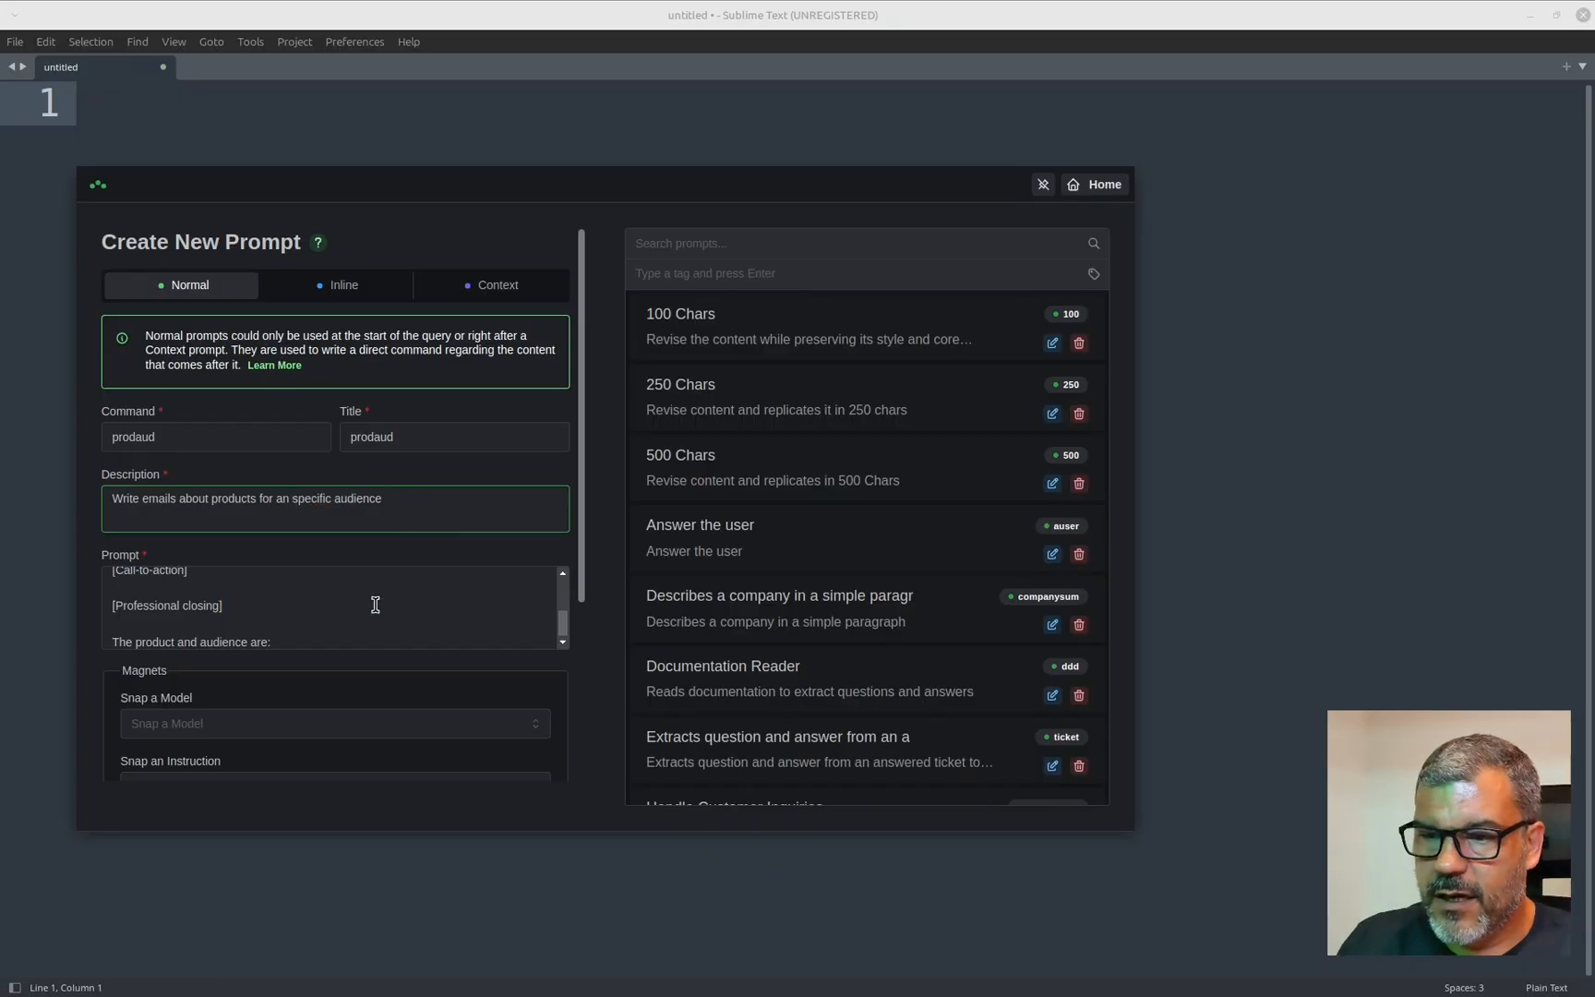
# Attach the Google Gemini 3 Flash Preview model and save the prodaud prompt.
pyautogui.scroll(-3)
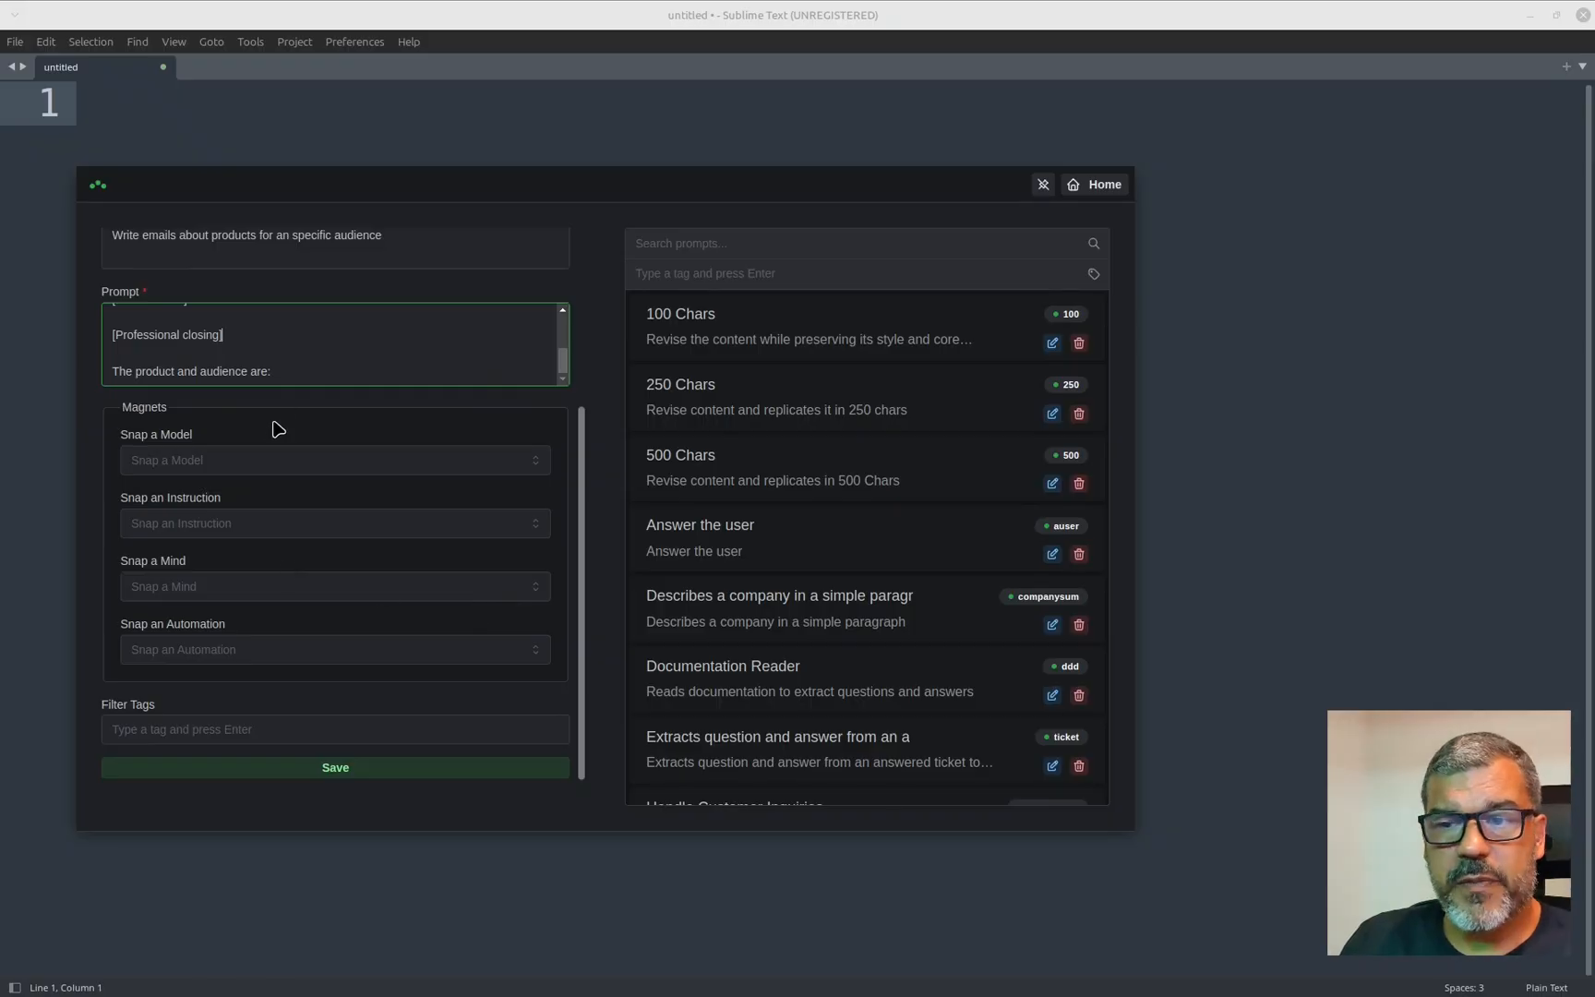
pyautogui.click(334, 459)
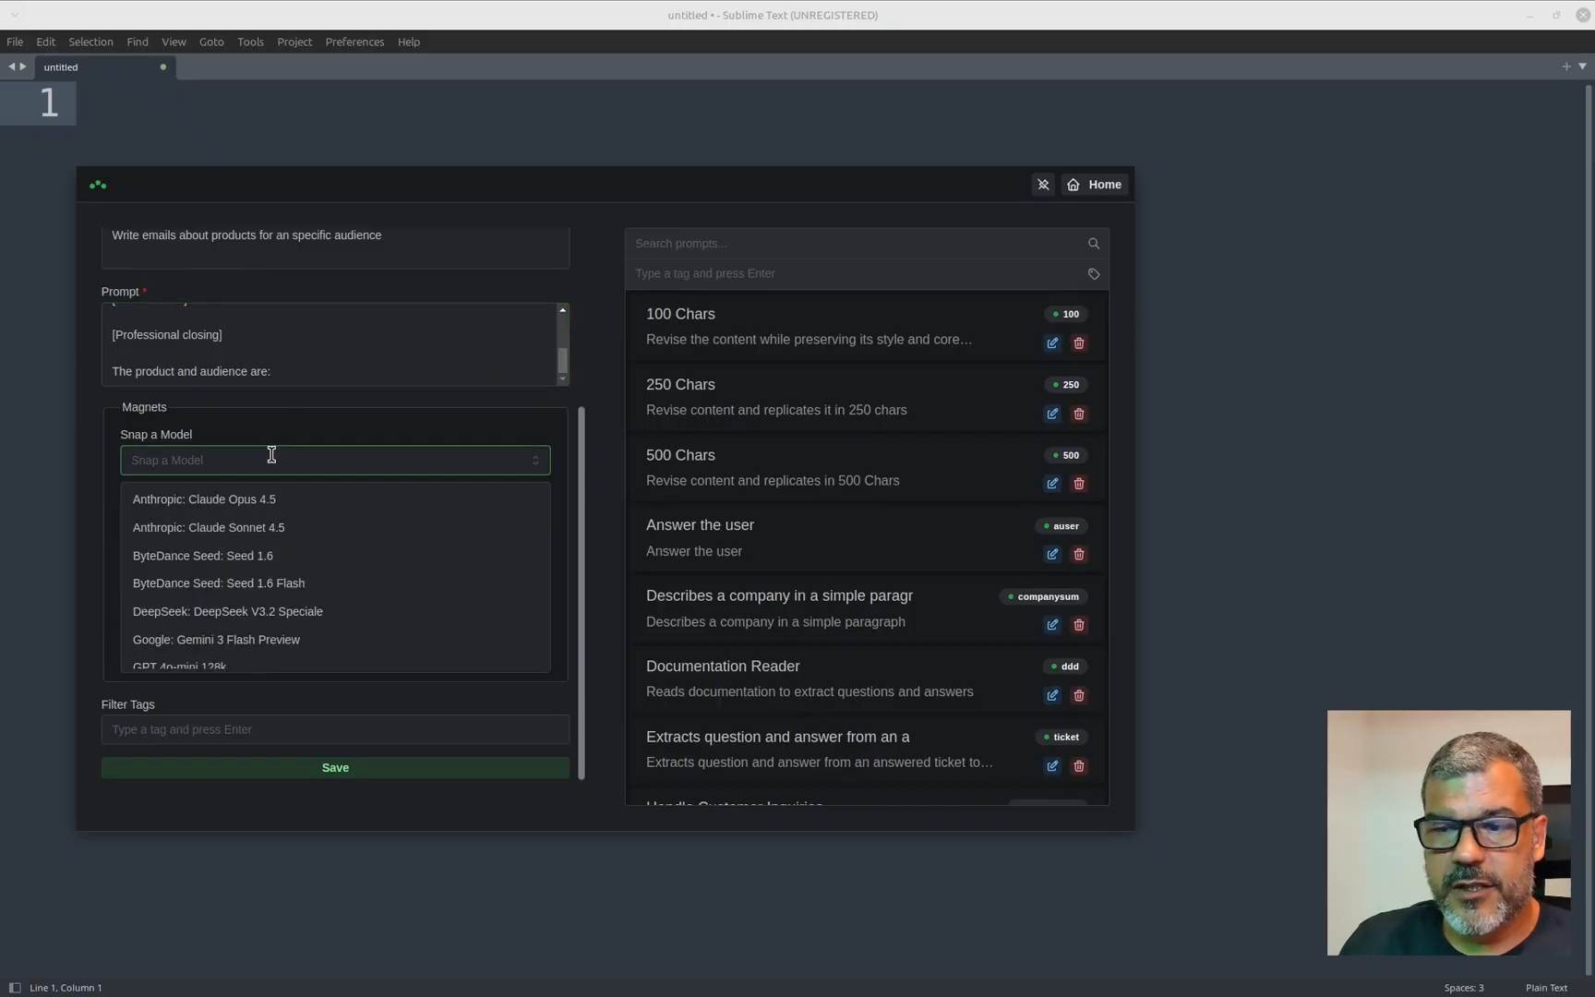
pyautogui.moveTo(391, 646)
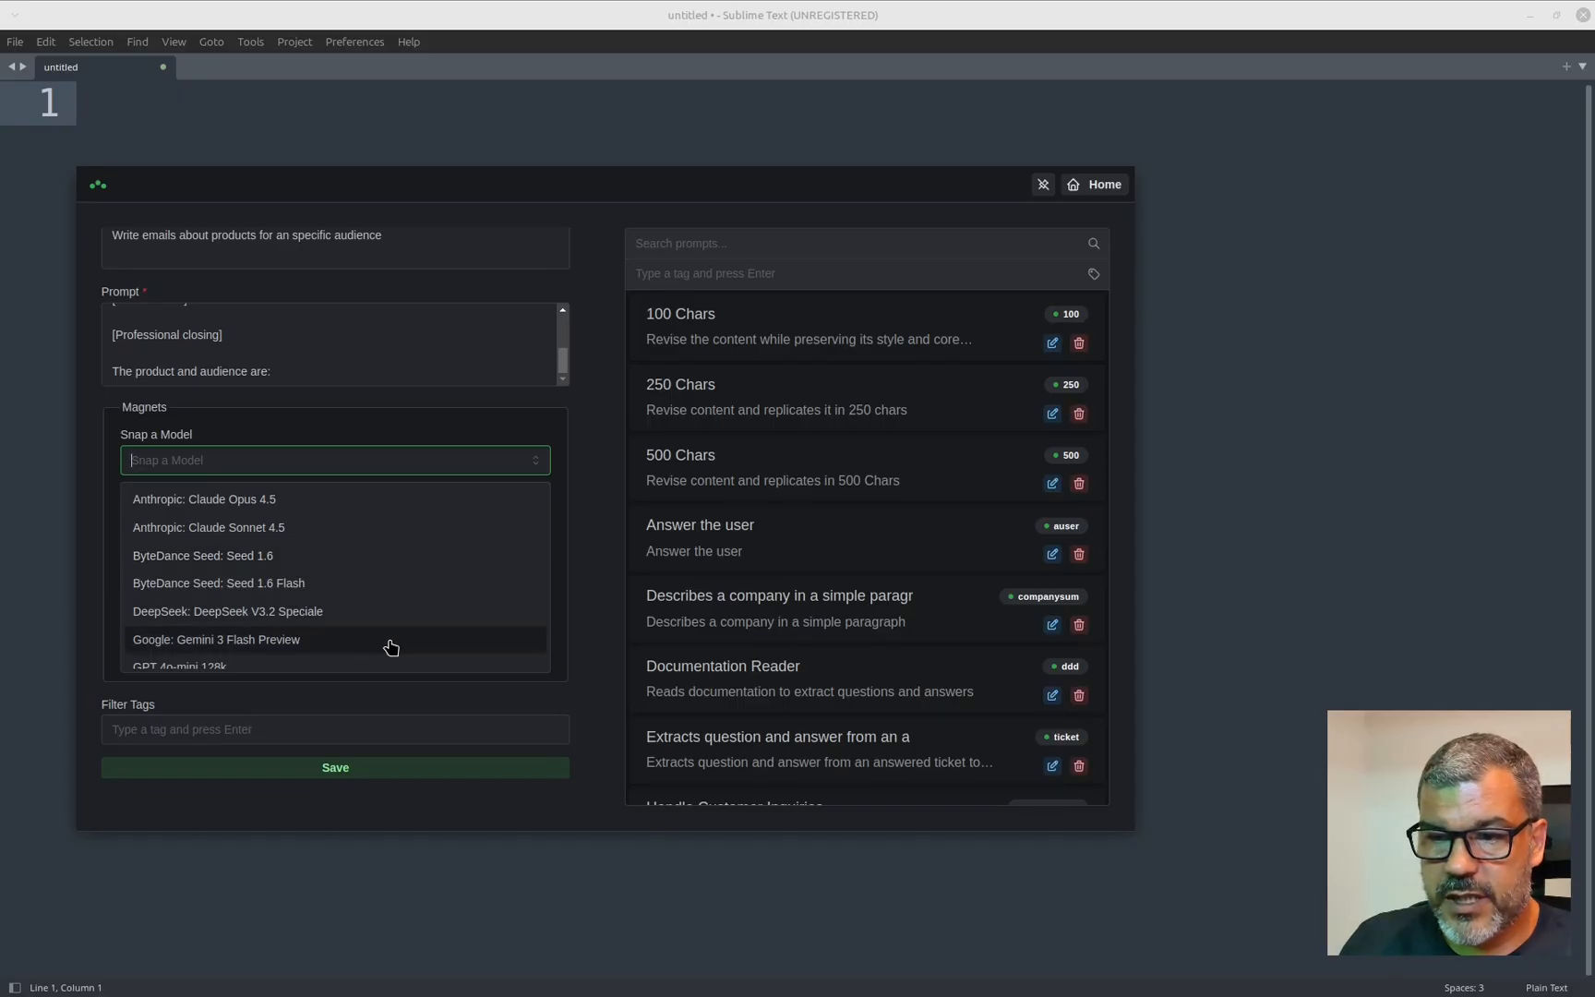
pyautogui.click(216, 638)
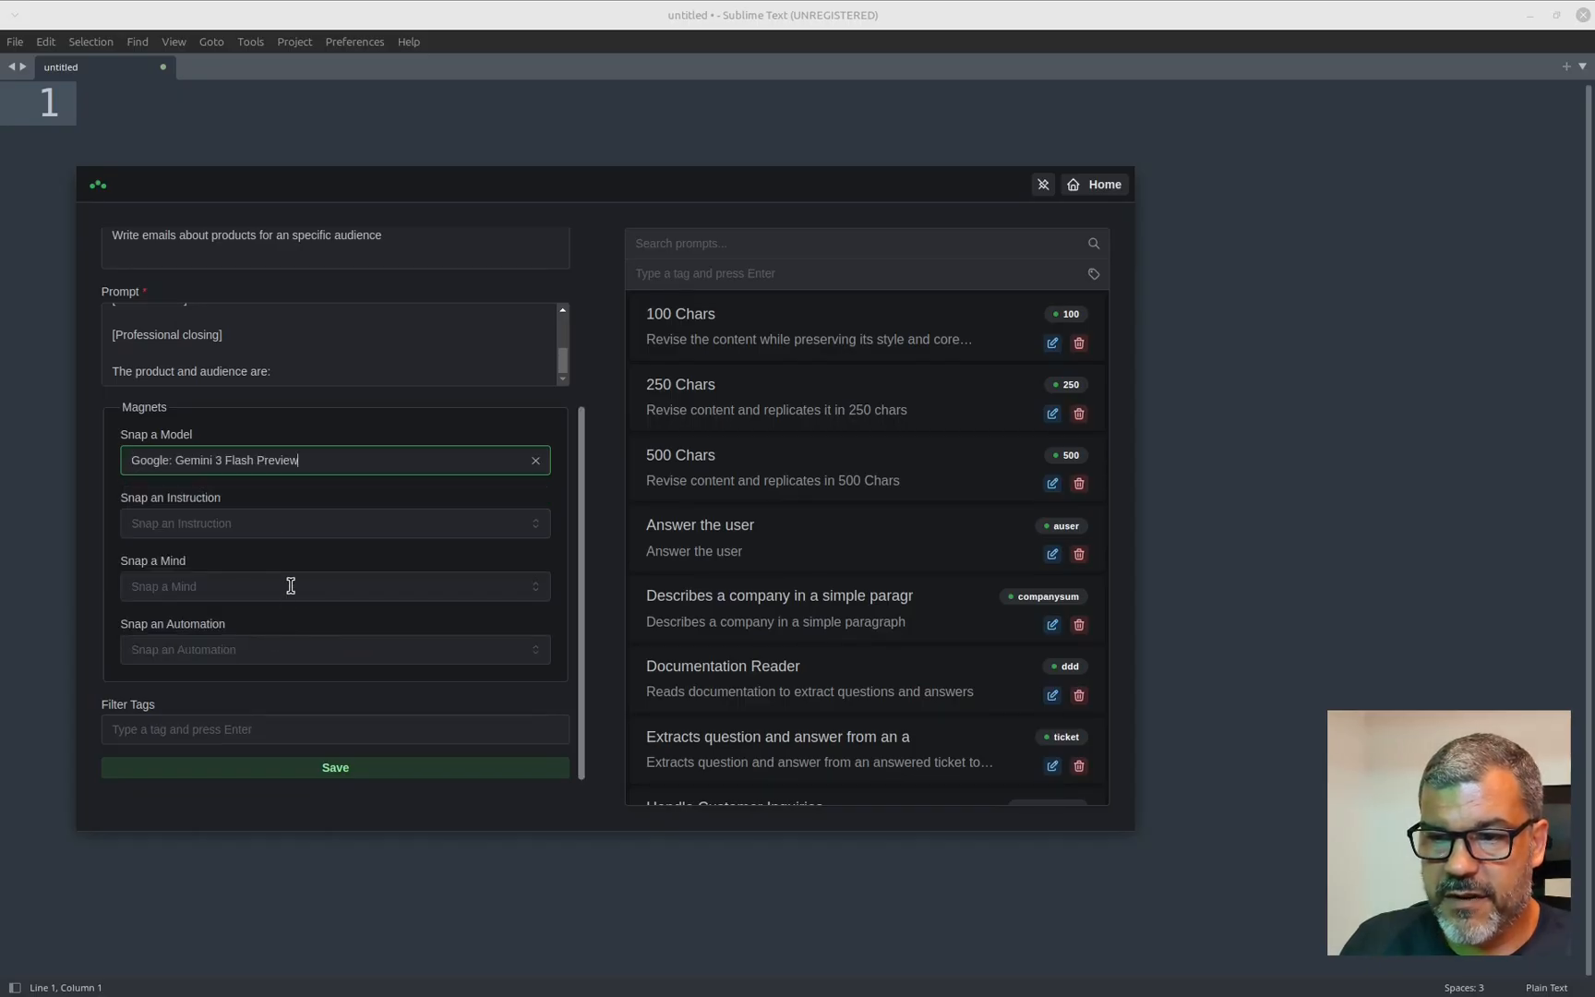
pyautogui.click(335, 522)
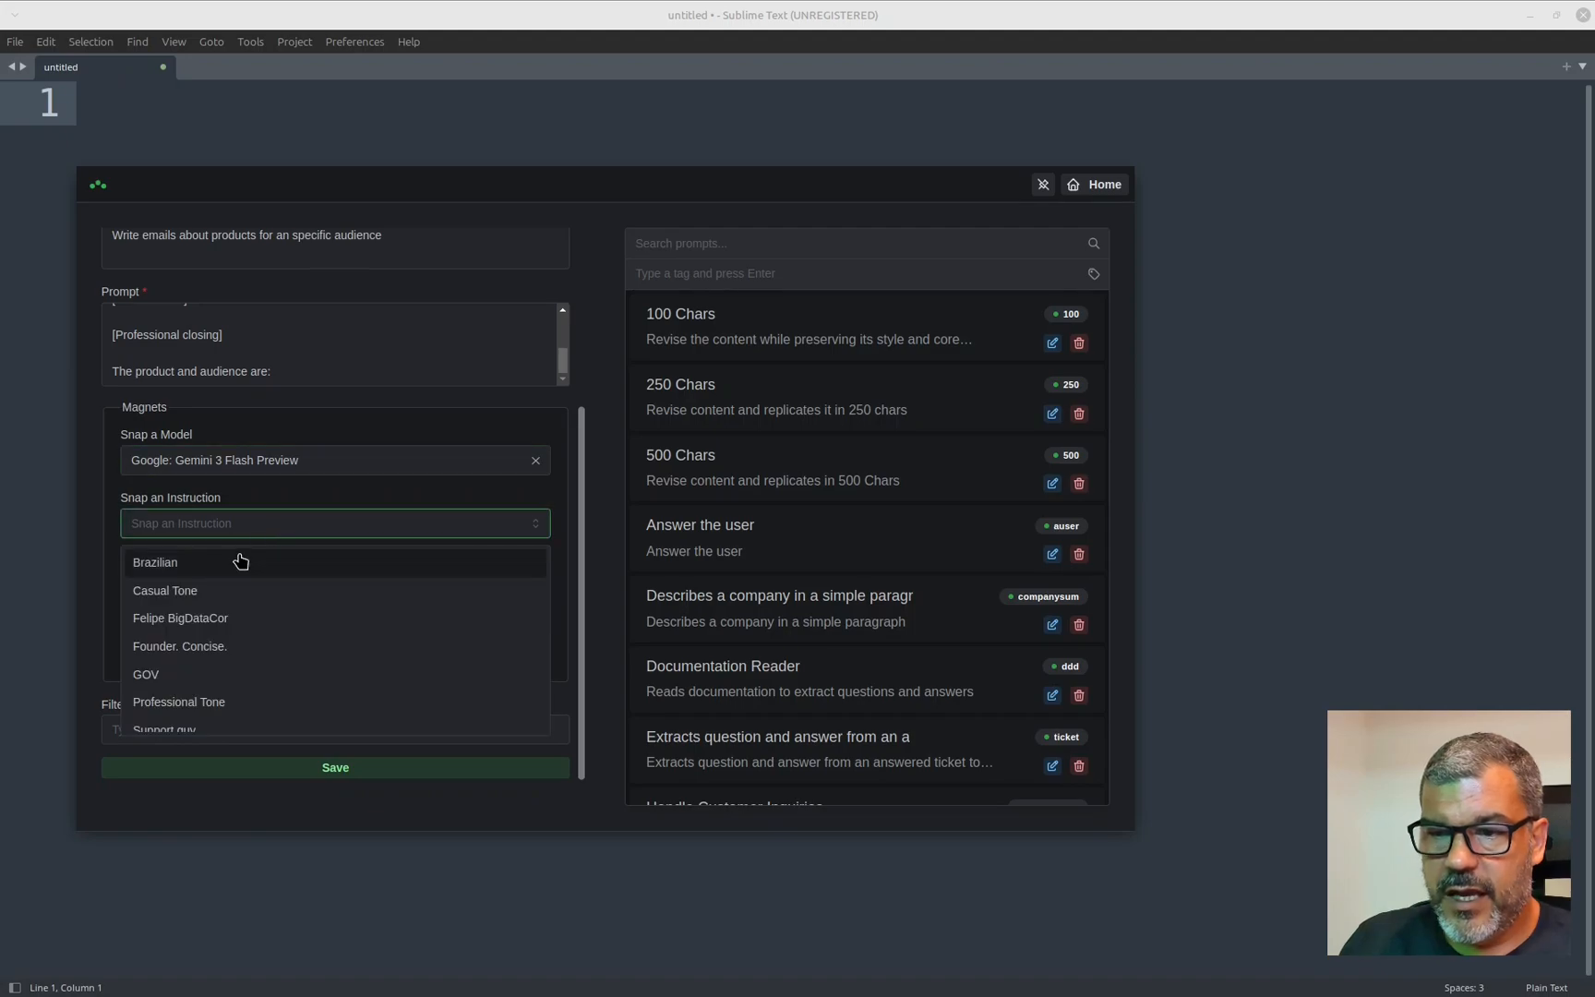
pyautogui.click(165, 591)
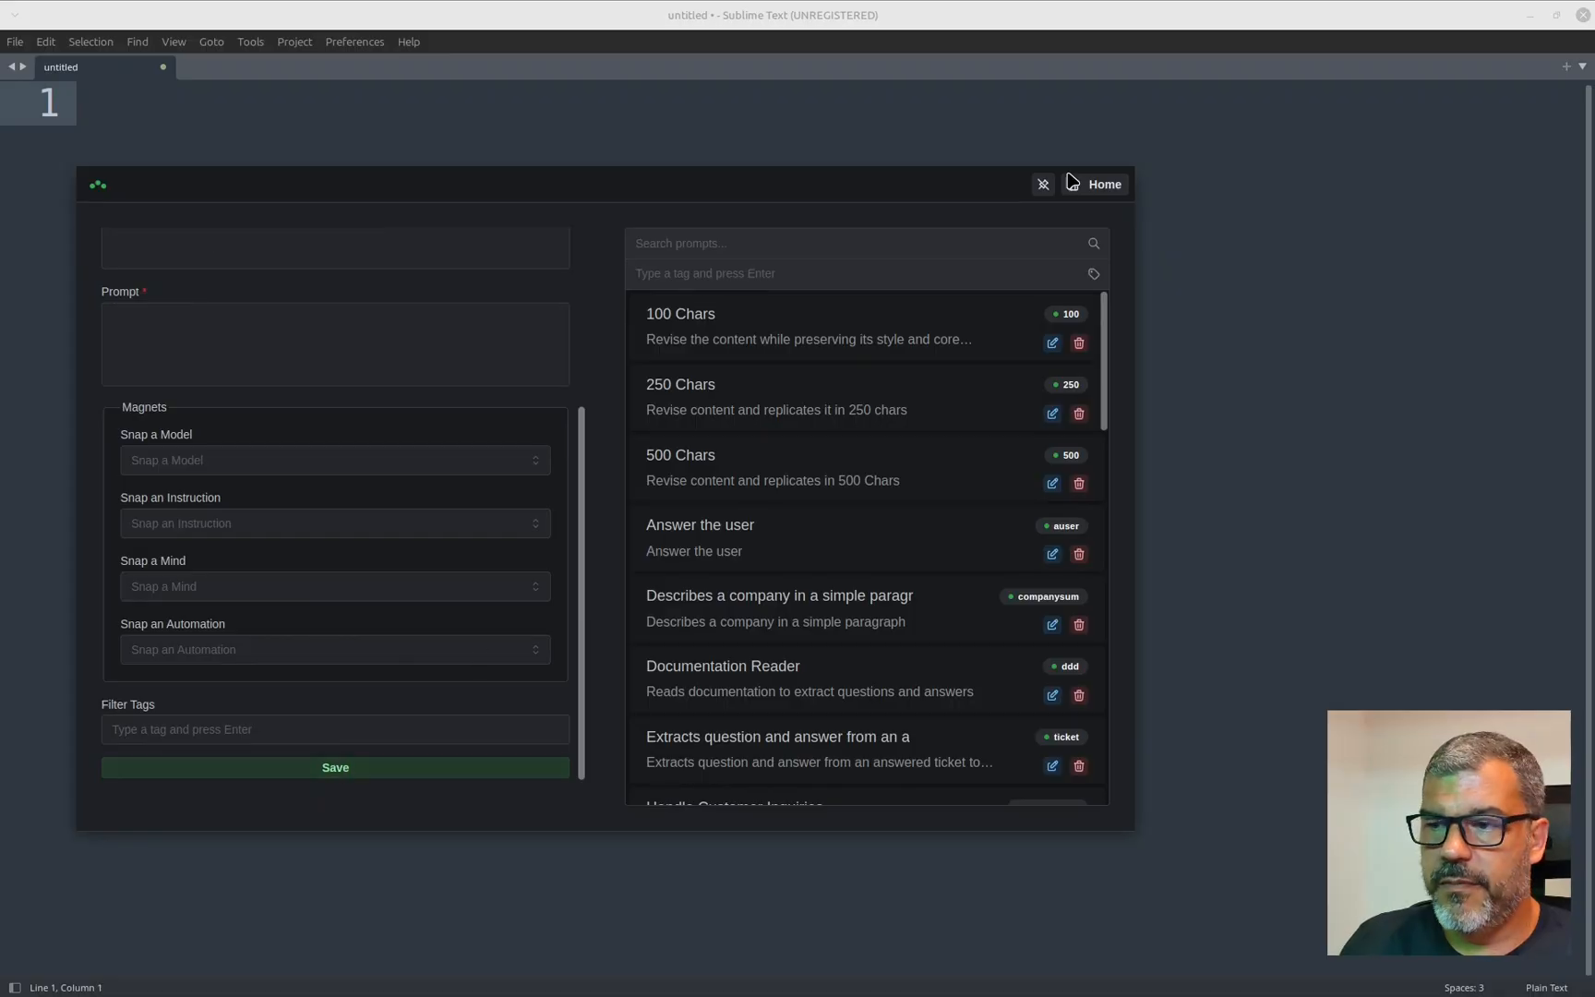
# Run 'prodaud Pickup trucks for Young Ladies' from the main bar to generate the marketing email.
pyautogui.click(1041, 184)
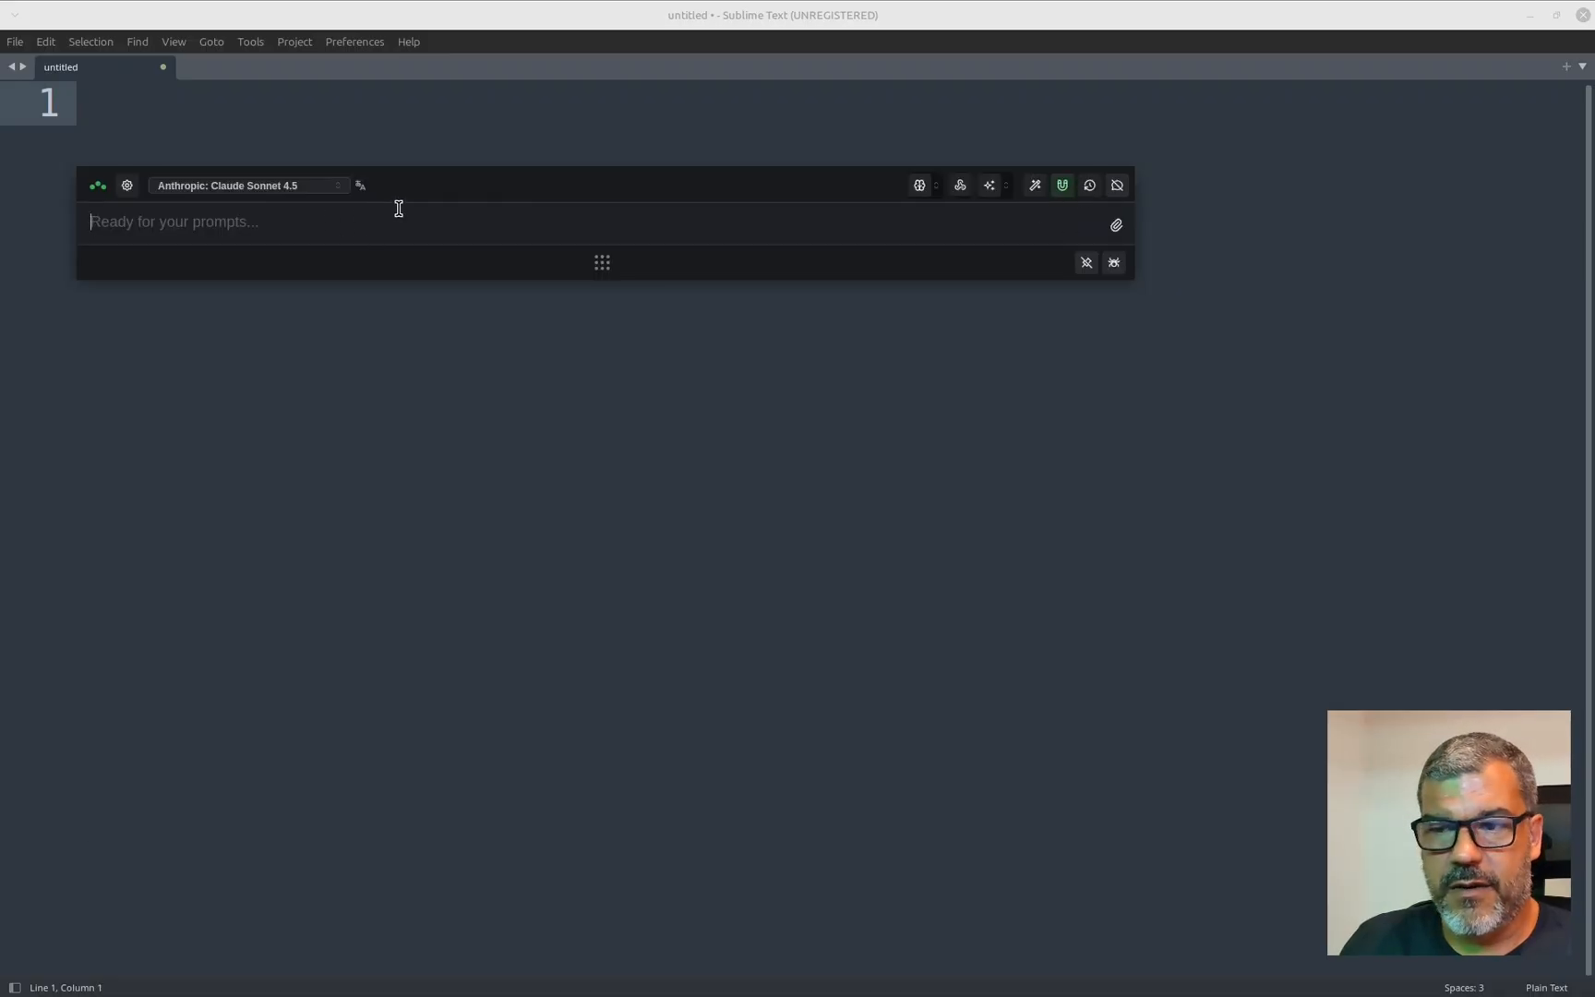
pyautogui.write('prodaud')
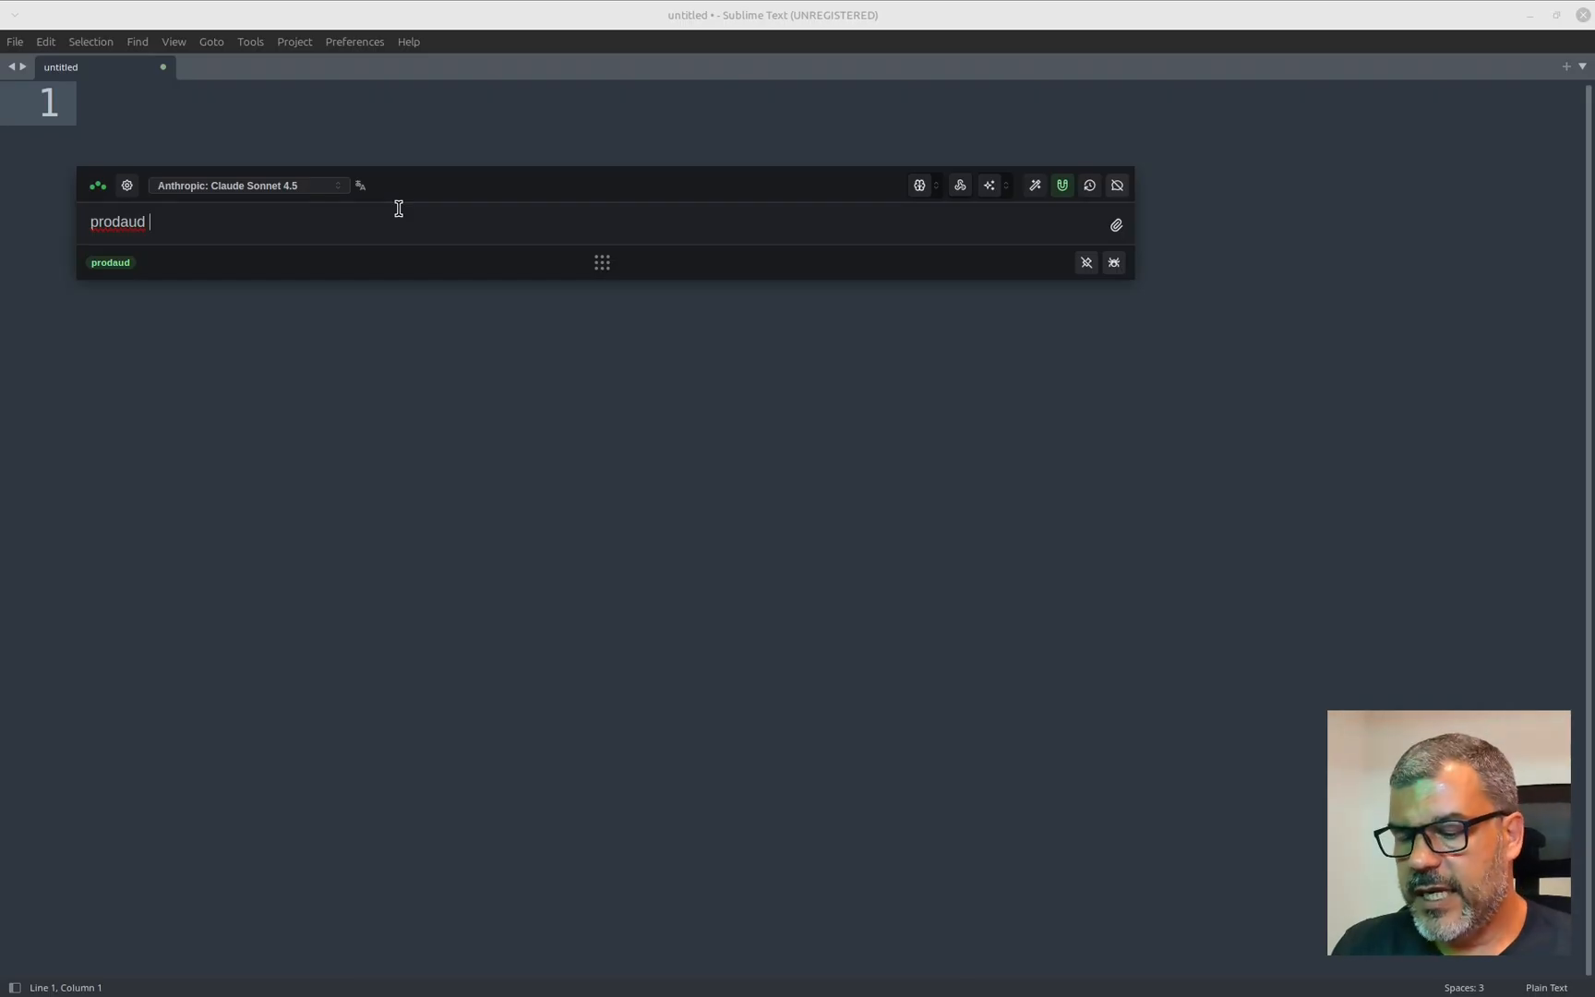
pyautogui.write('Pickup')
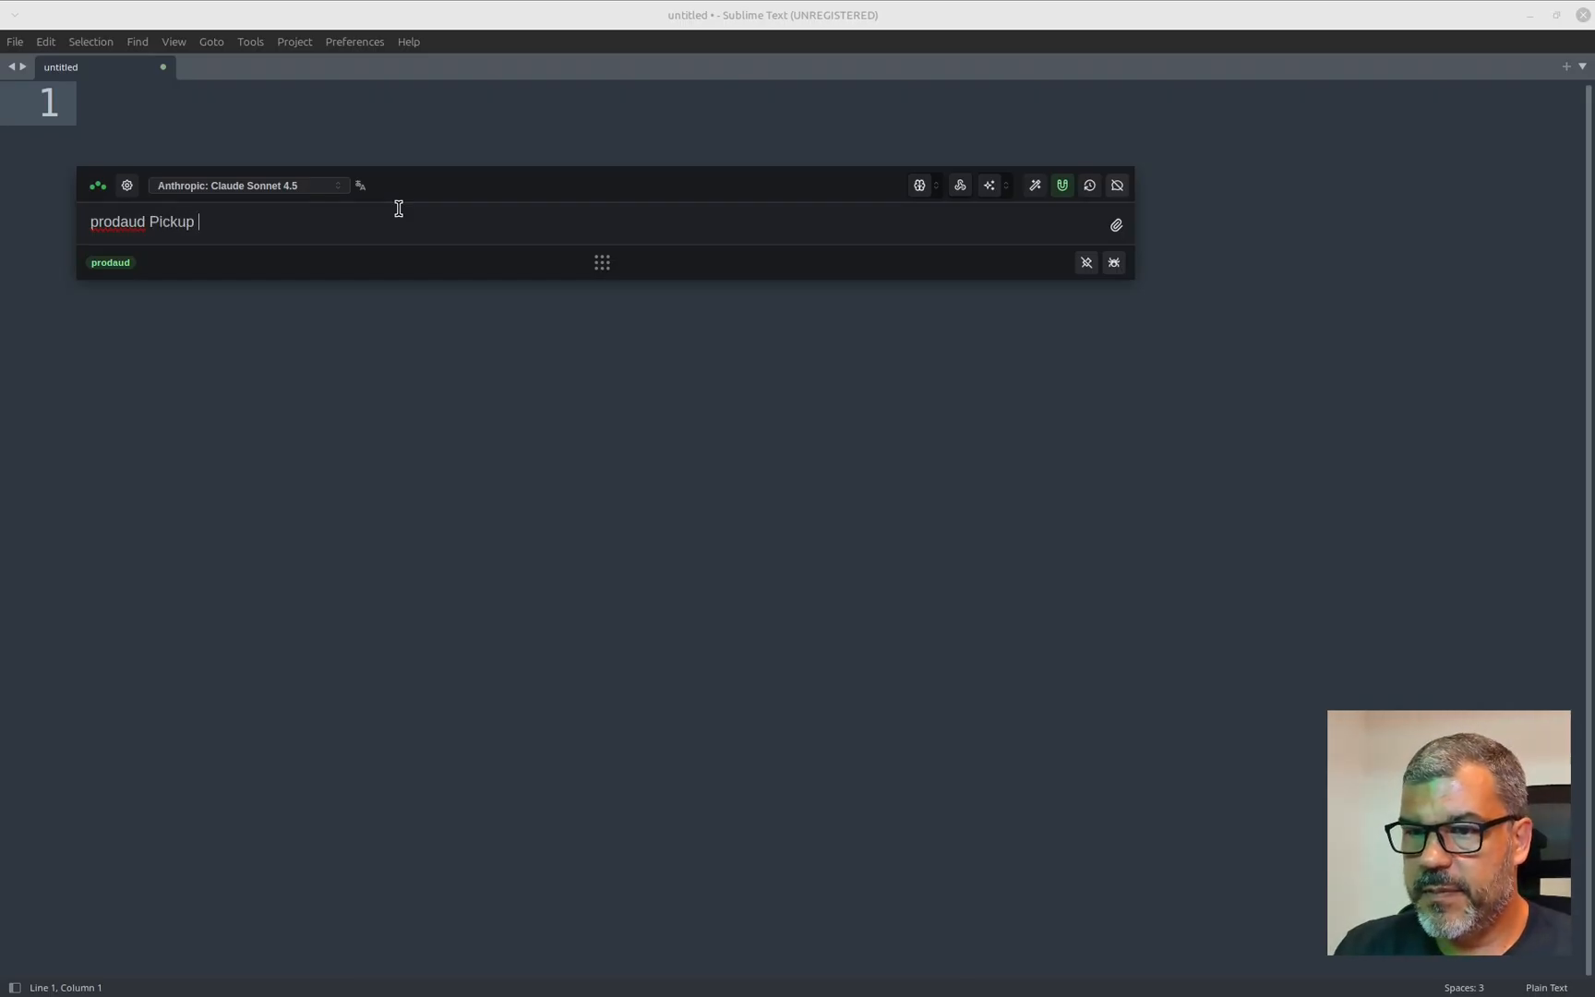
pyautogui.write('trucks for')
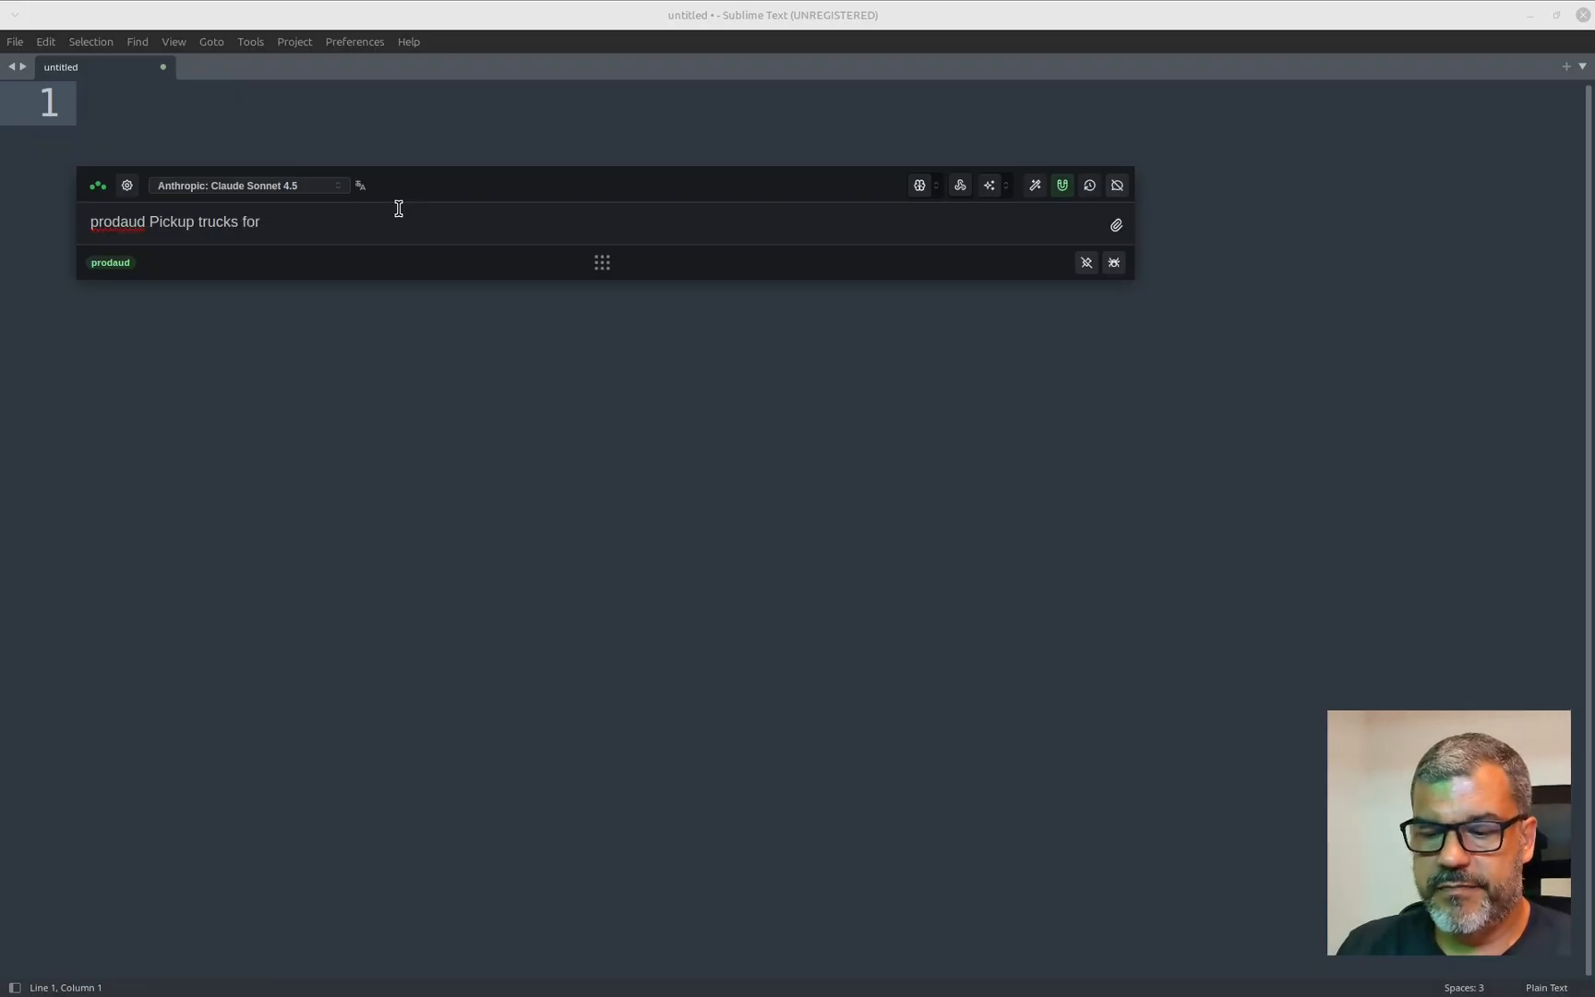
pyautogui.write('Young')
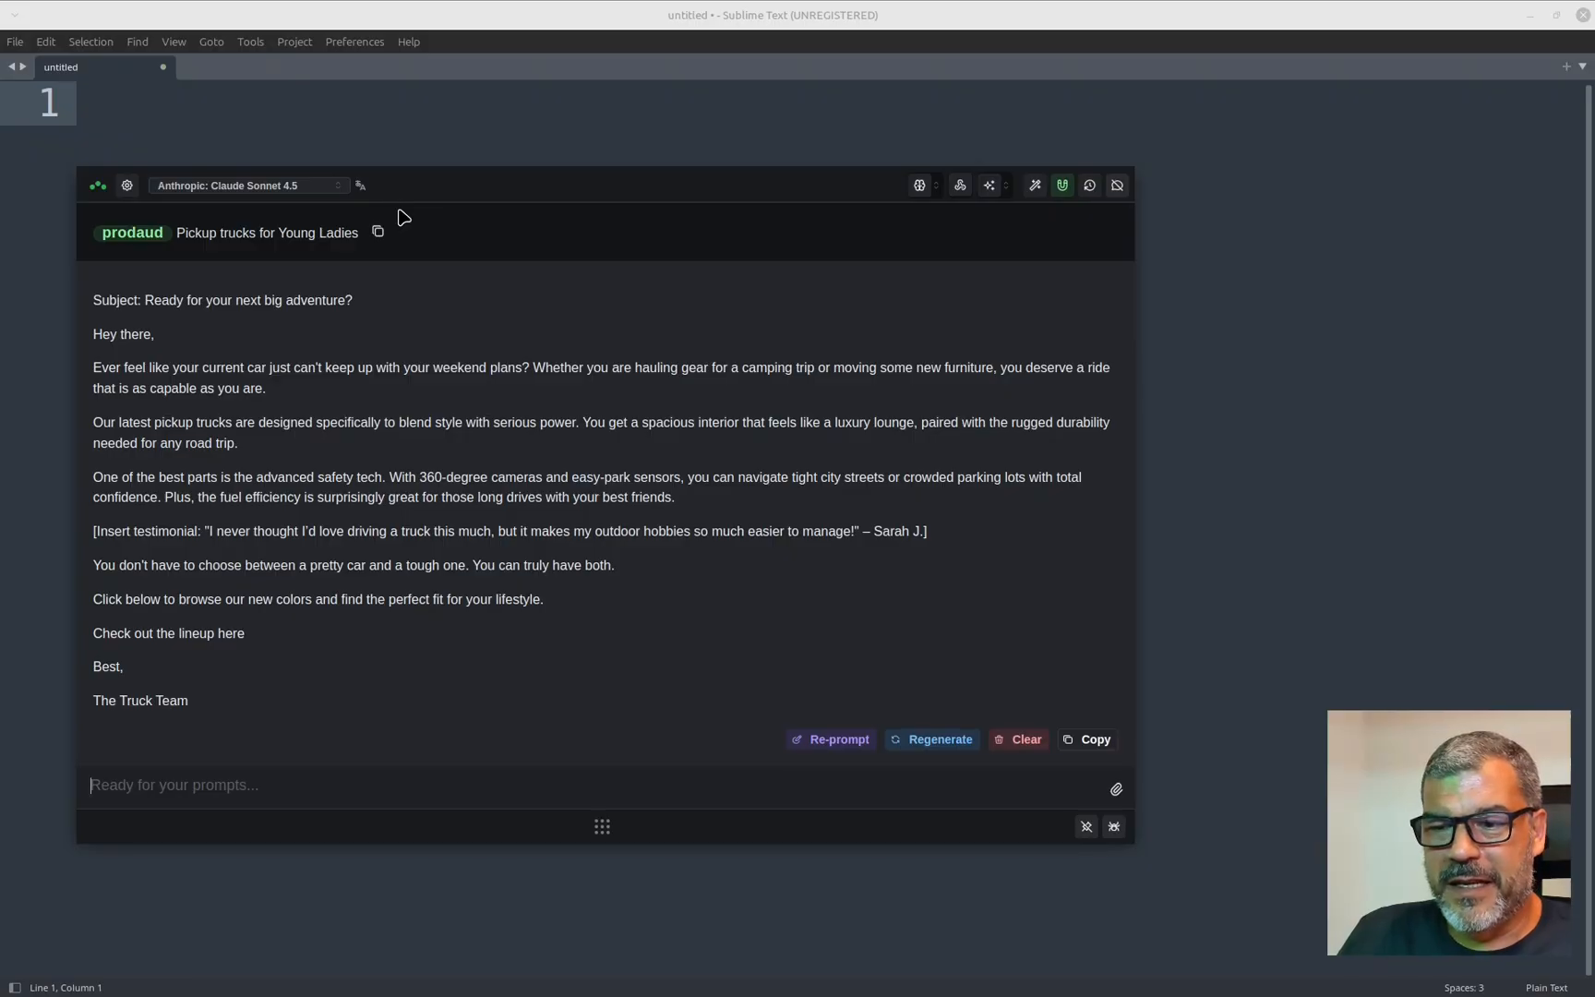
pyautogui.press('ctrl+shift+plus')
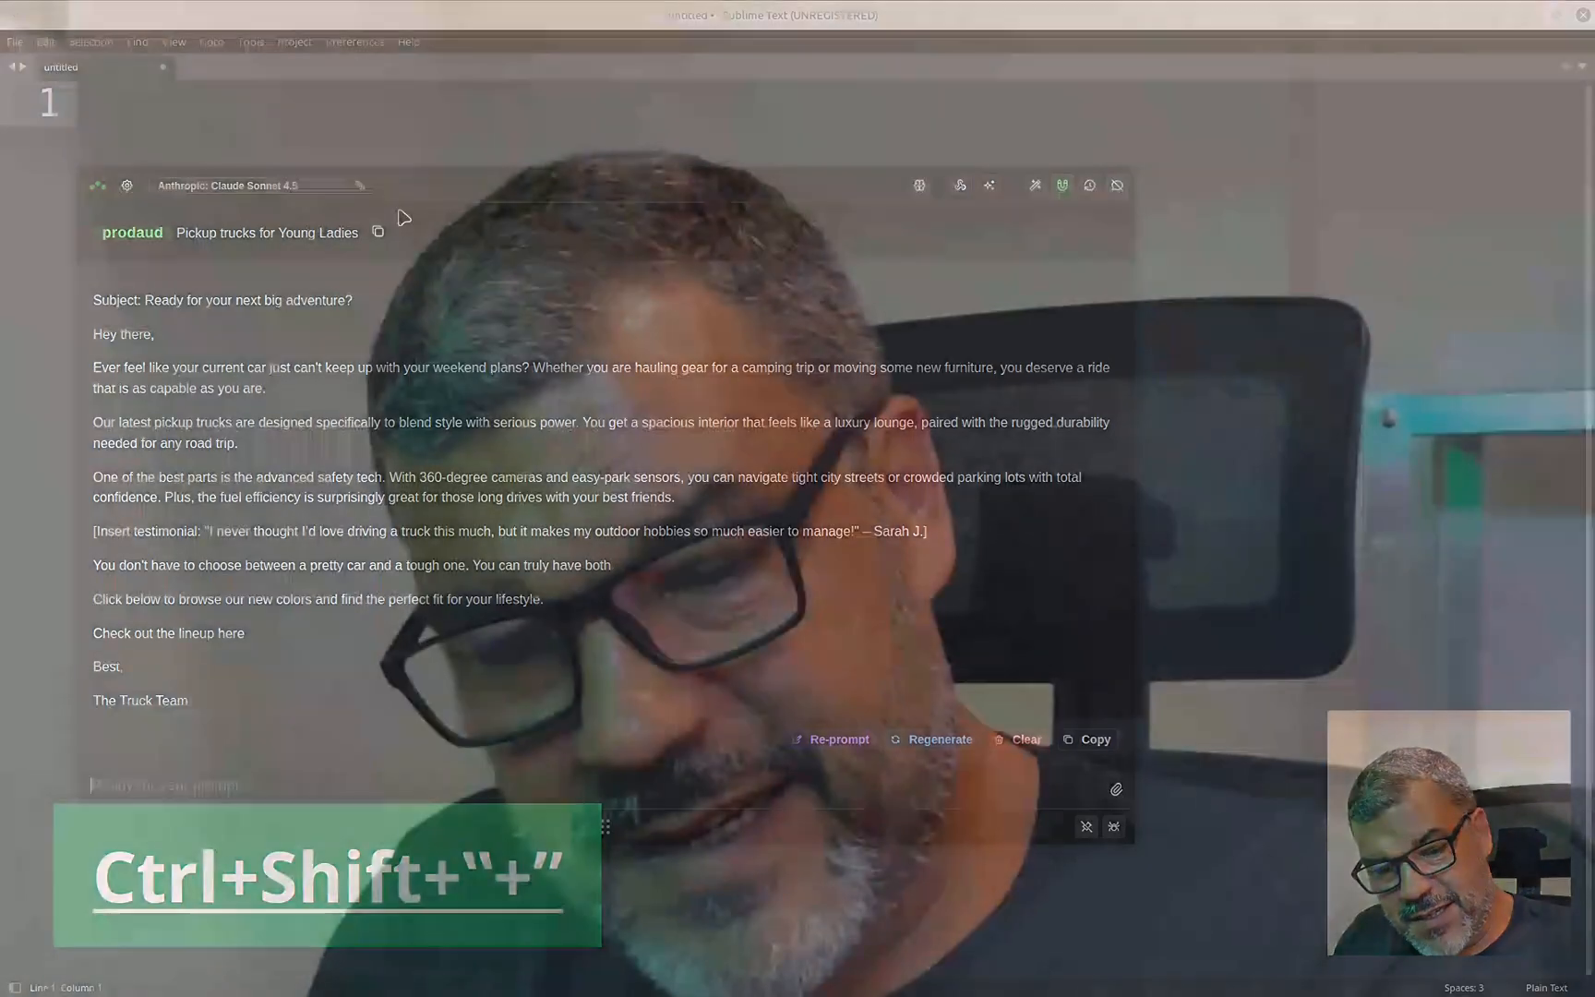